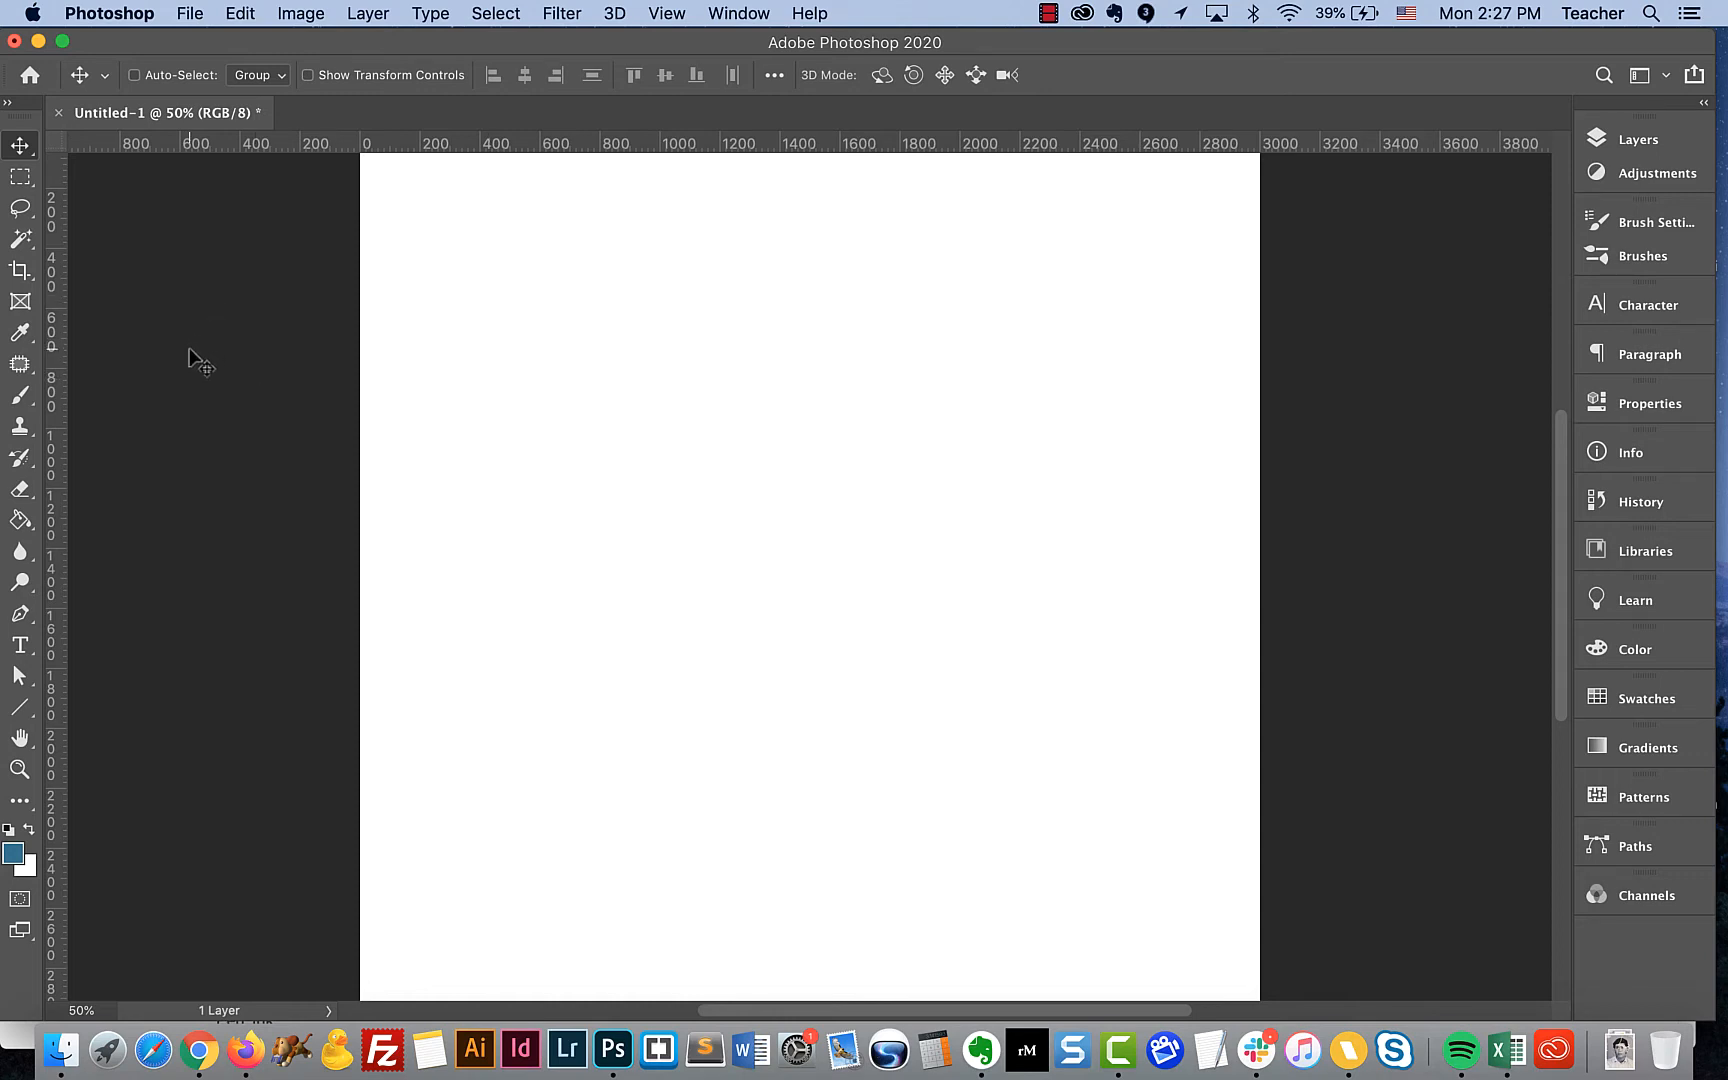
mouse_move(170, 412)
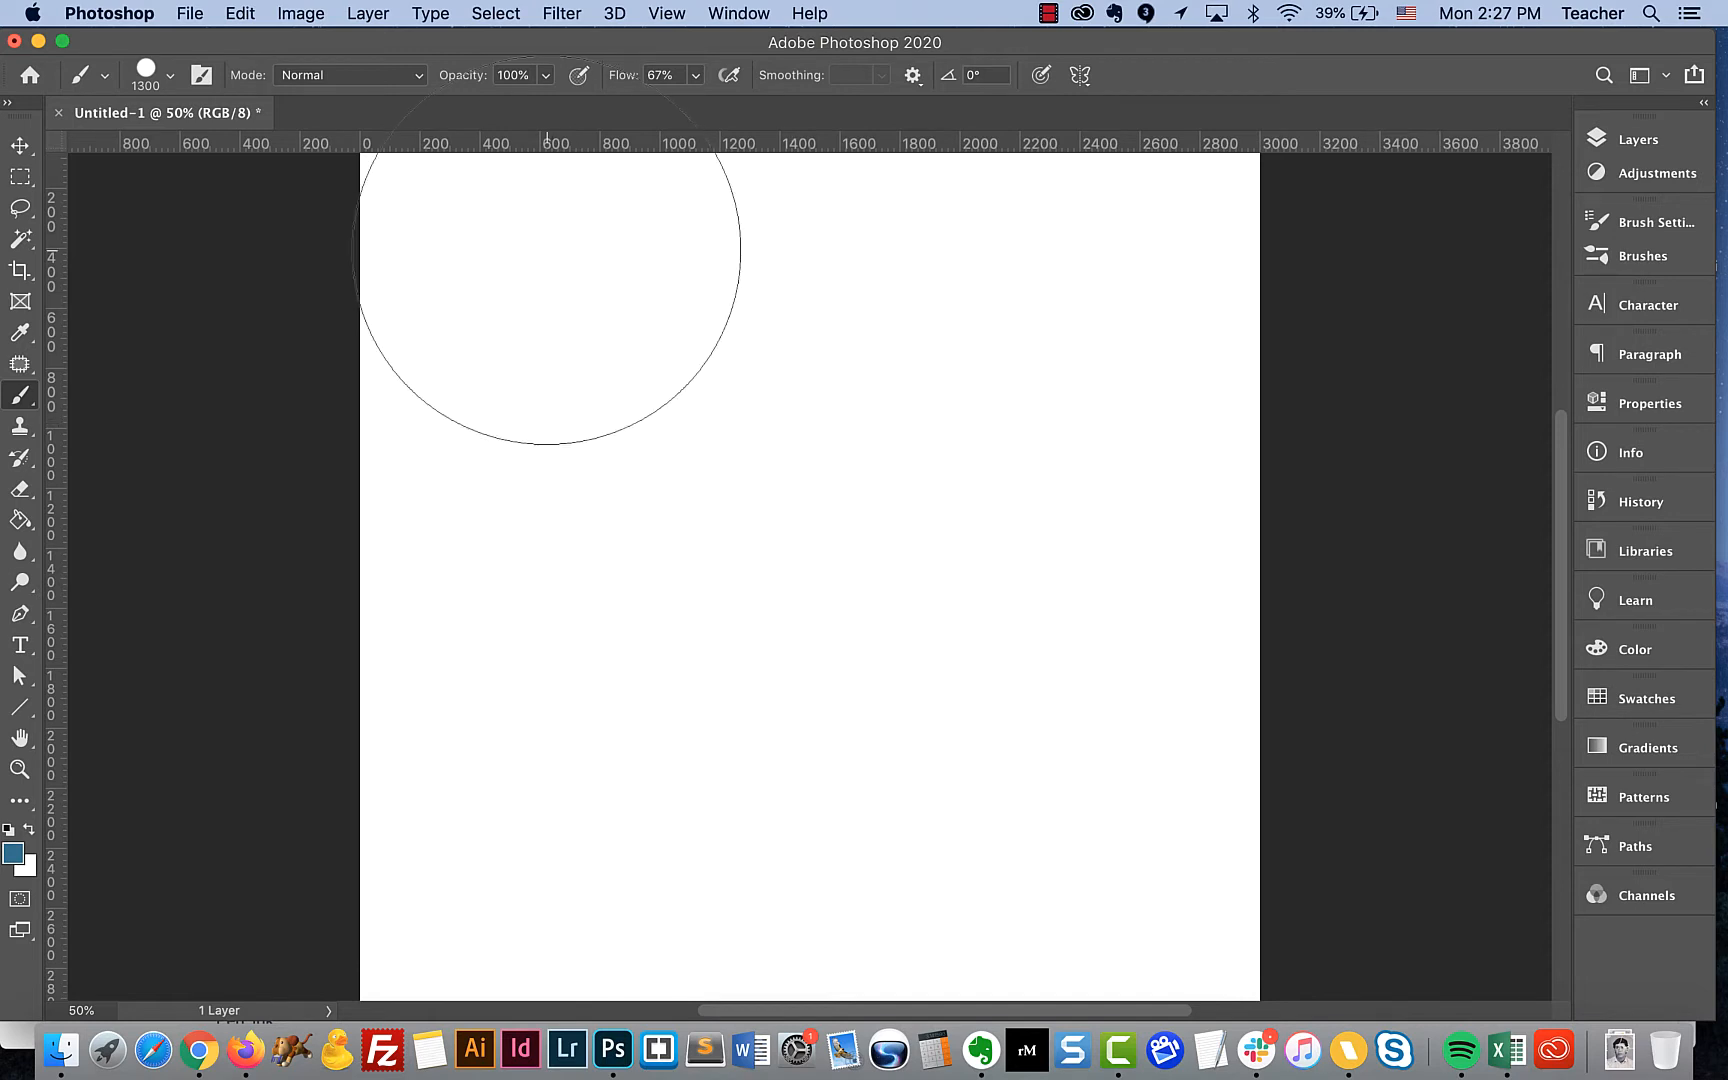
mouse_move(38, 42)
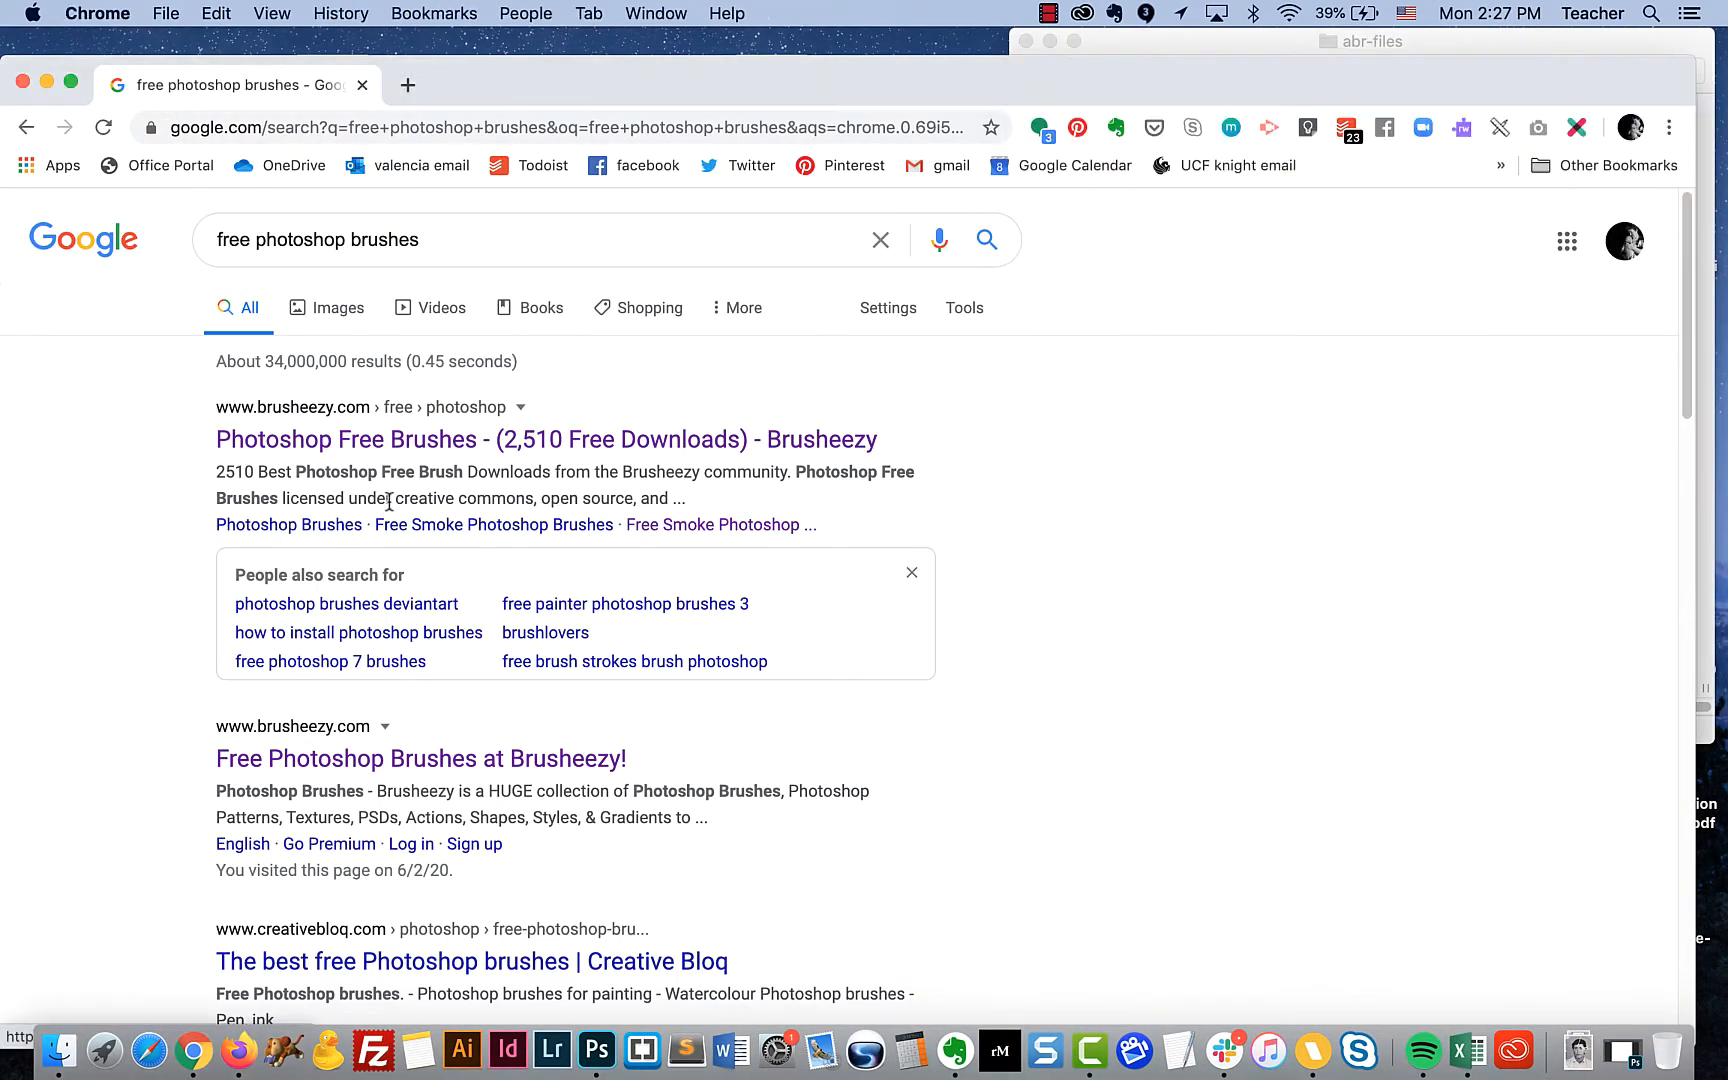
scroll(down, 3)
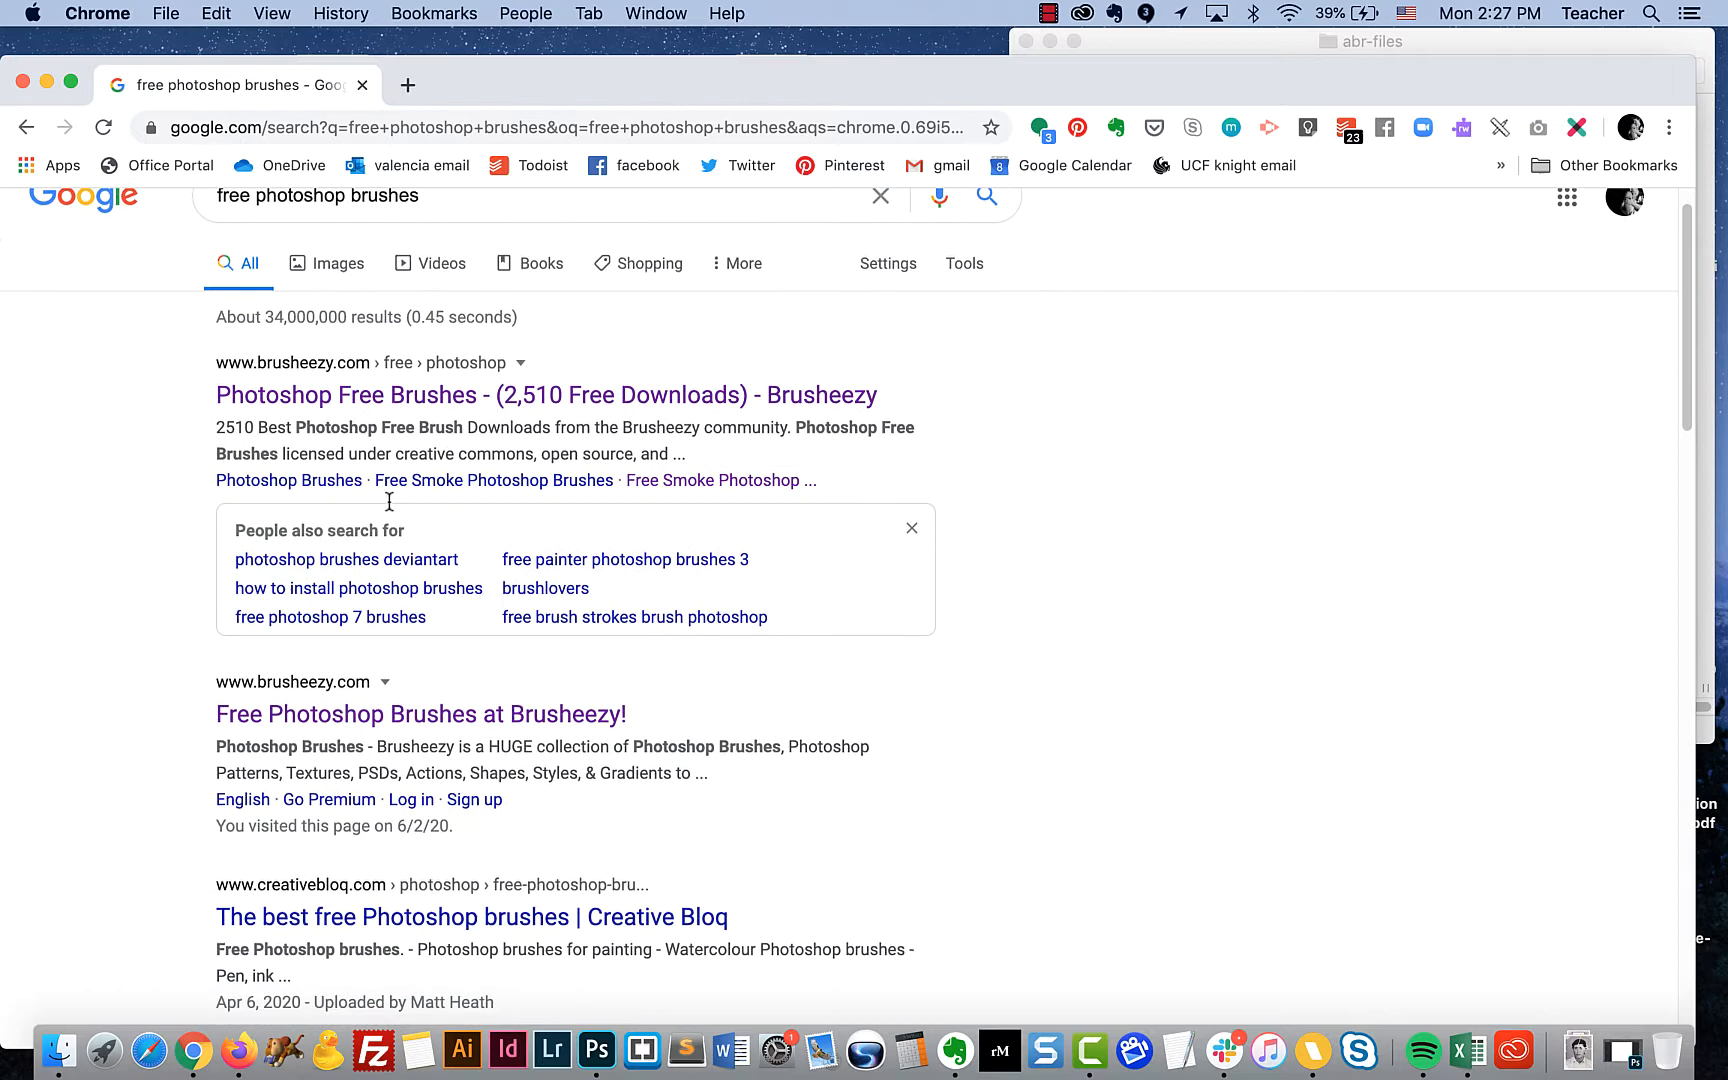
scroll(down, 3)
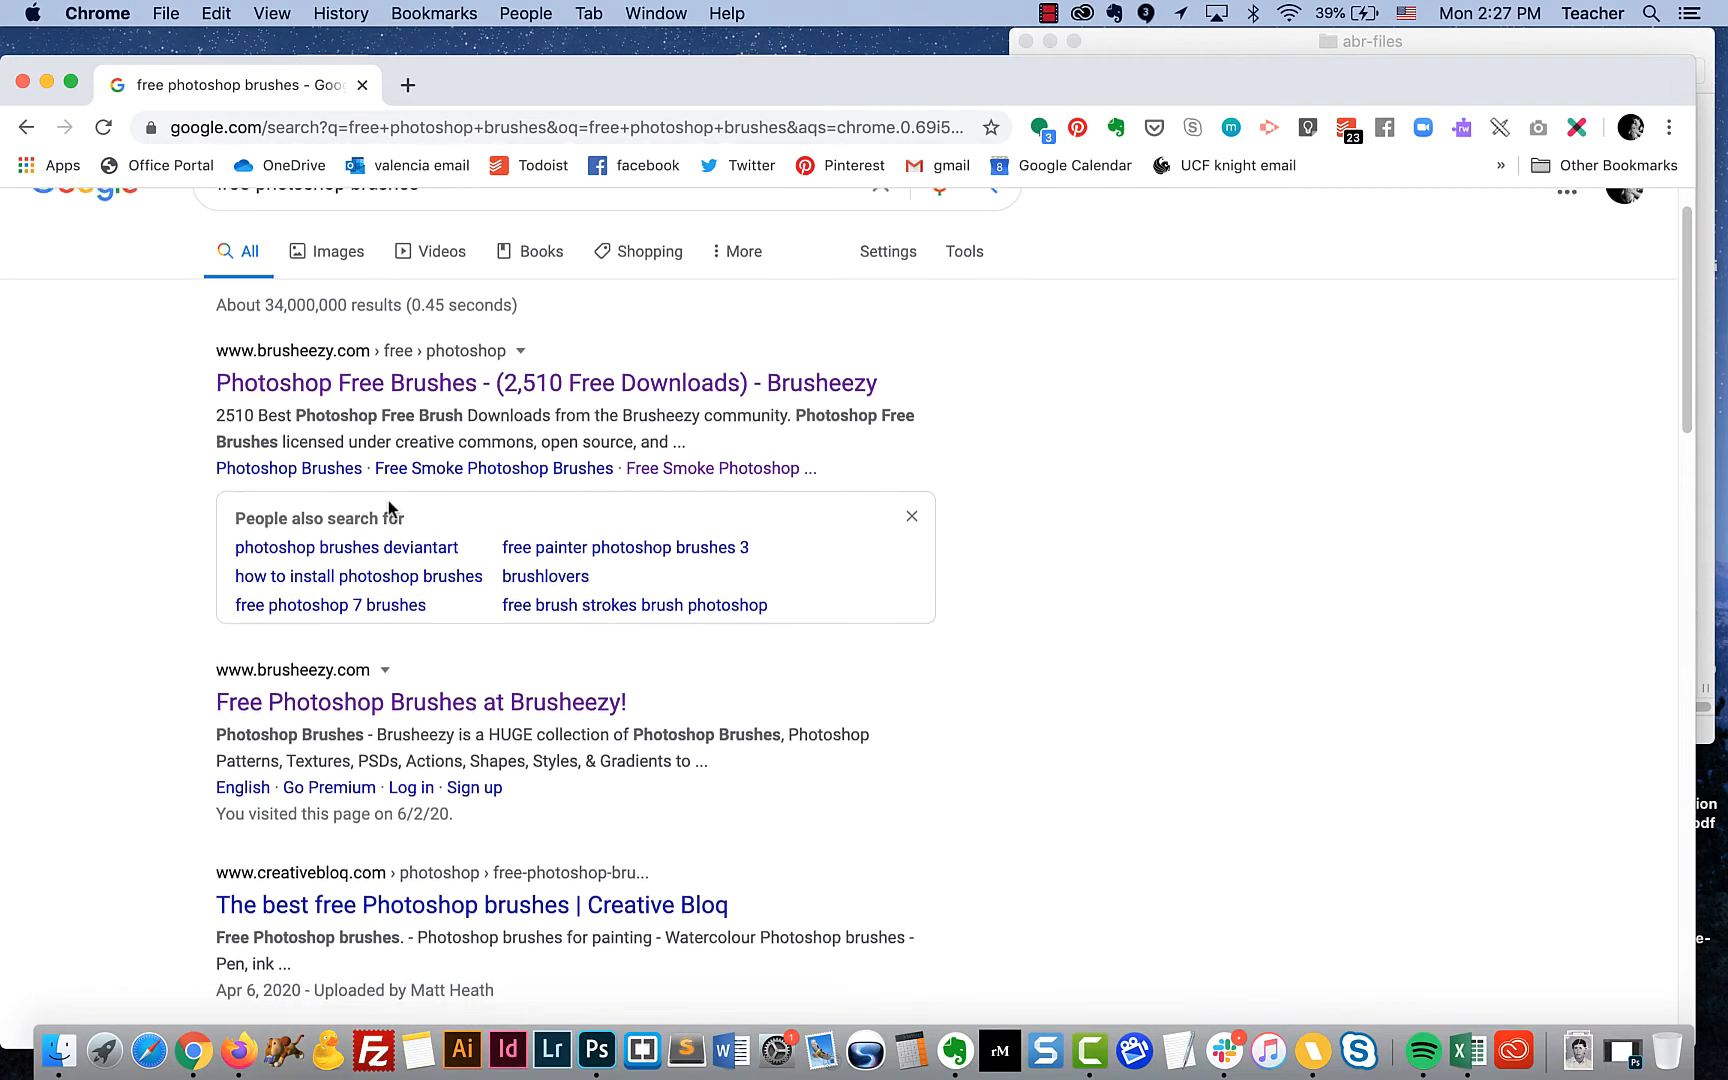
scroll(down, 3)
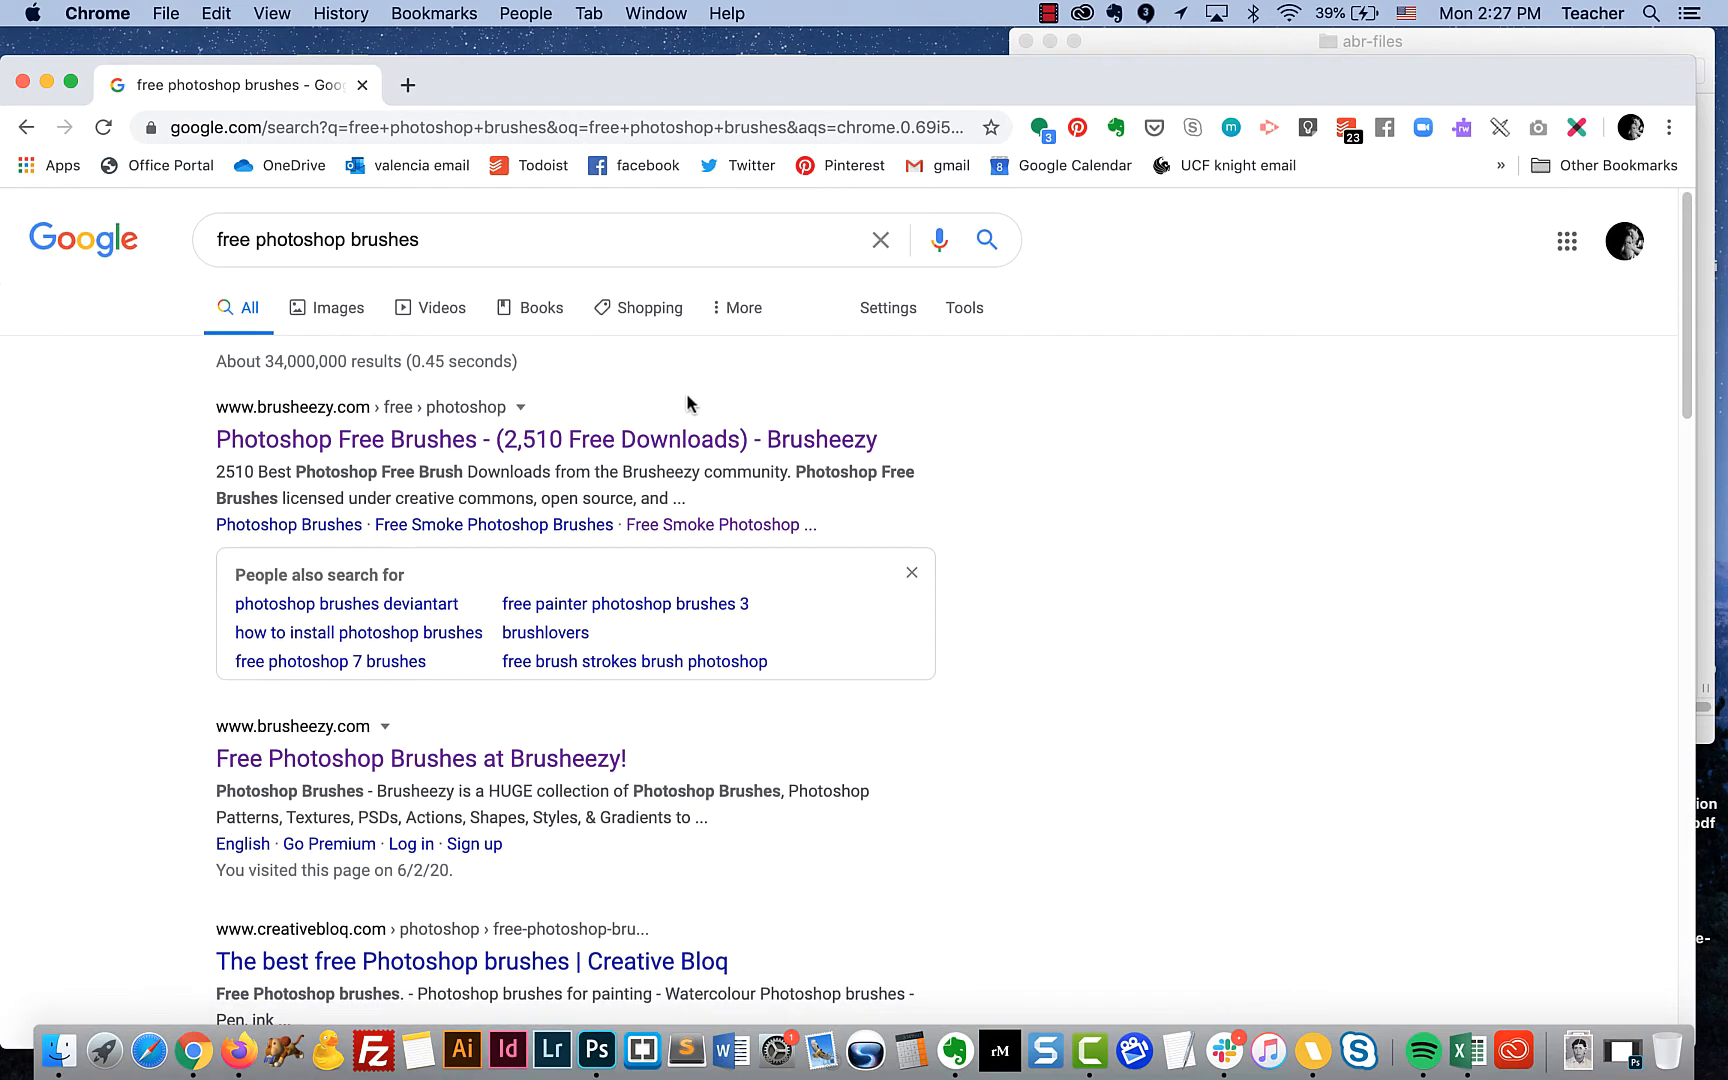
scroll(down, 3)
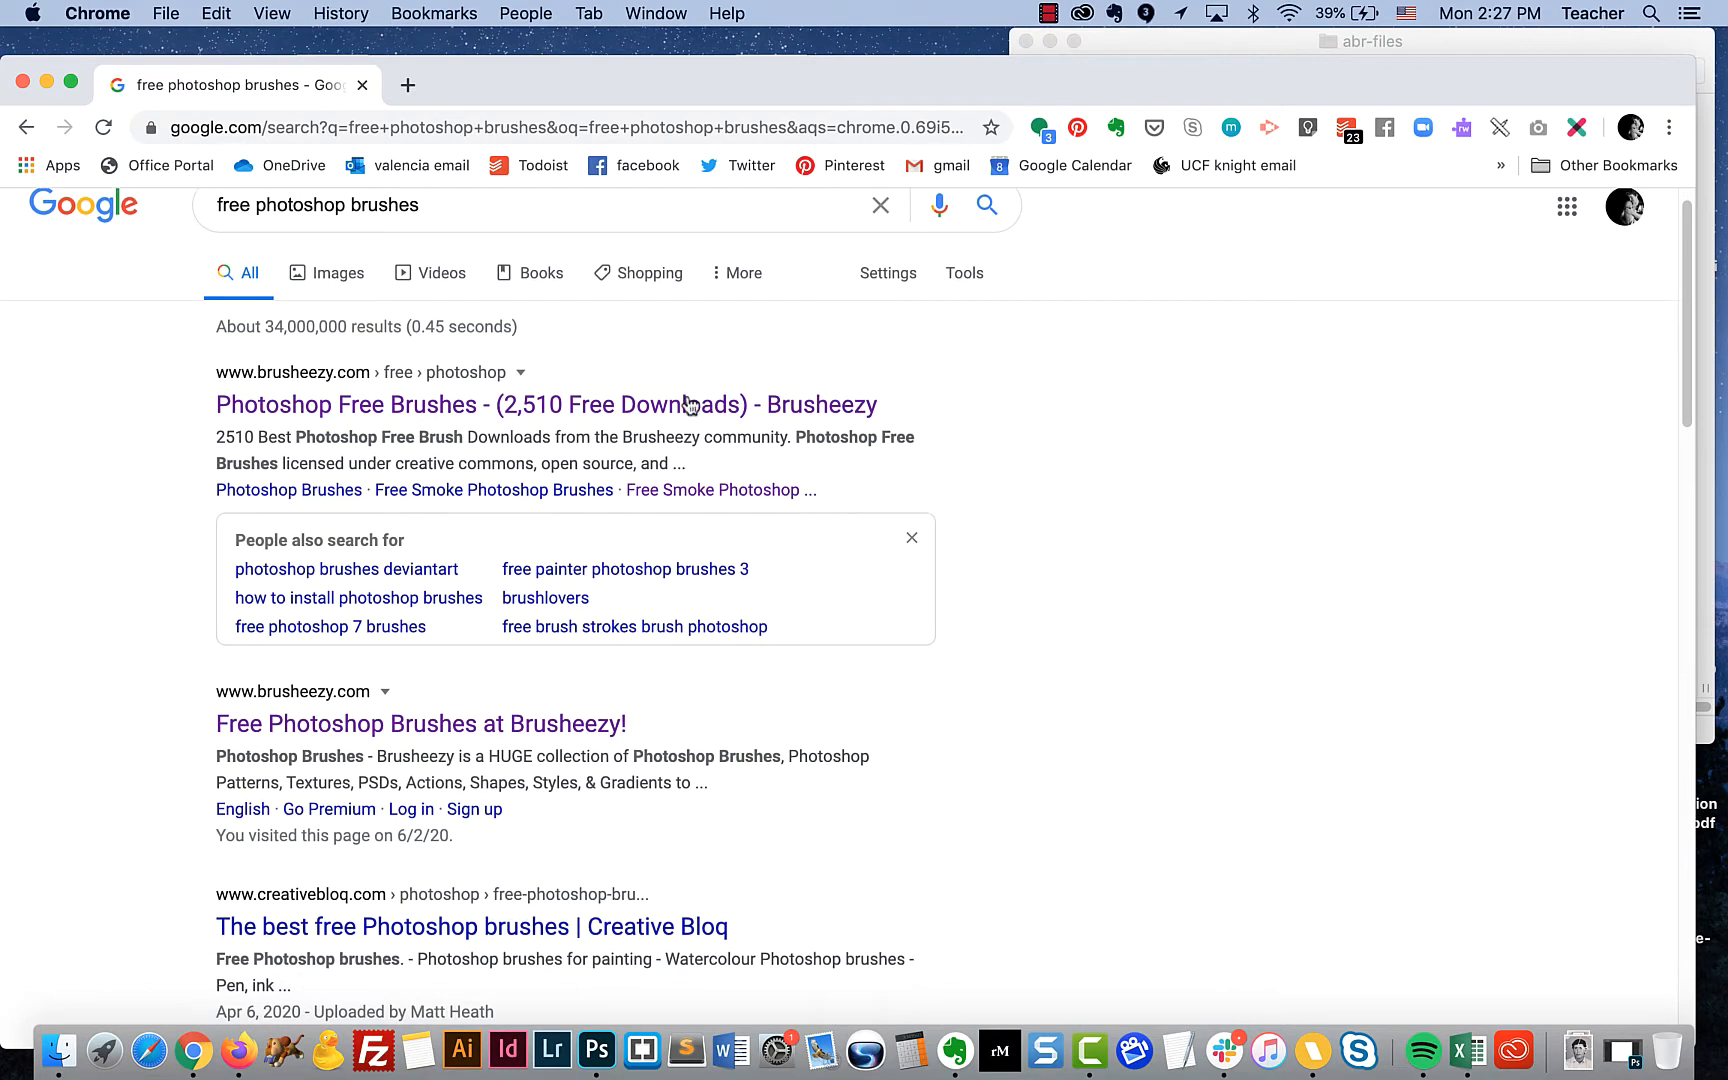
scroll(down, 3)
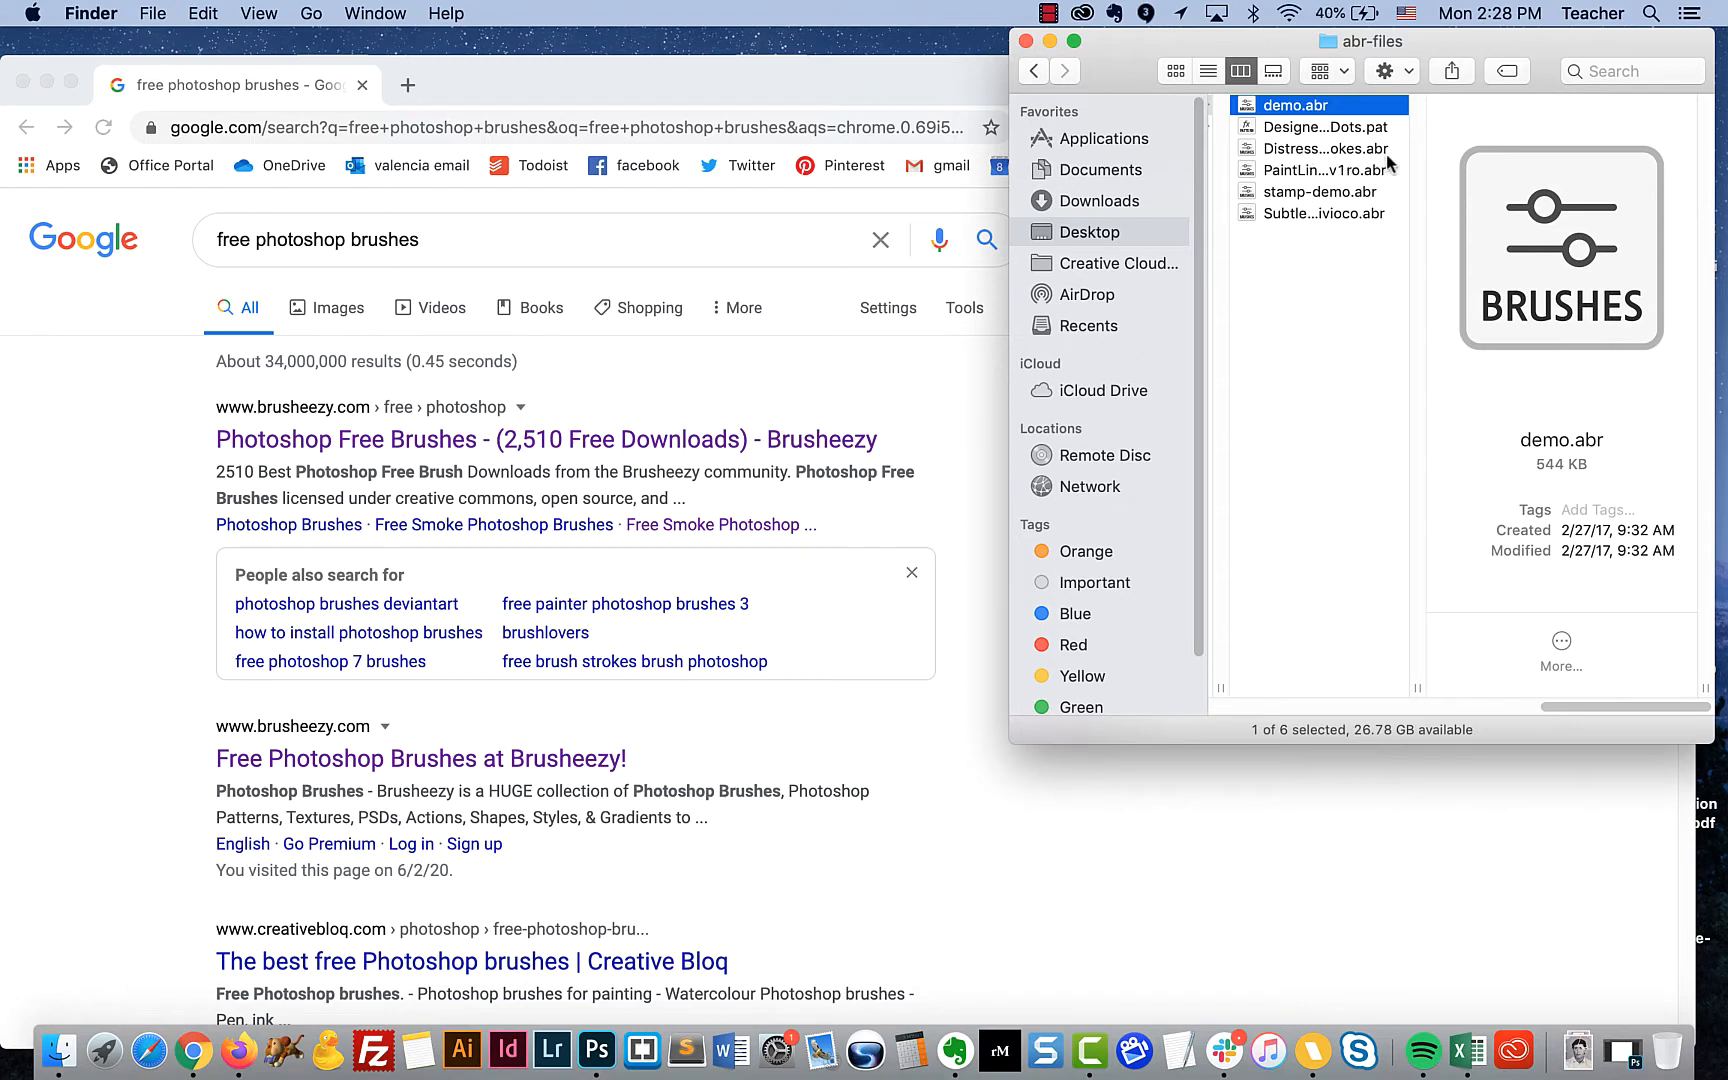
mouse_move(640, 1048)
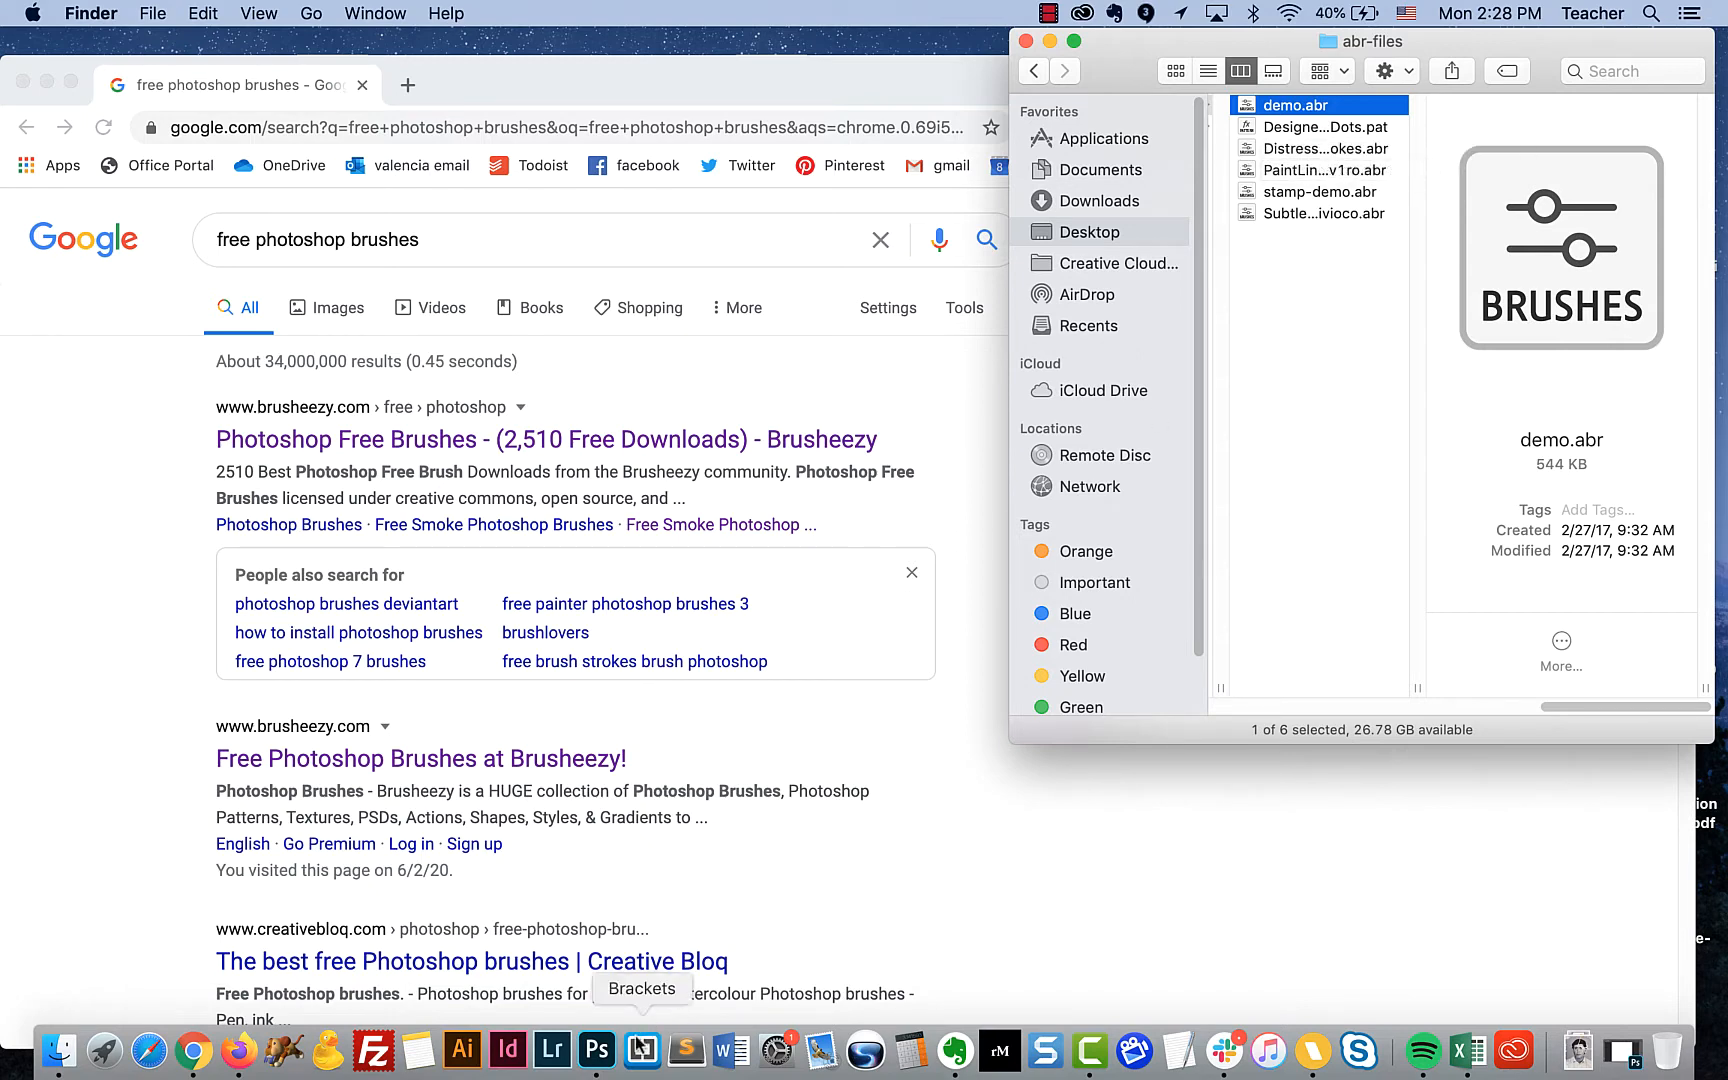
- Return to Photoshop and show the Brush Preset picker's gear menu of brush commands
click(612, 1050)
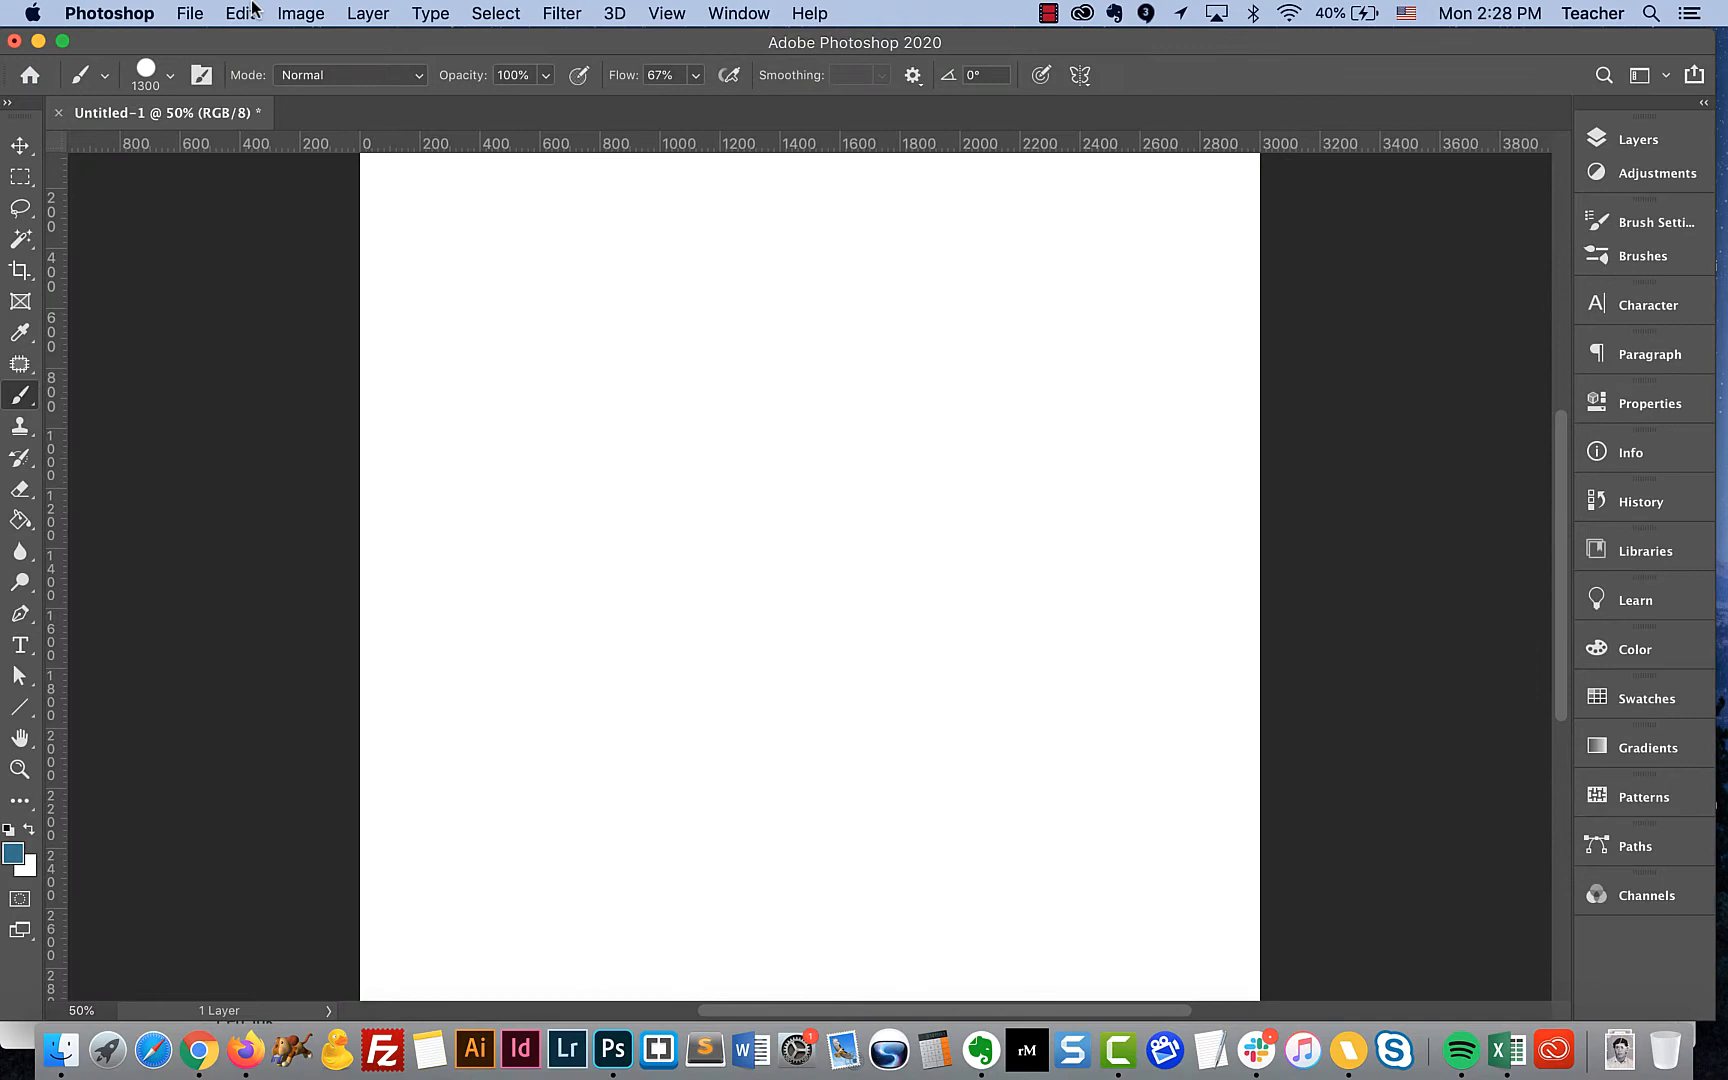
mouse_move(166, 348)
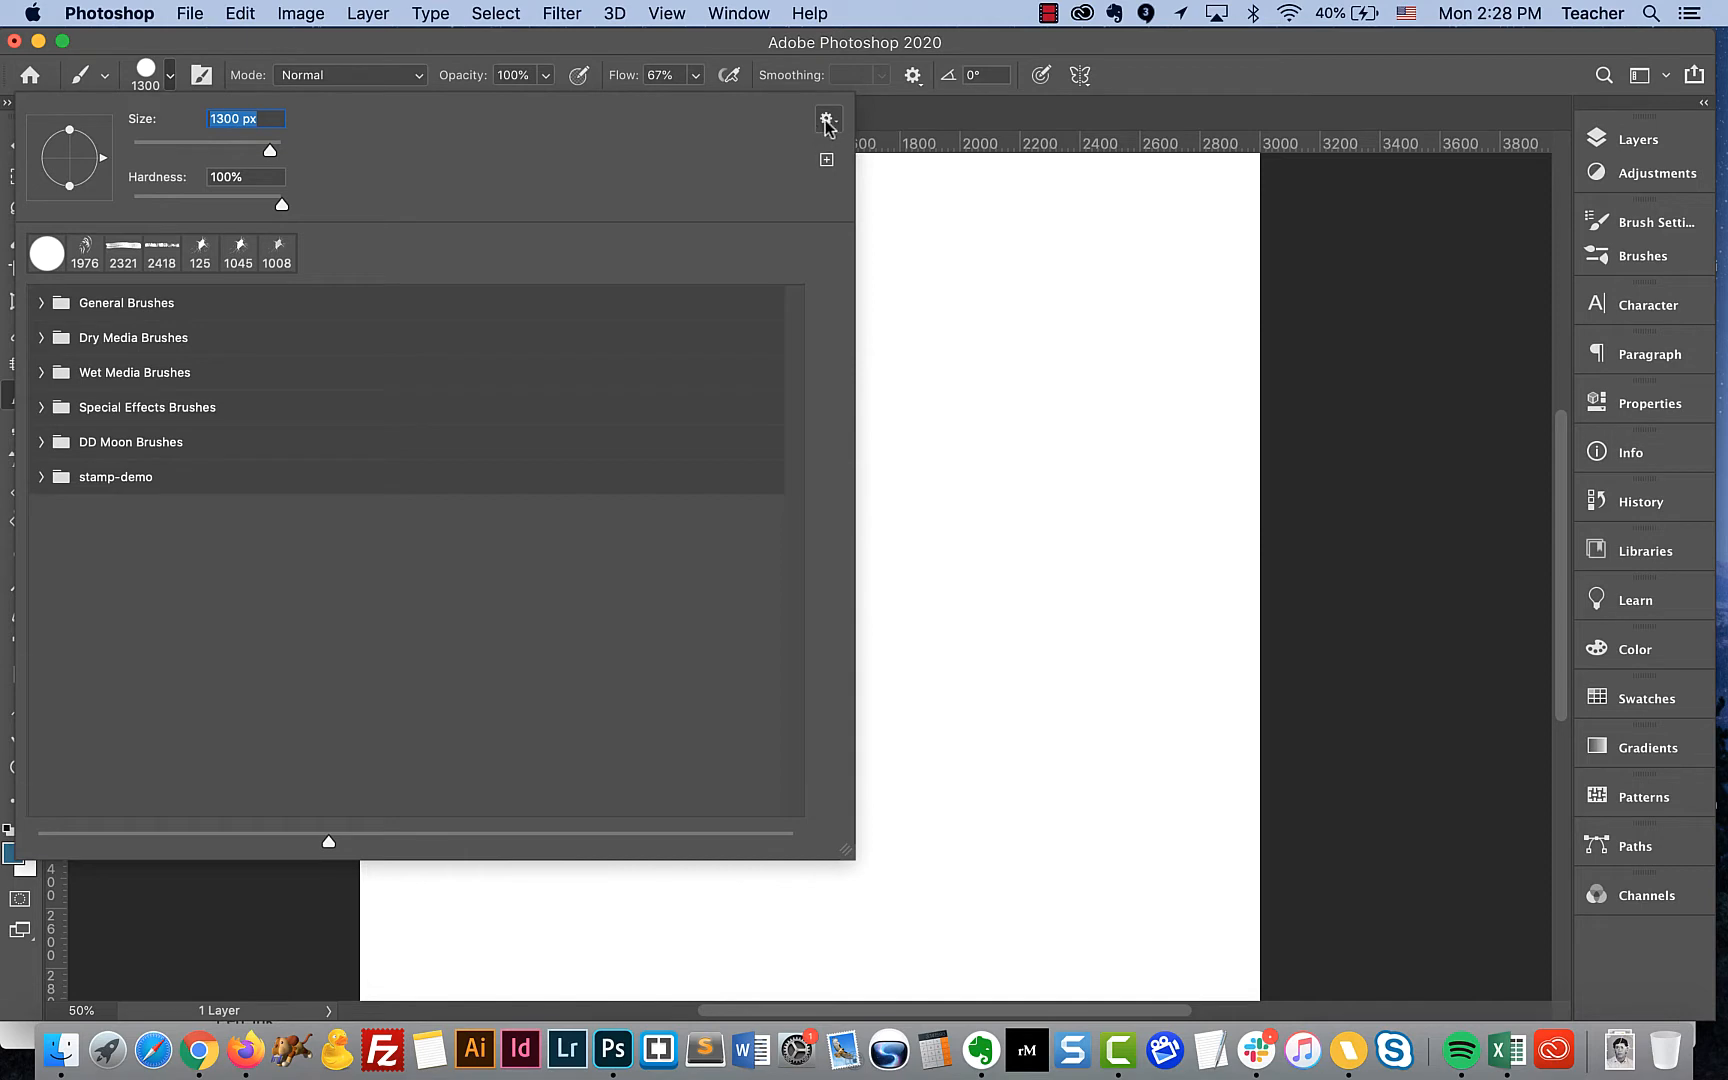
click(826, 120)
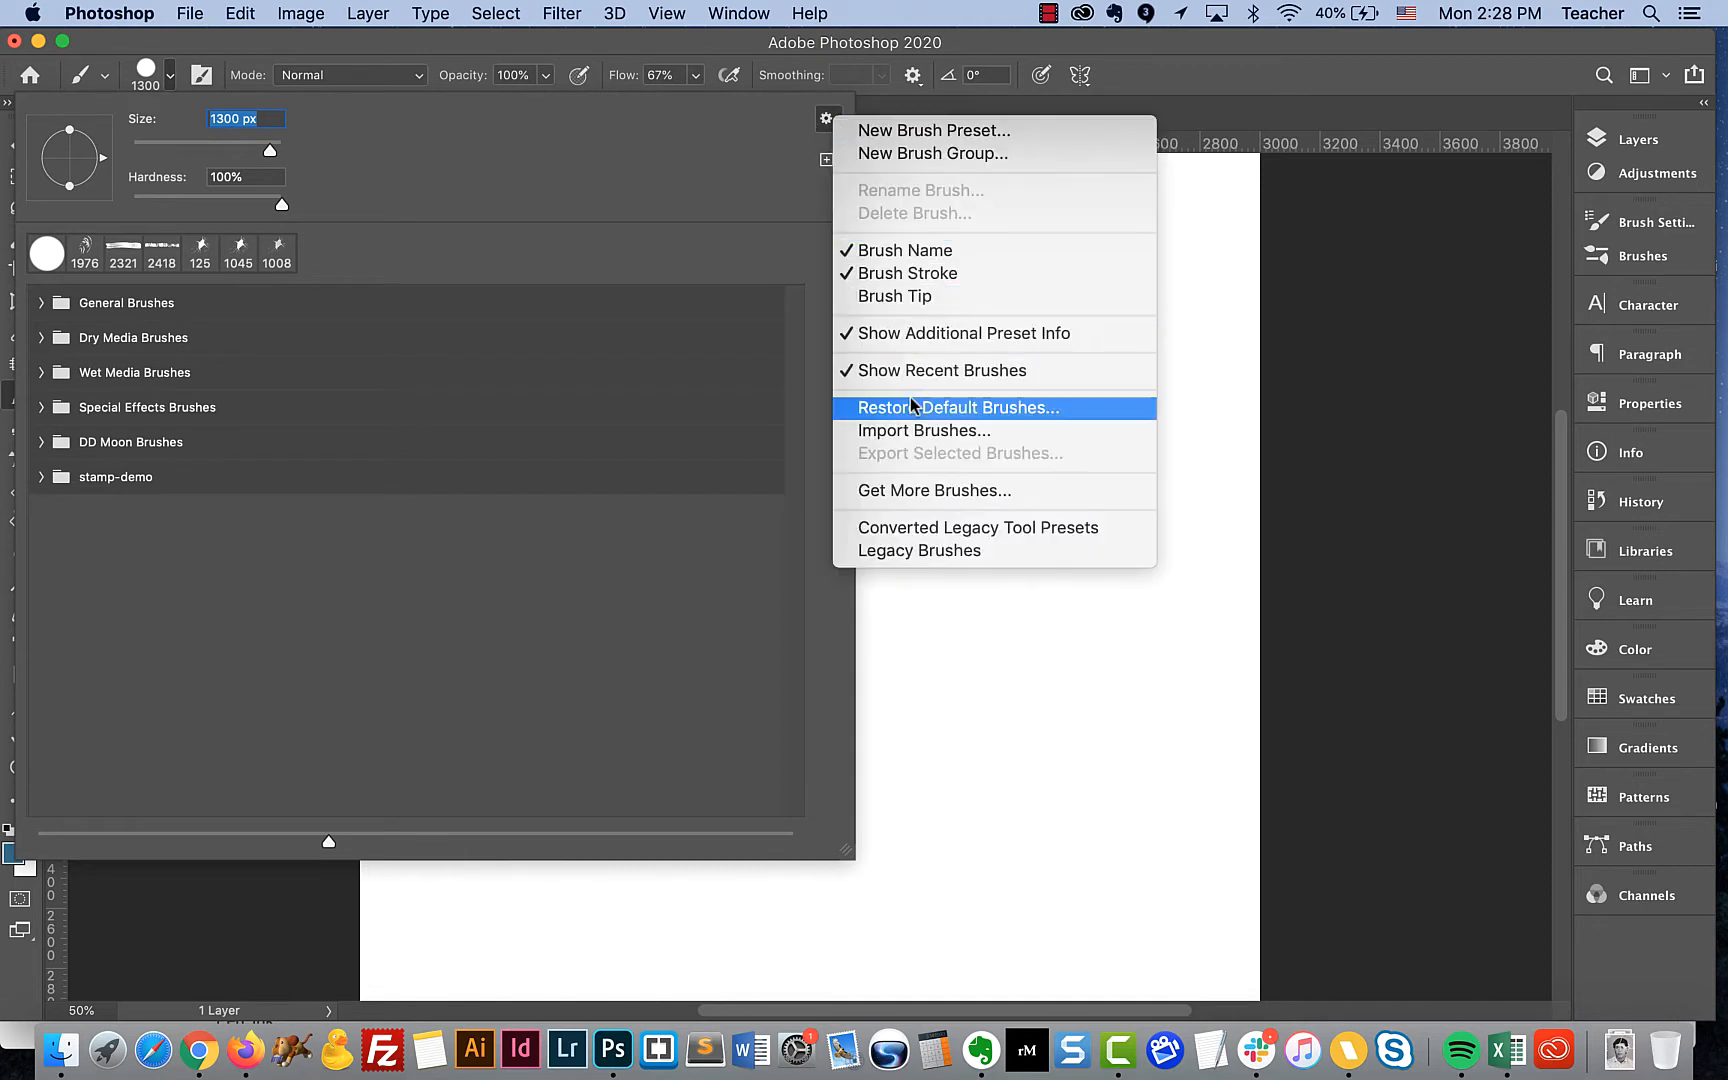
mouse_move(924, 430)
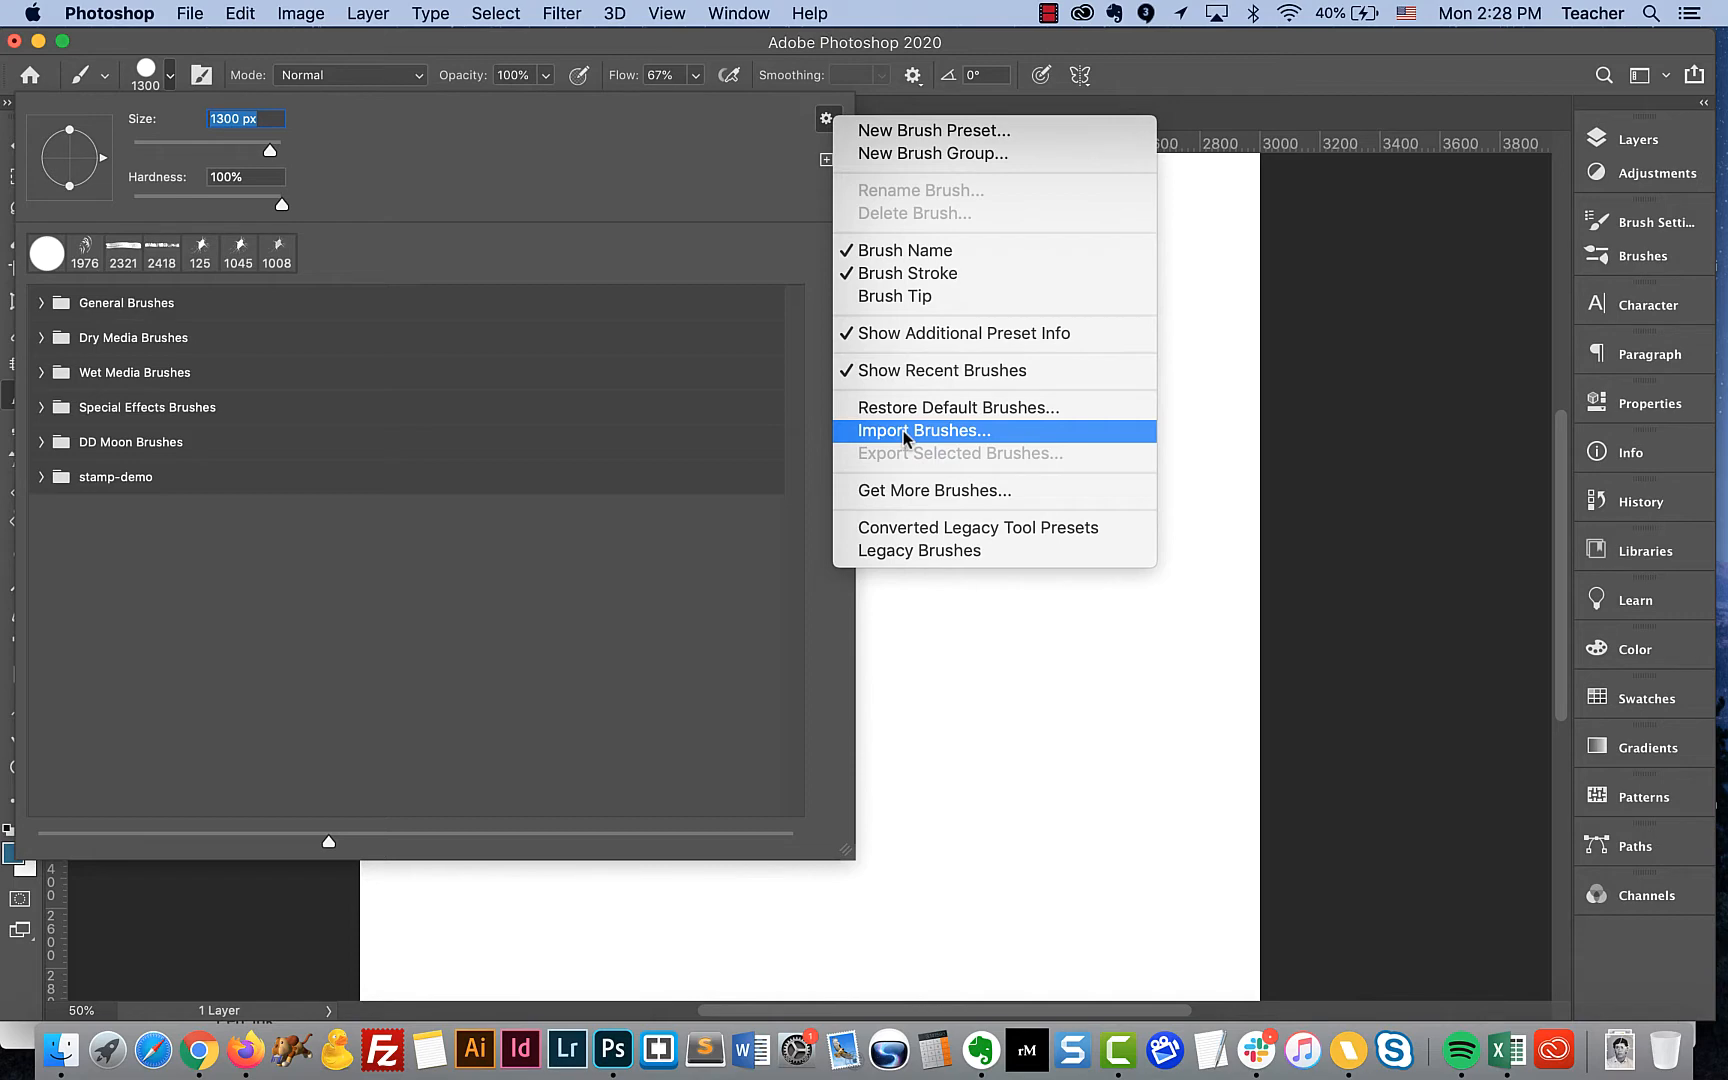
- Import 'Subtle Grunge Brushes by Sivioco.abr' from abr-files as a new brush group
click(924, 430)
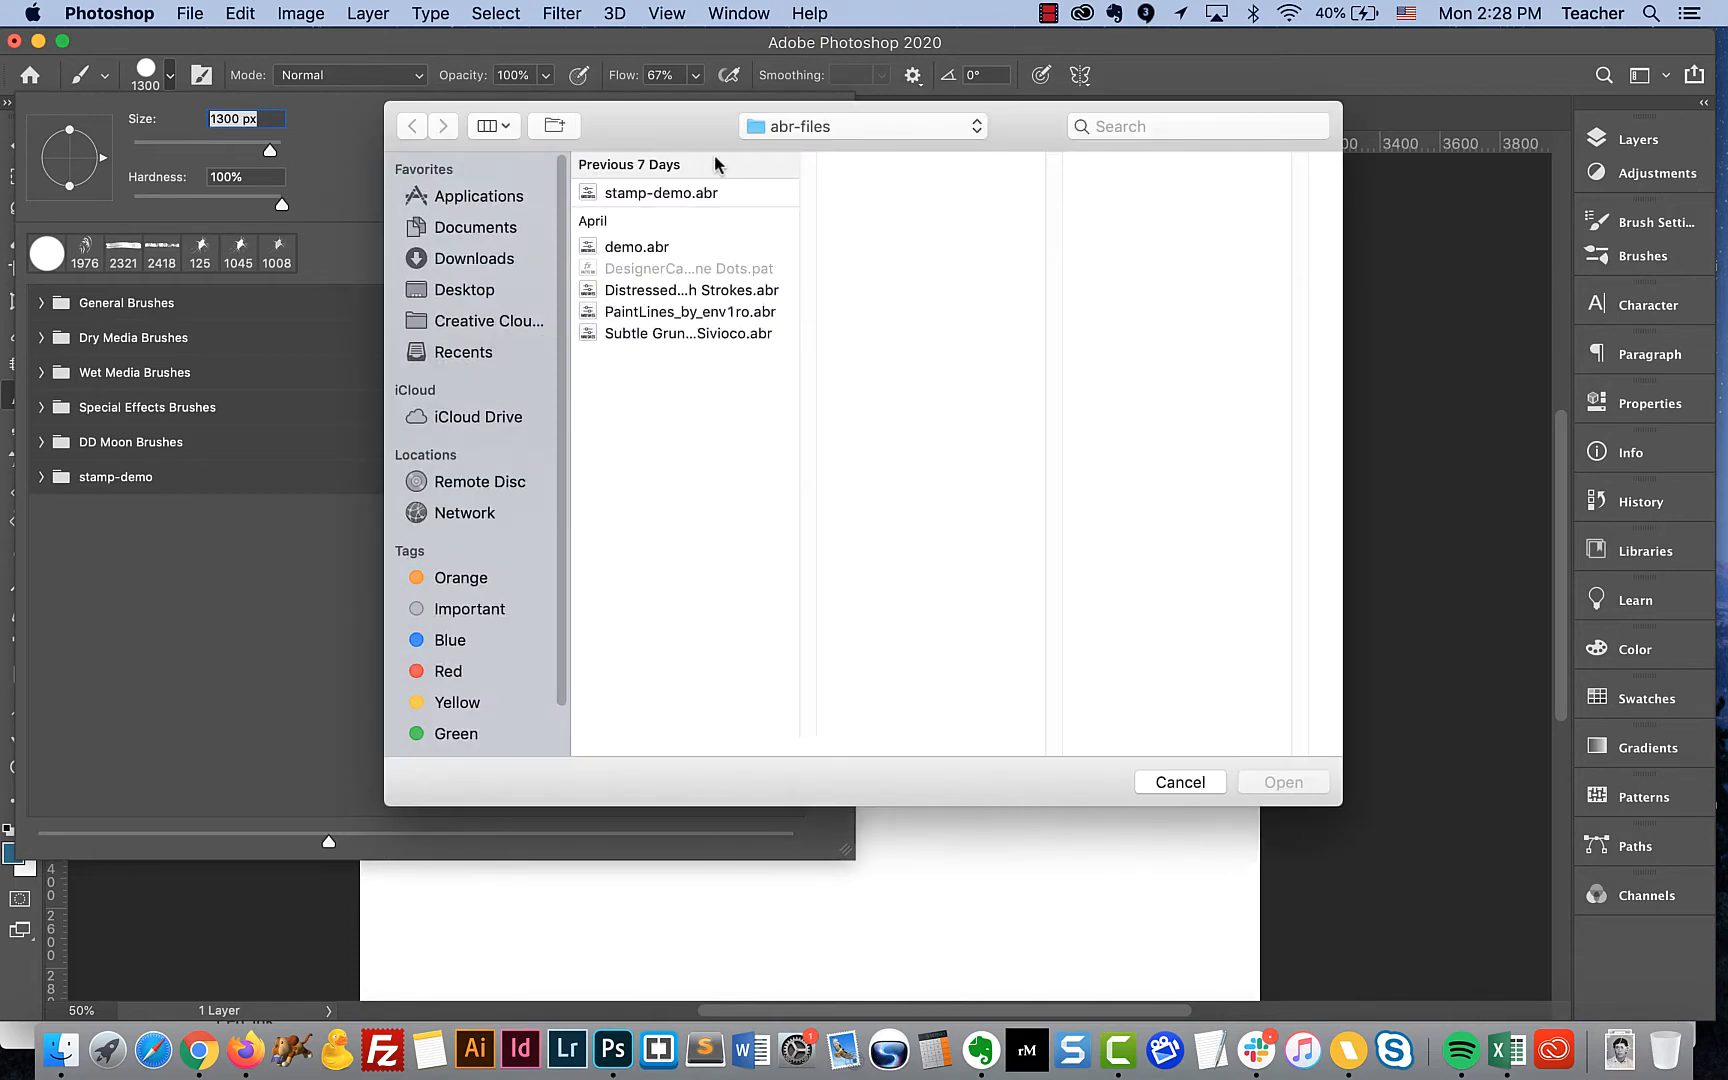
mouse_move(752, 164)
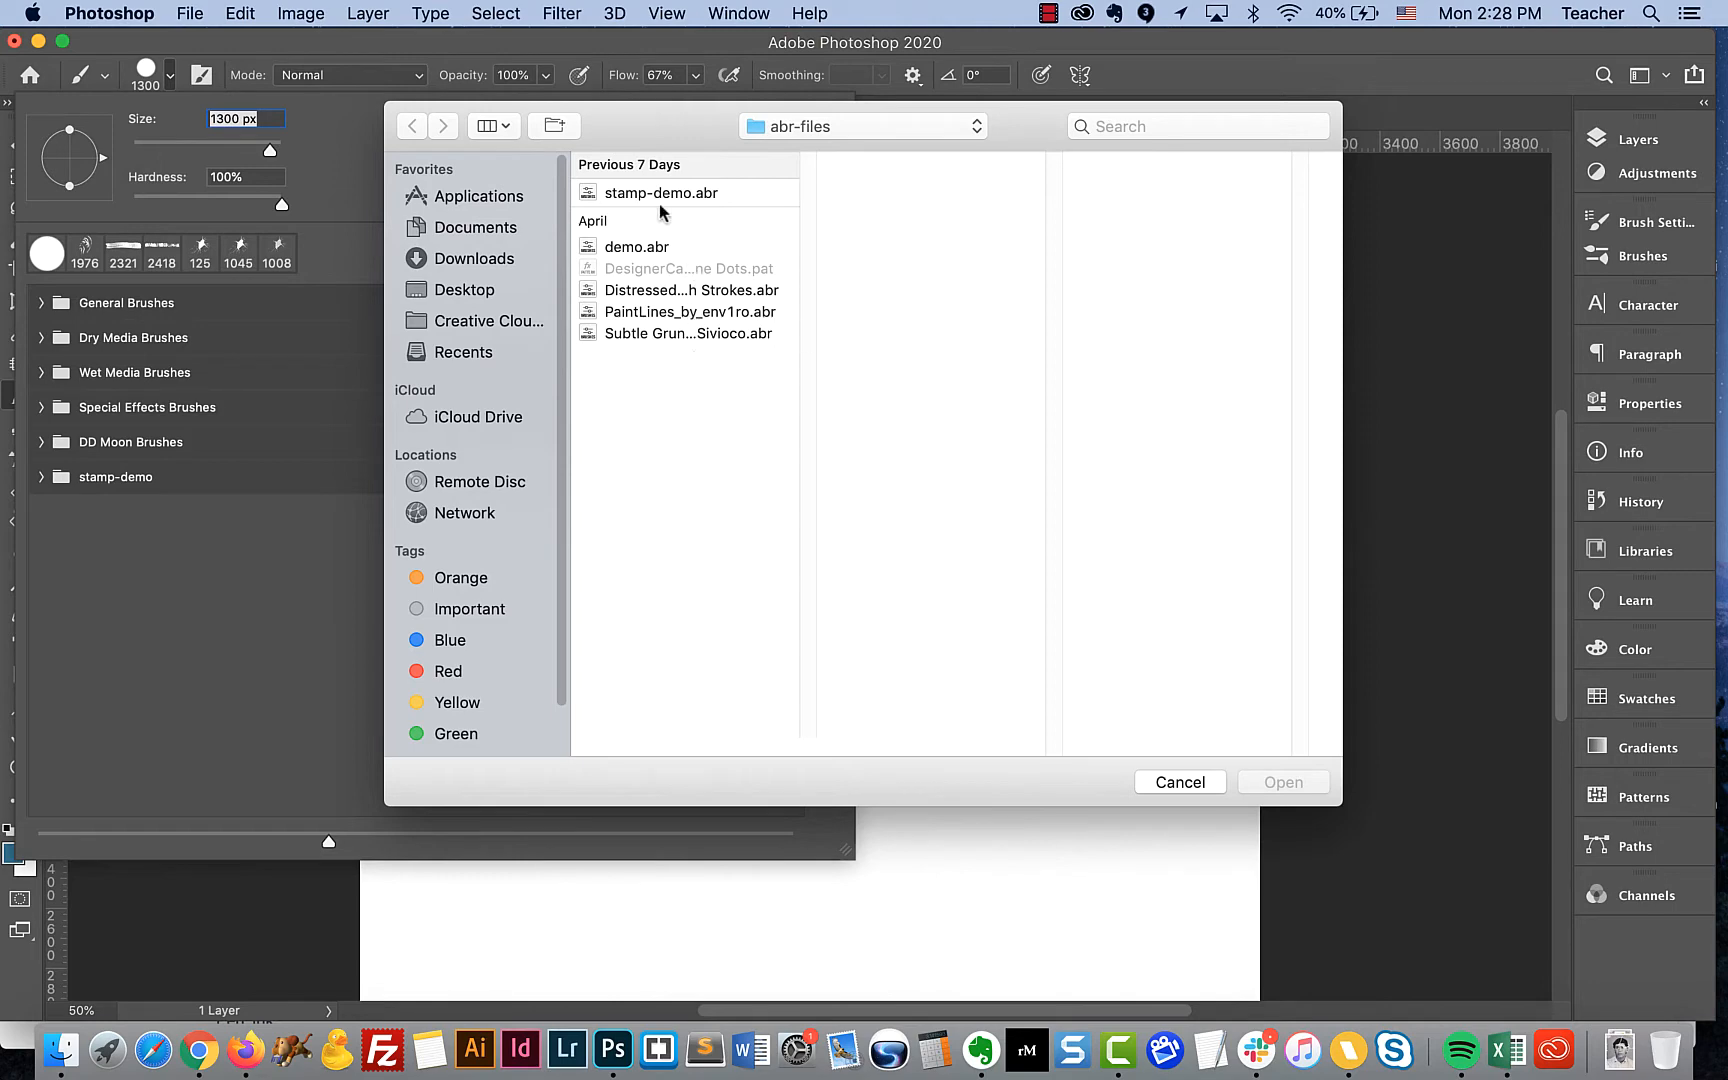
mouse_move(656, 350)
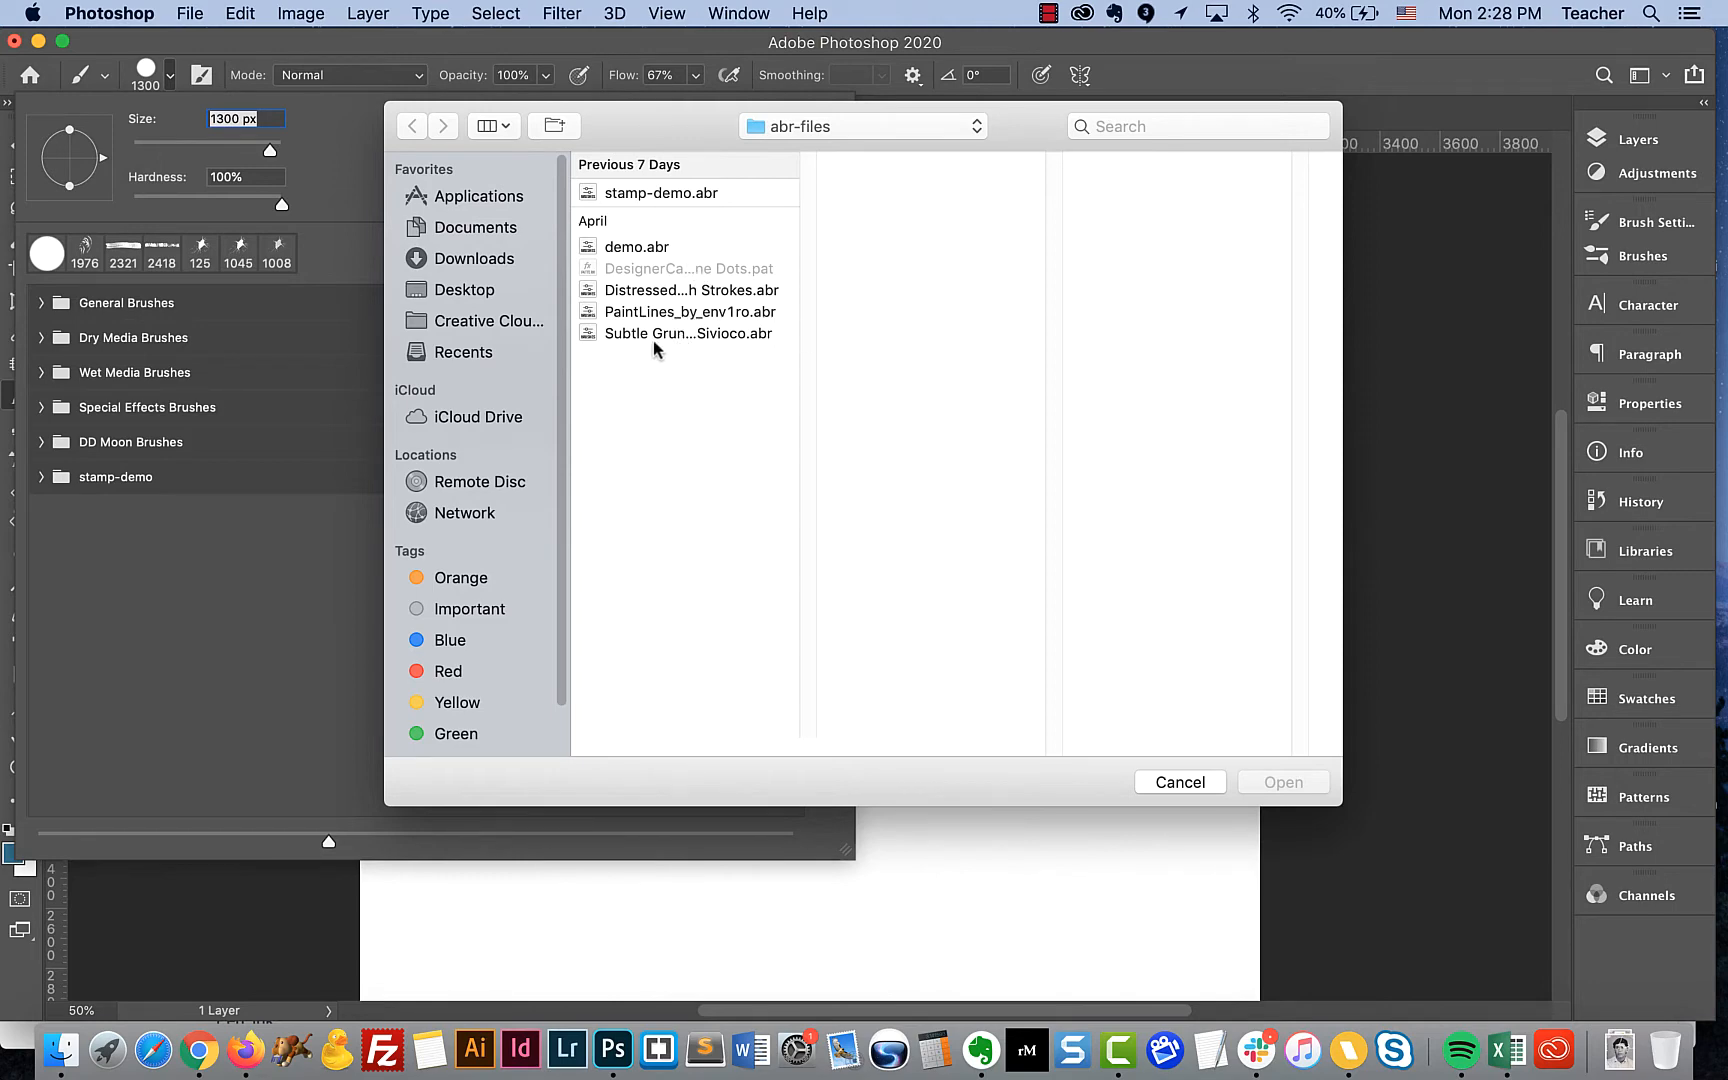
click(688, 332)
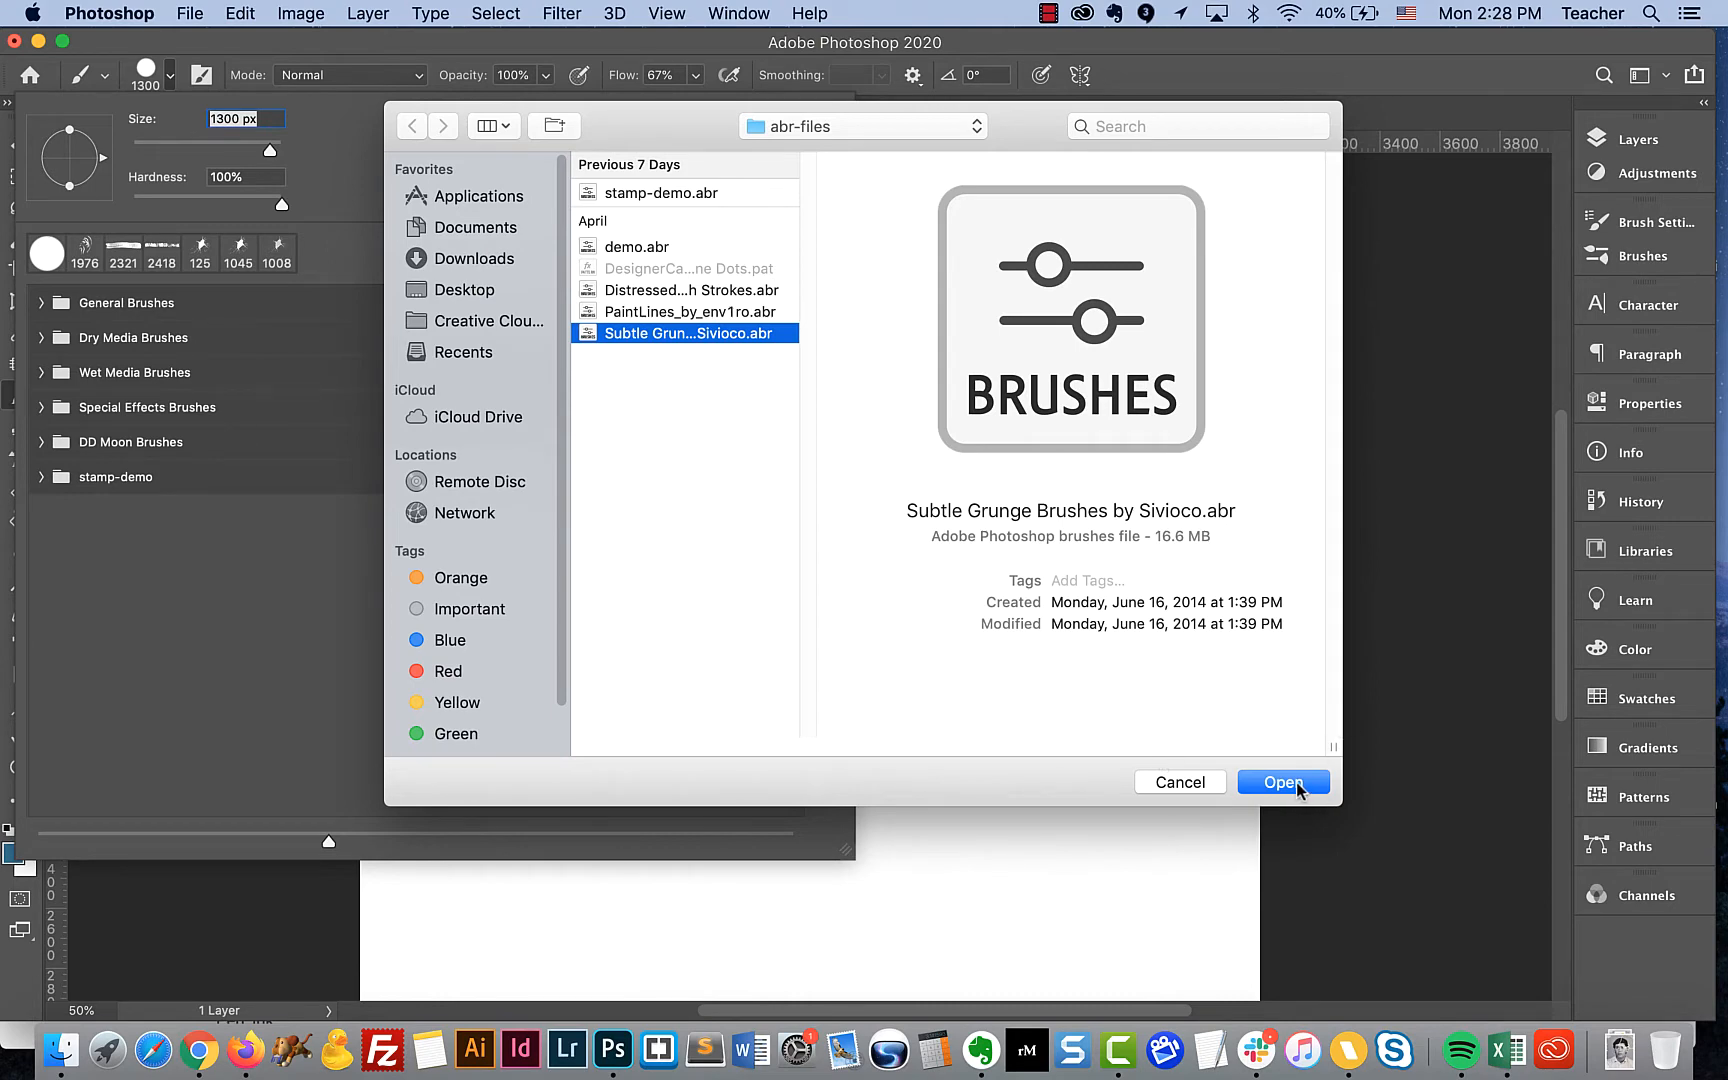
click(1280, 782)
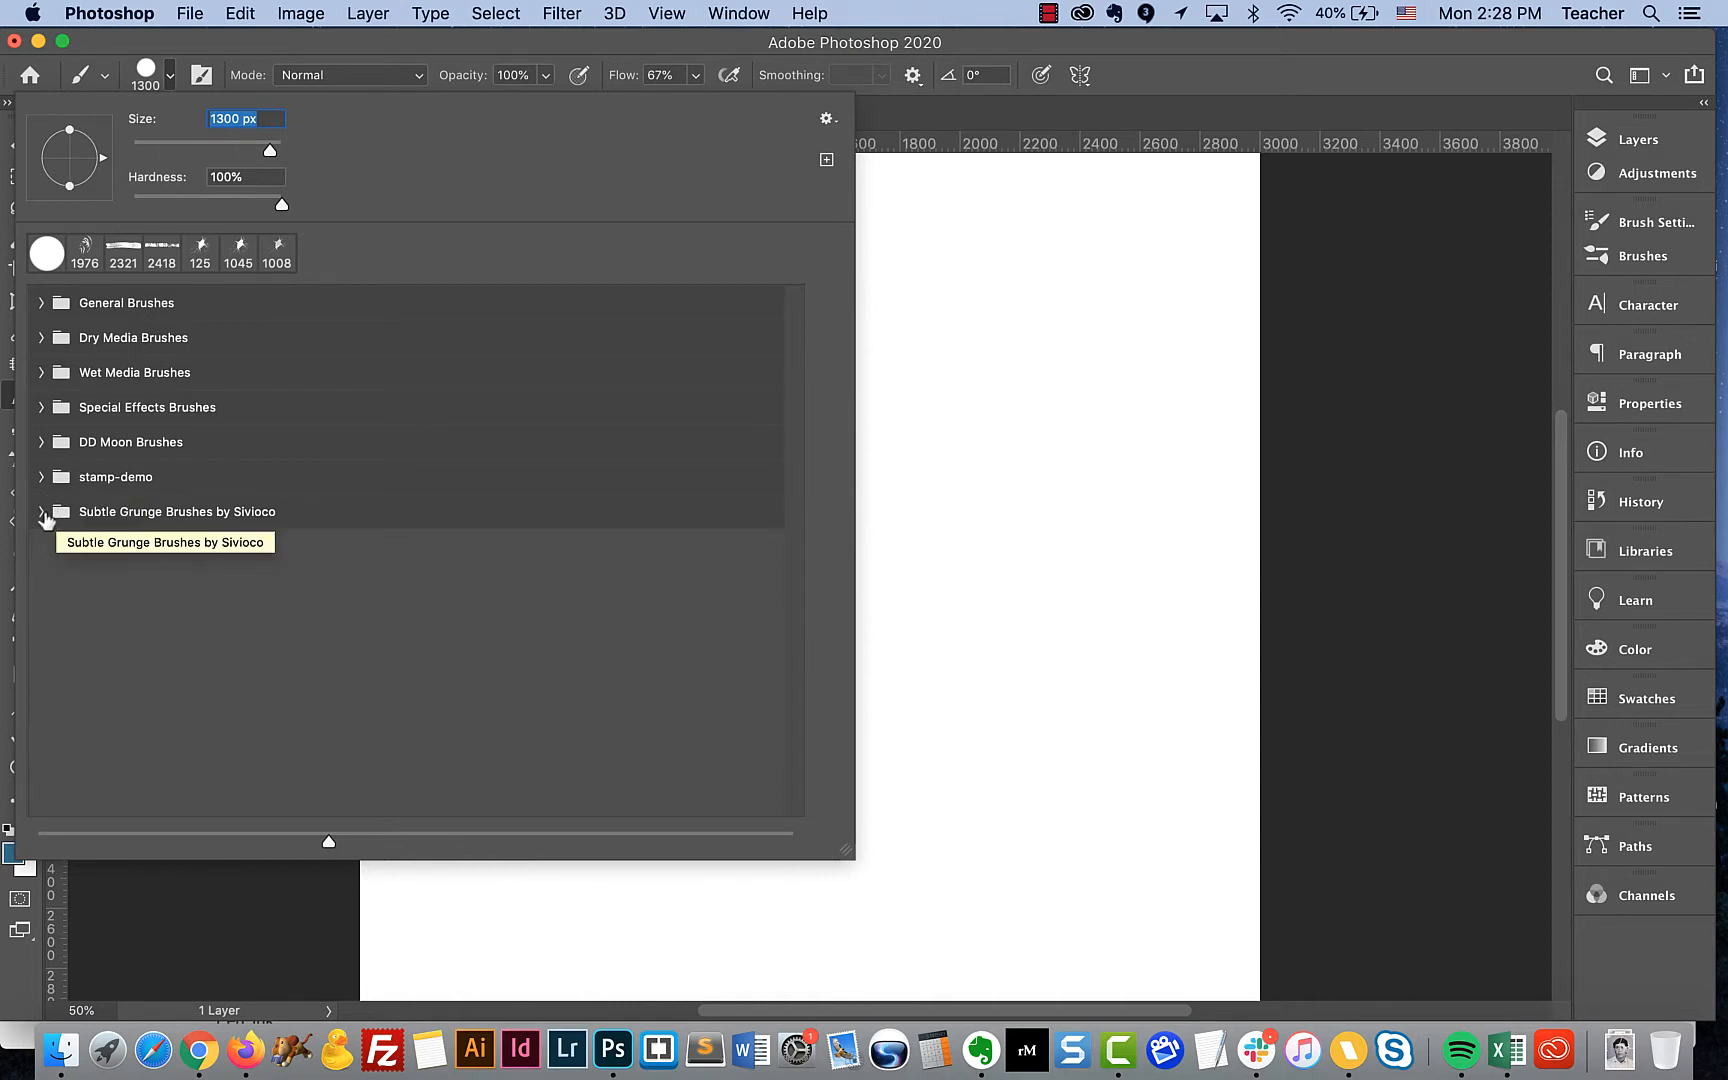
- Expand the Subtle Grunge Brushes by Sivioco group and make Subtle Grunge 1 the active brush
click(42, 512)
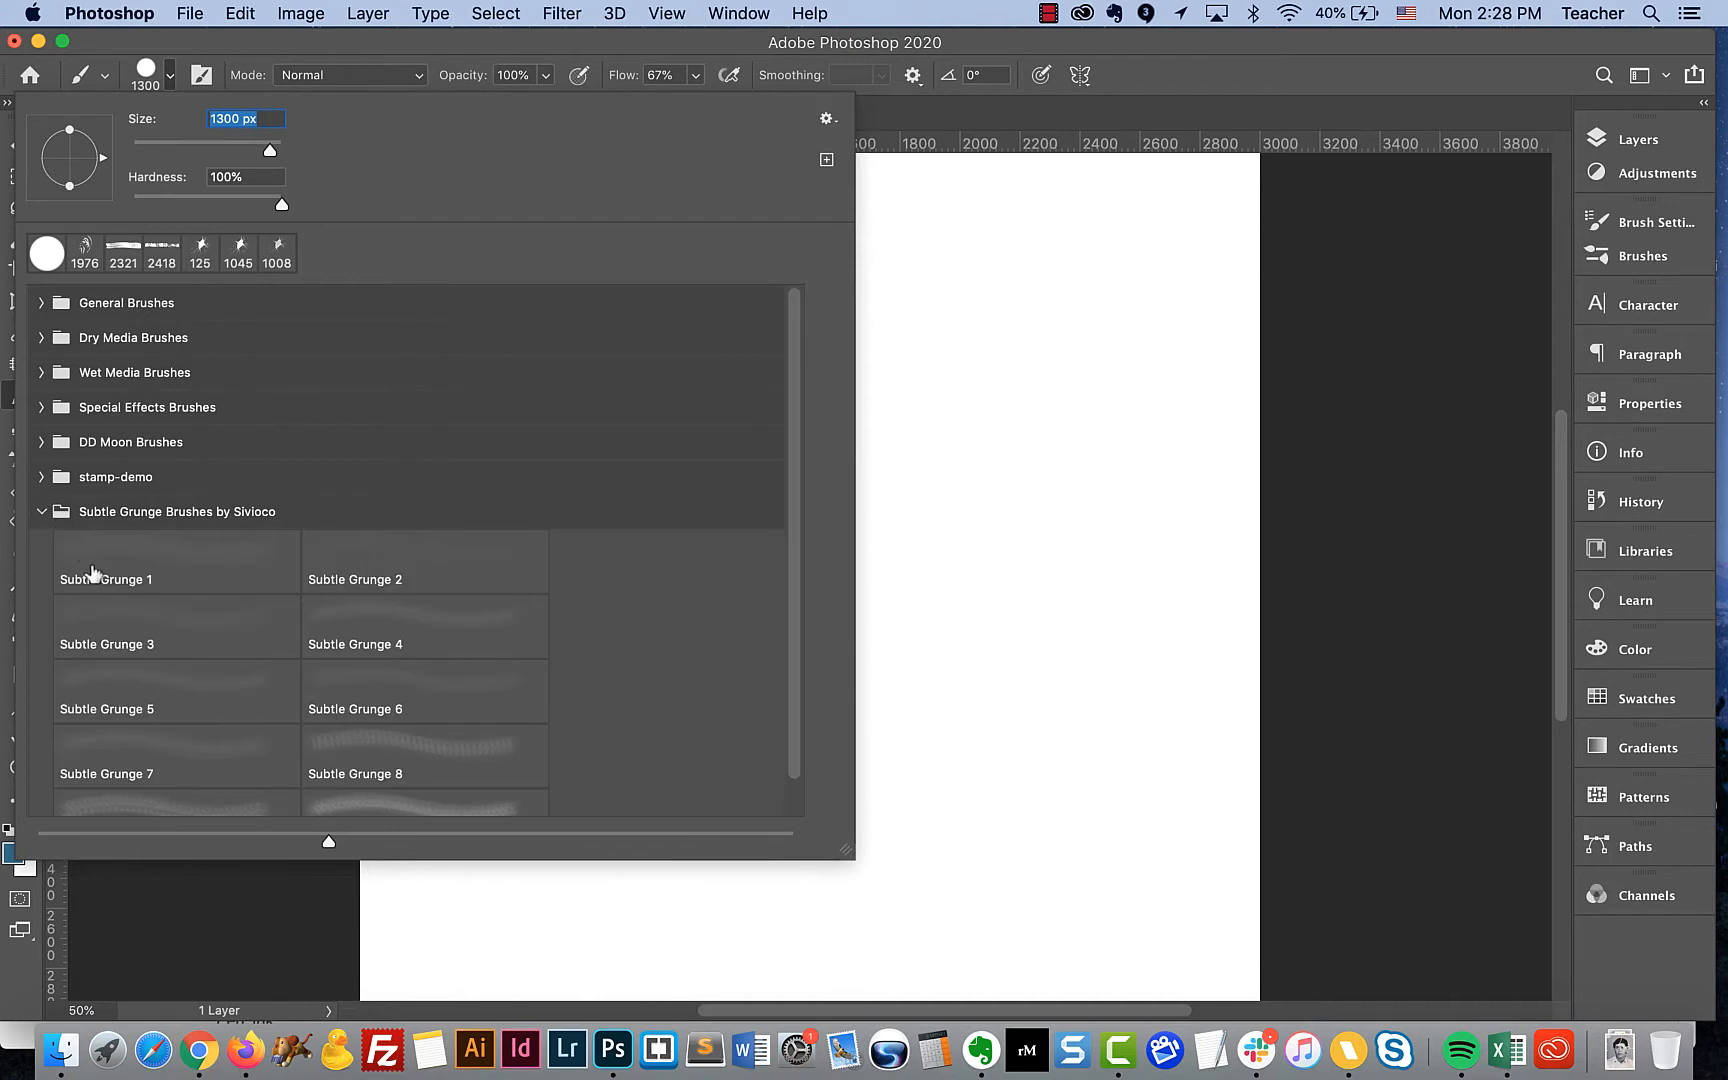
mouse_move(106, 562)
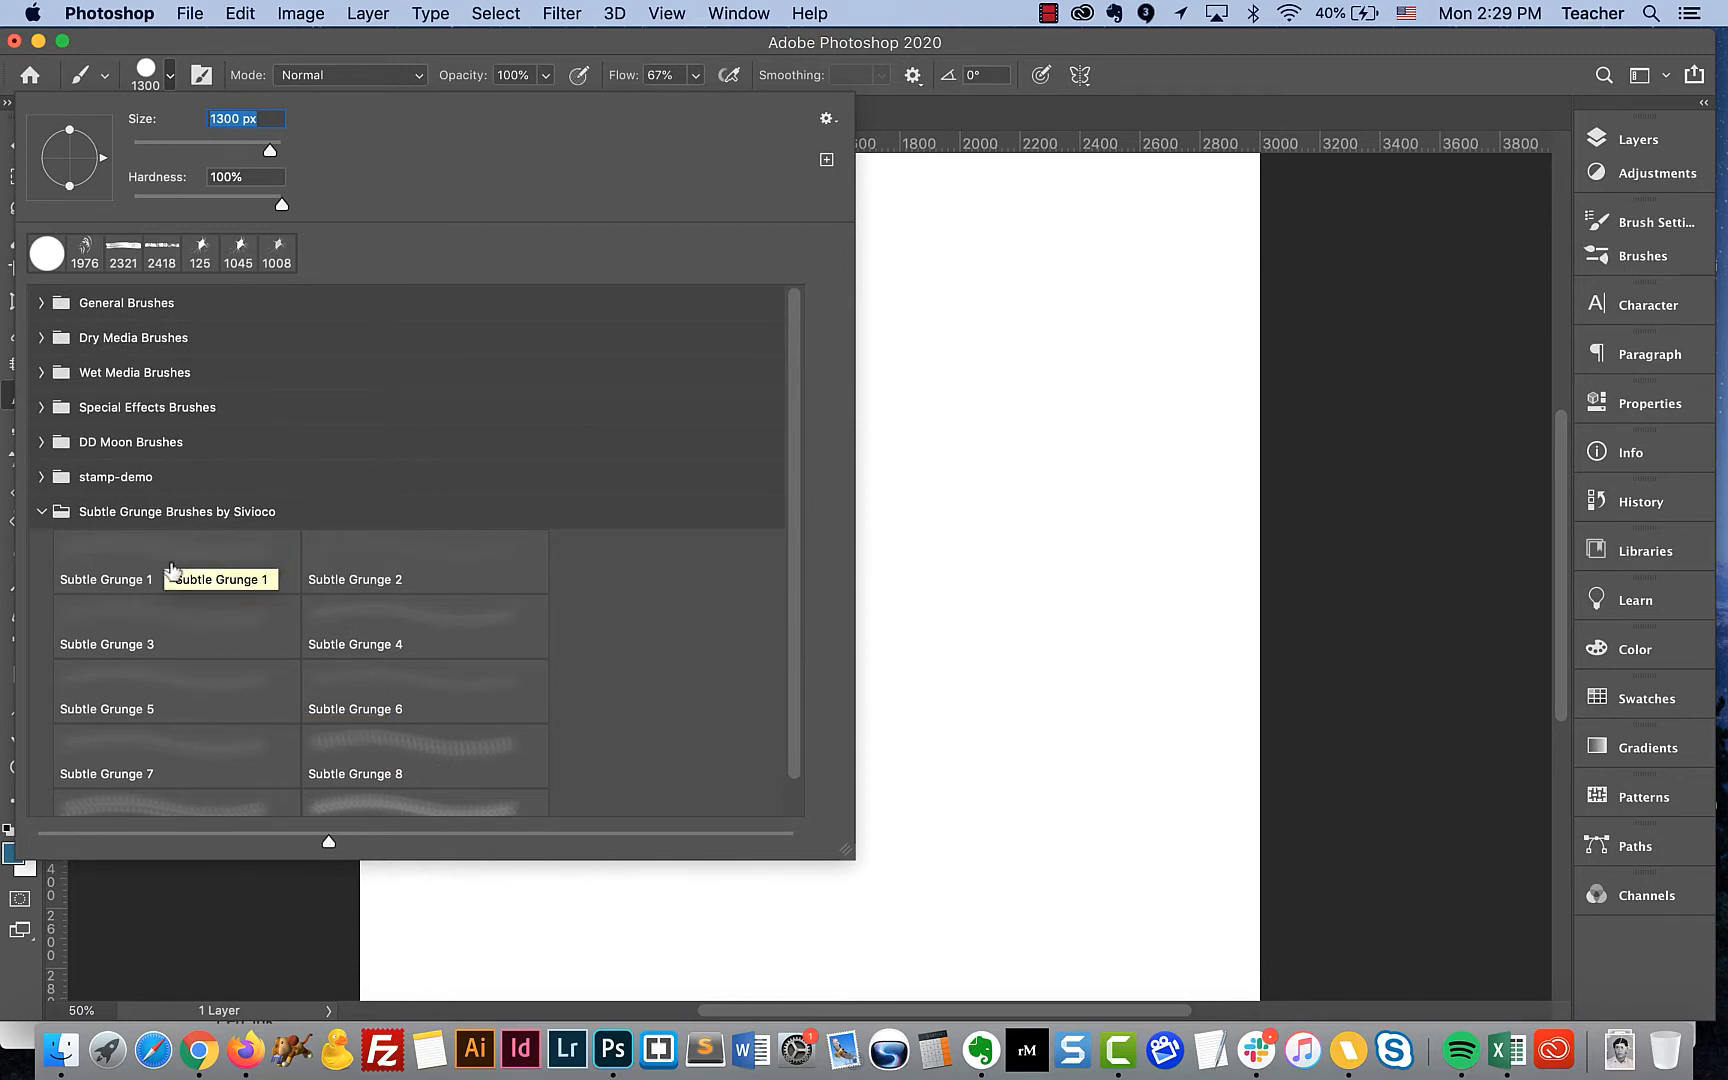
click(106, 578)
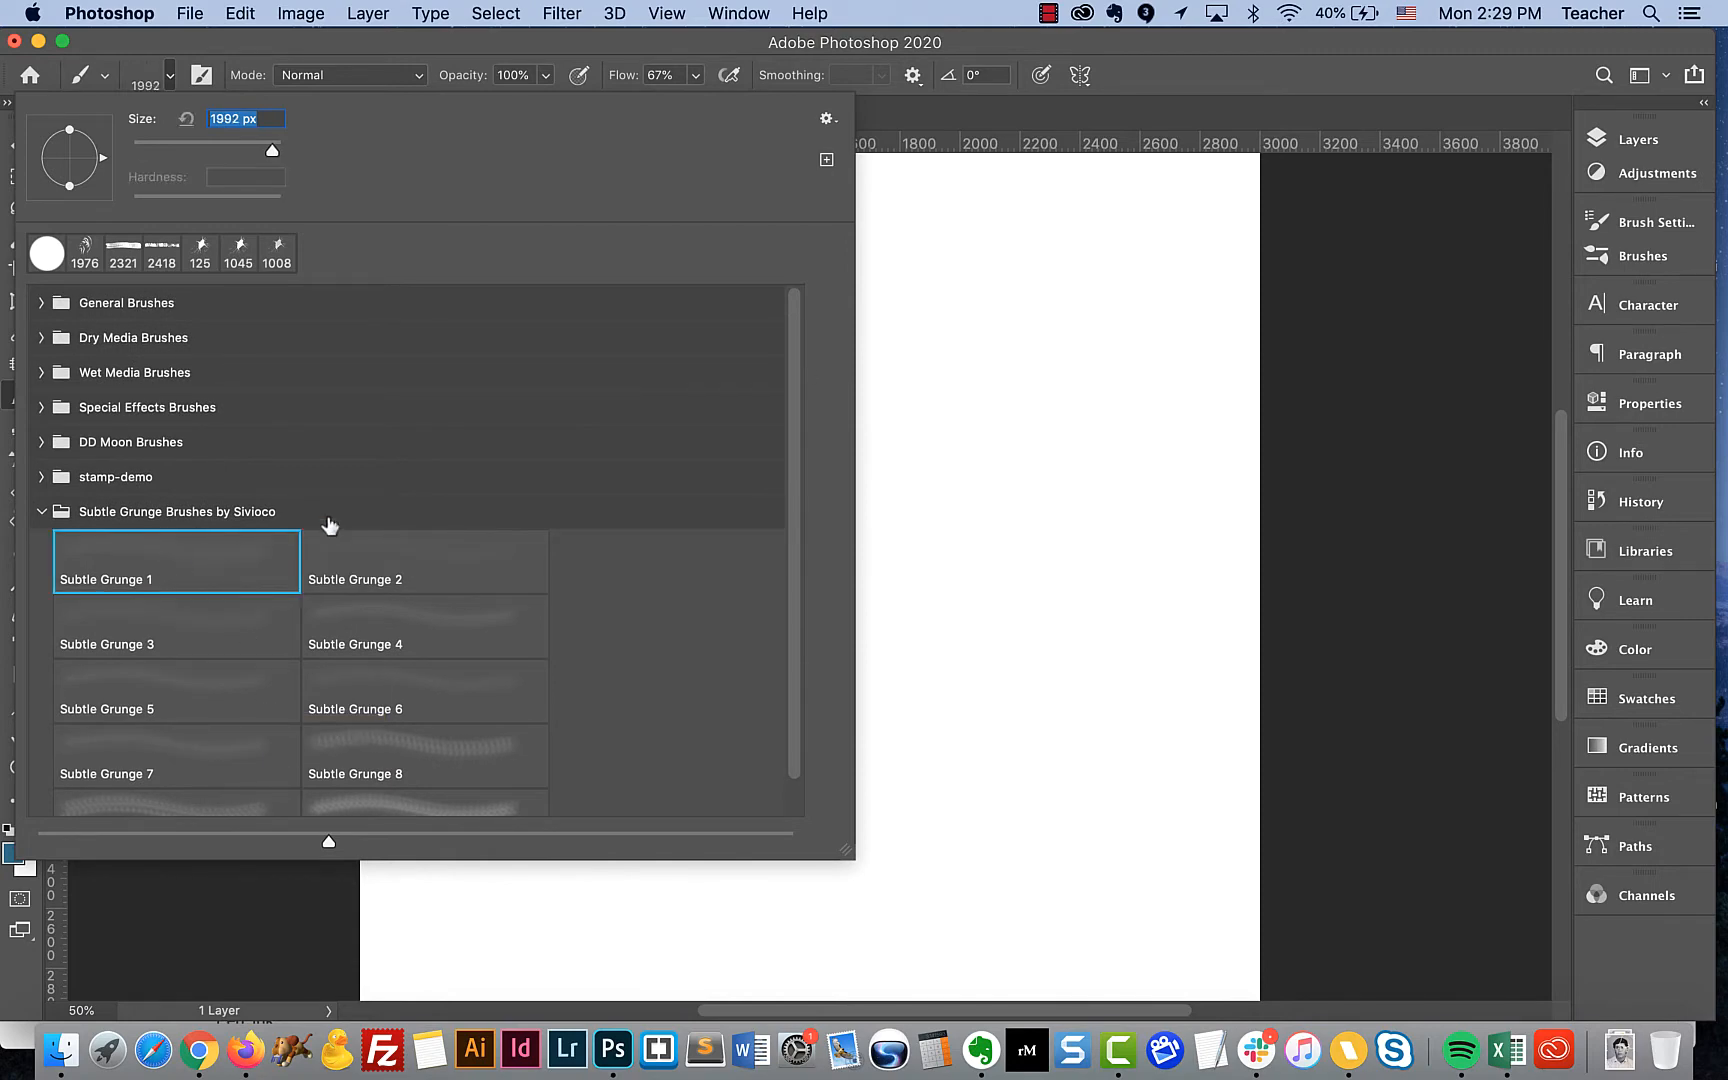
mouse_move(408, 748)
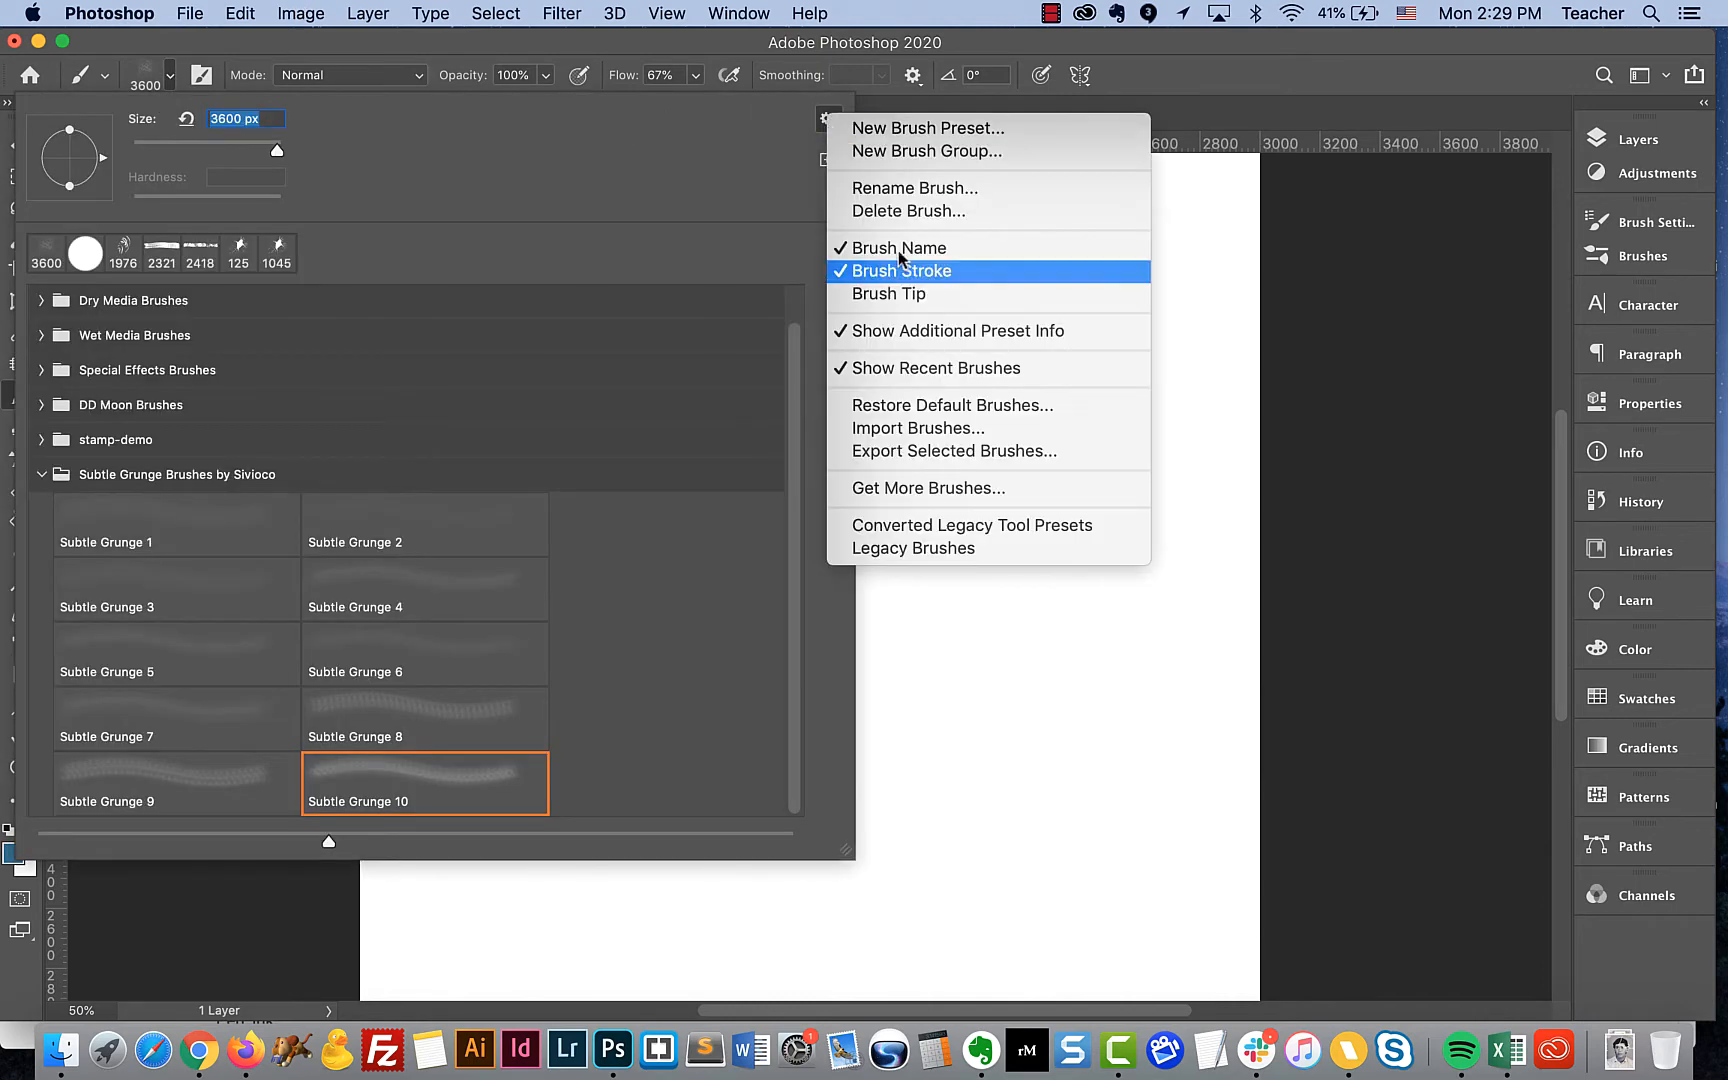
- Import the PaintLines_by_env1ro brush file and select paint-line brush 14 from its group
click(916, 428)
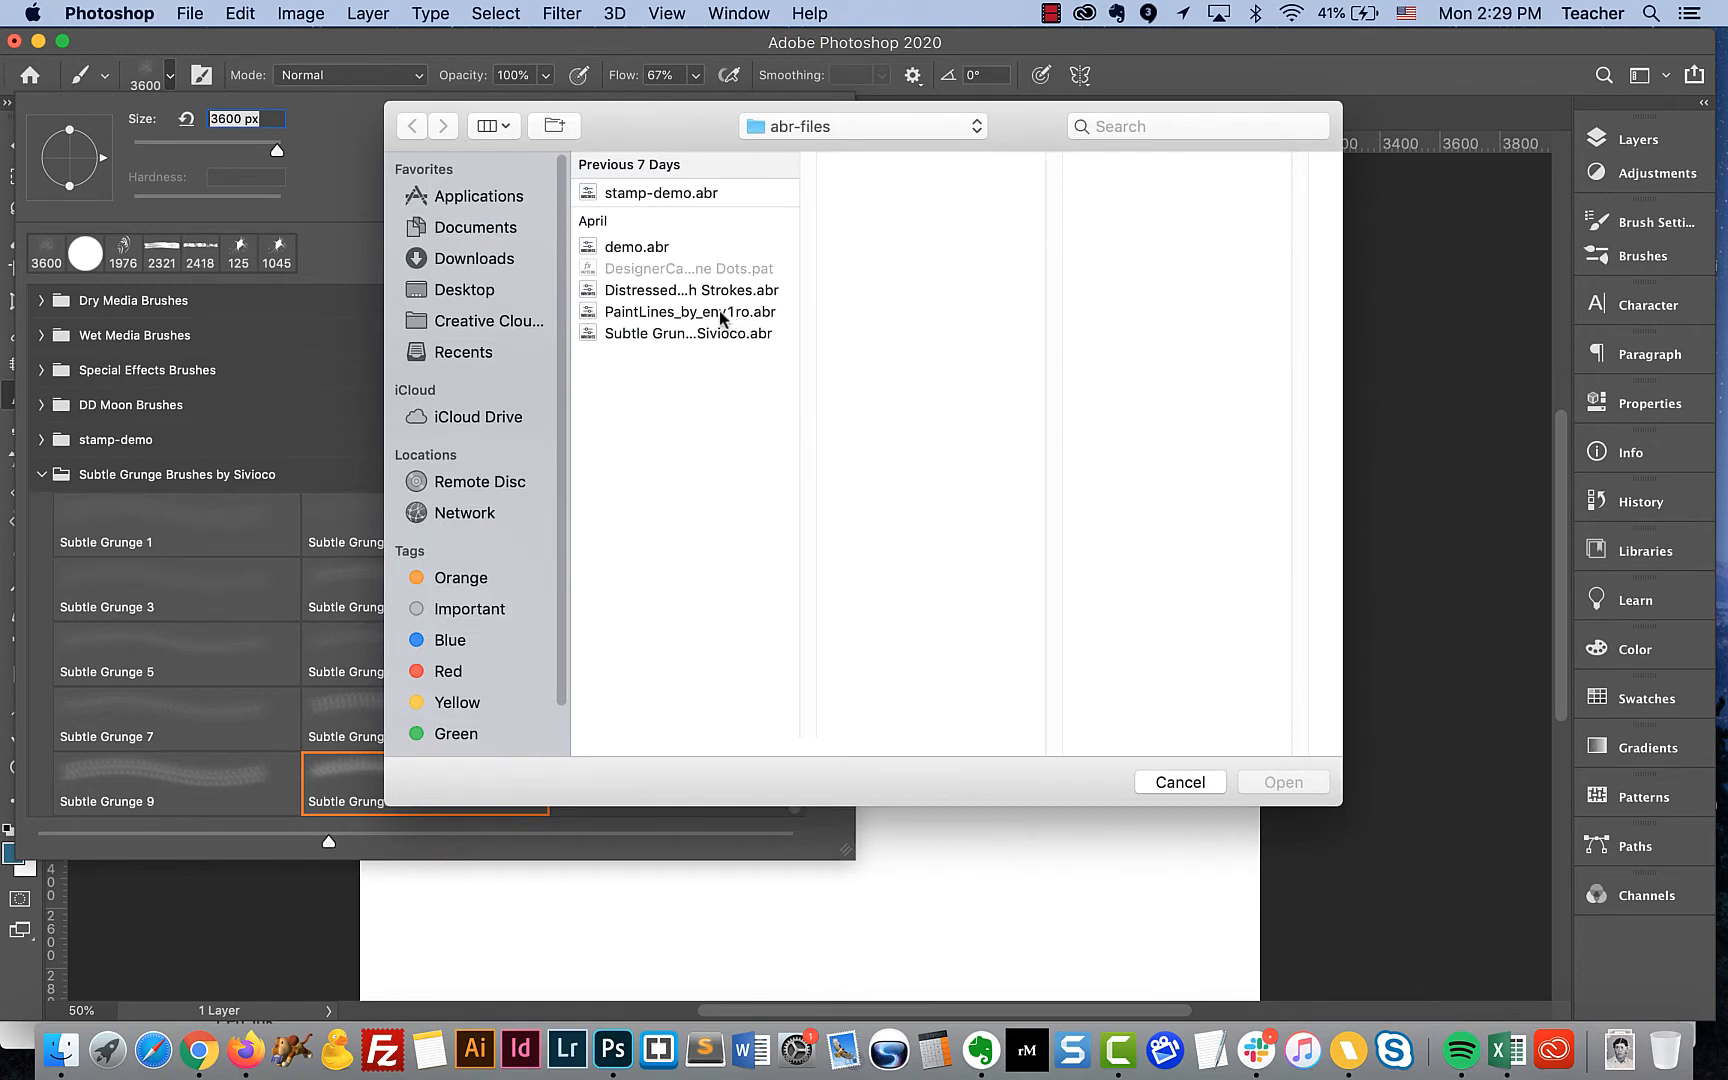
click(1178, 782)
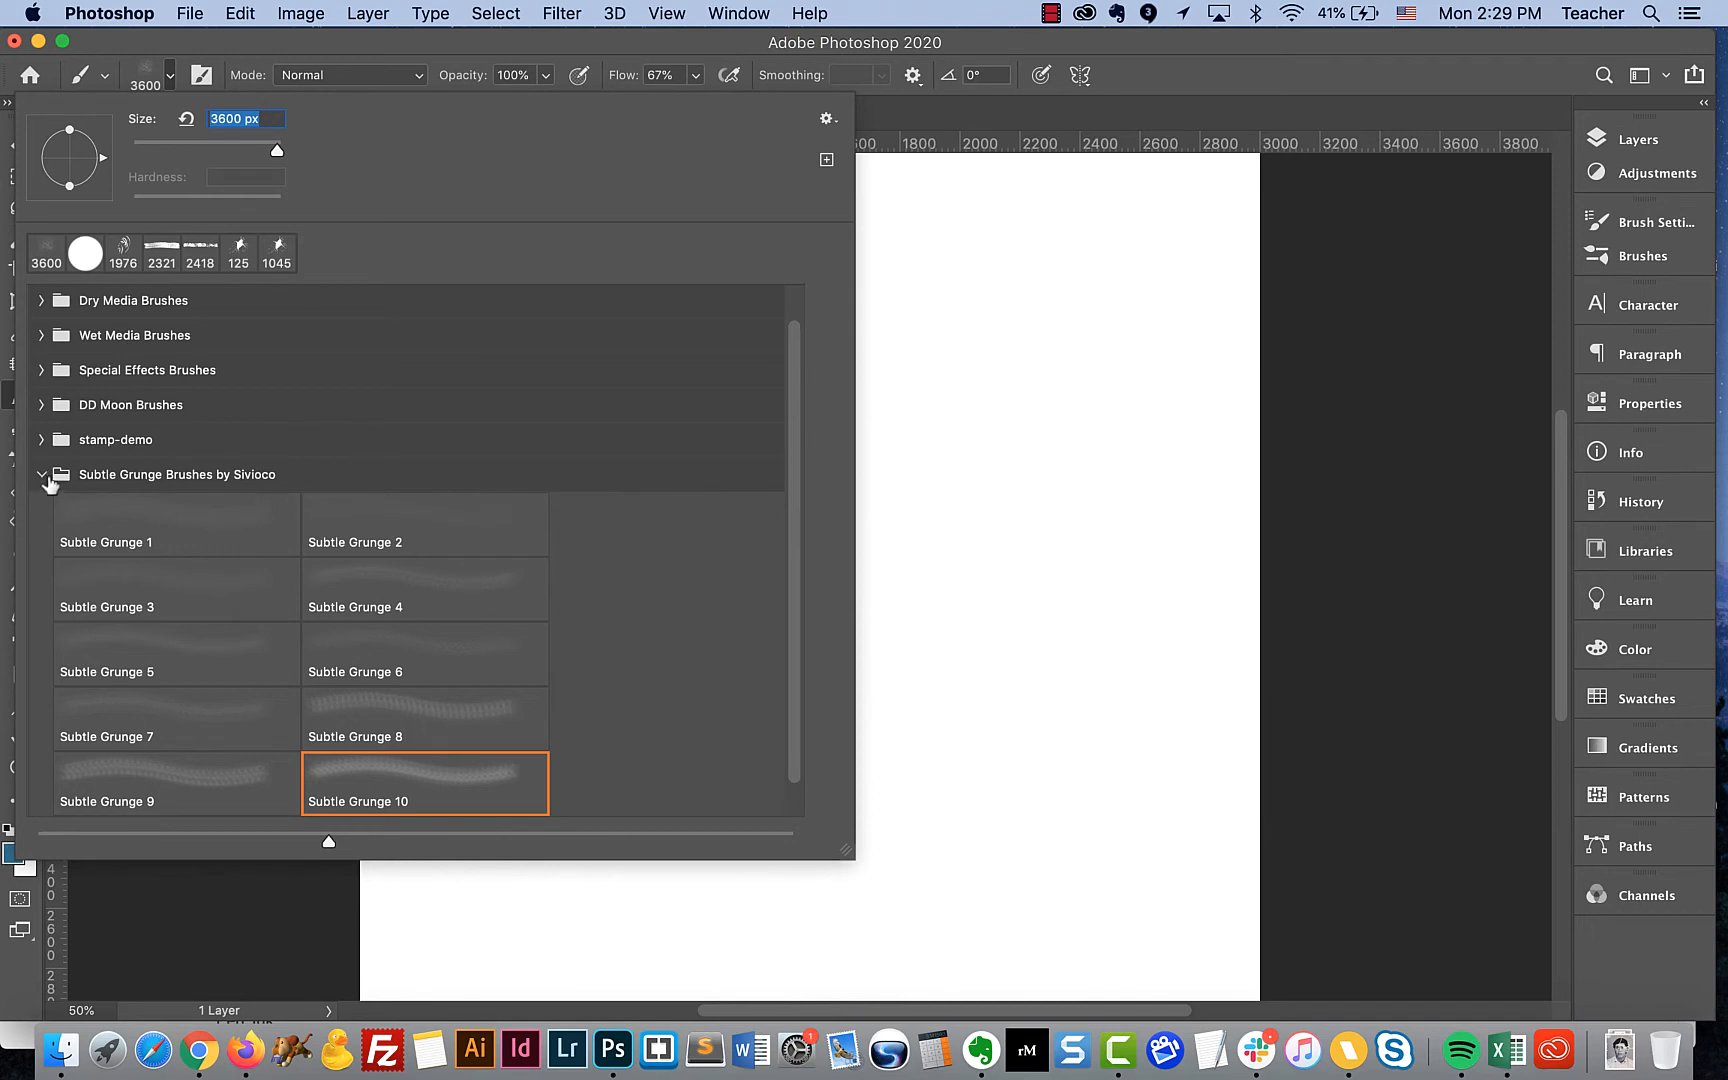
click(42, 474)
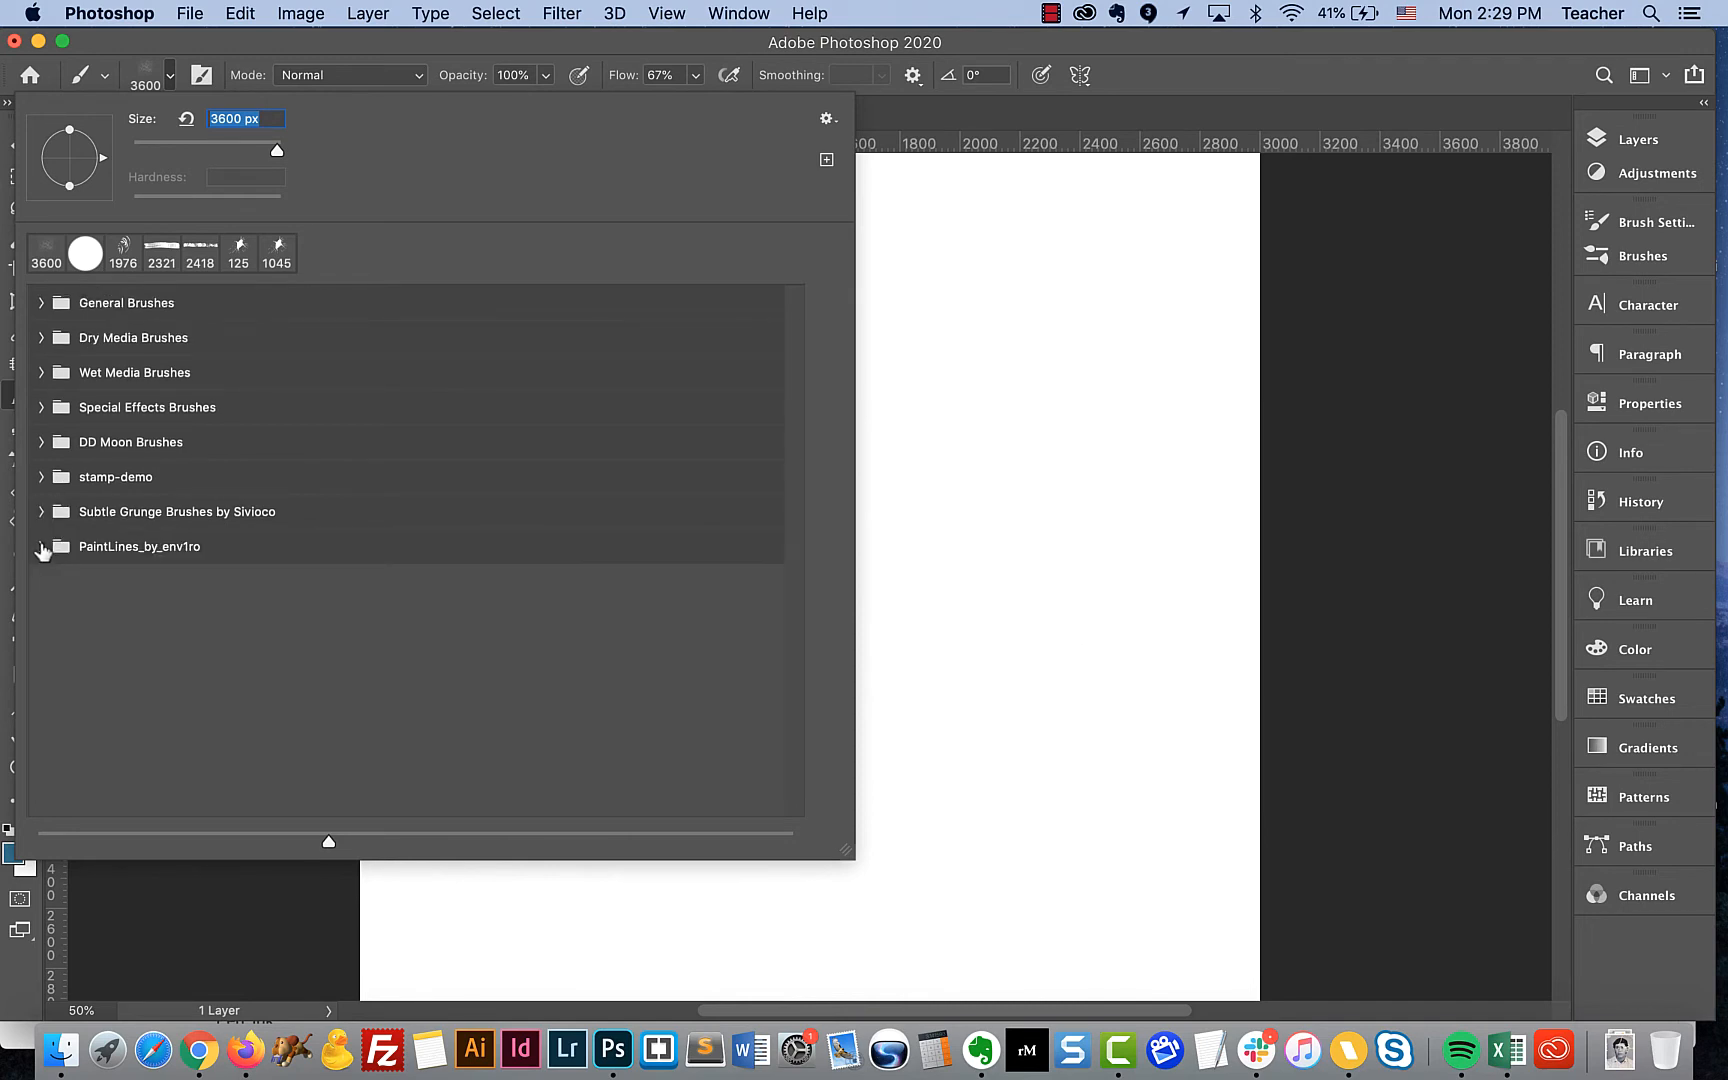
click(42, 546)
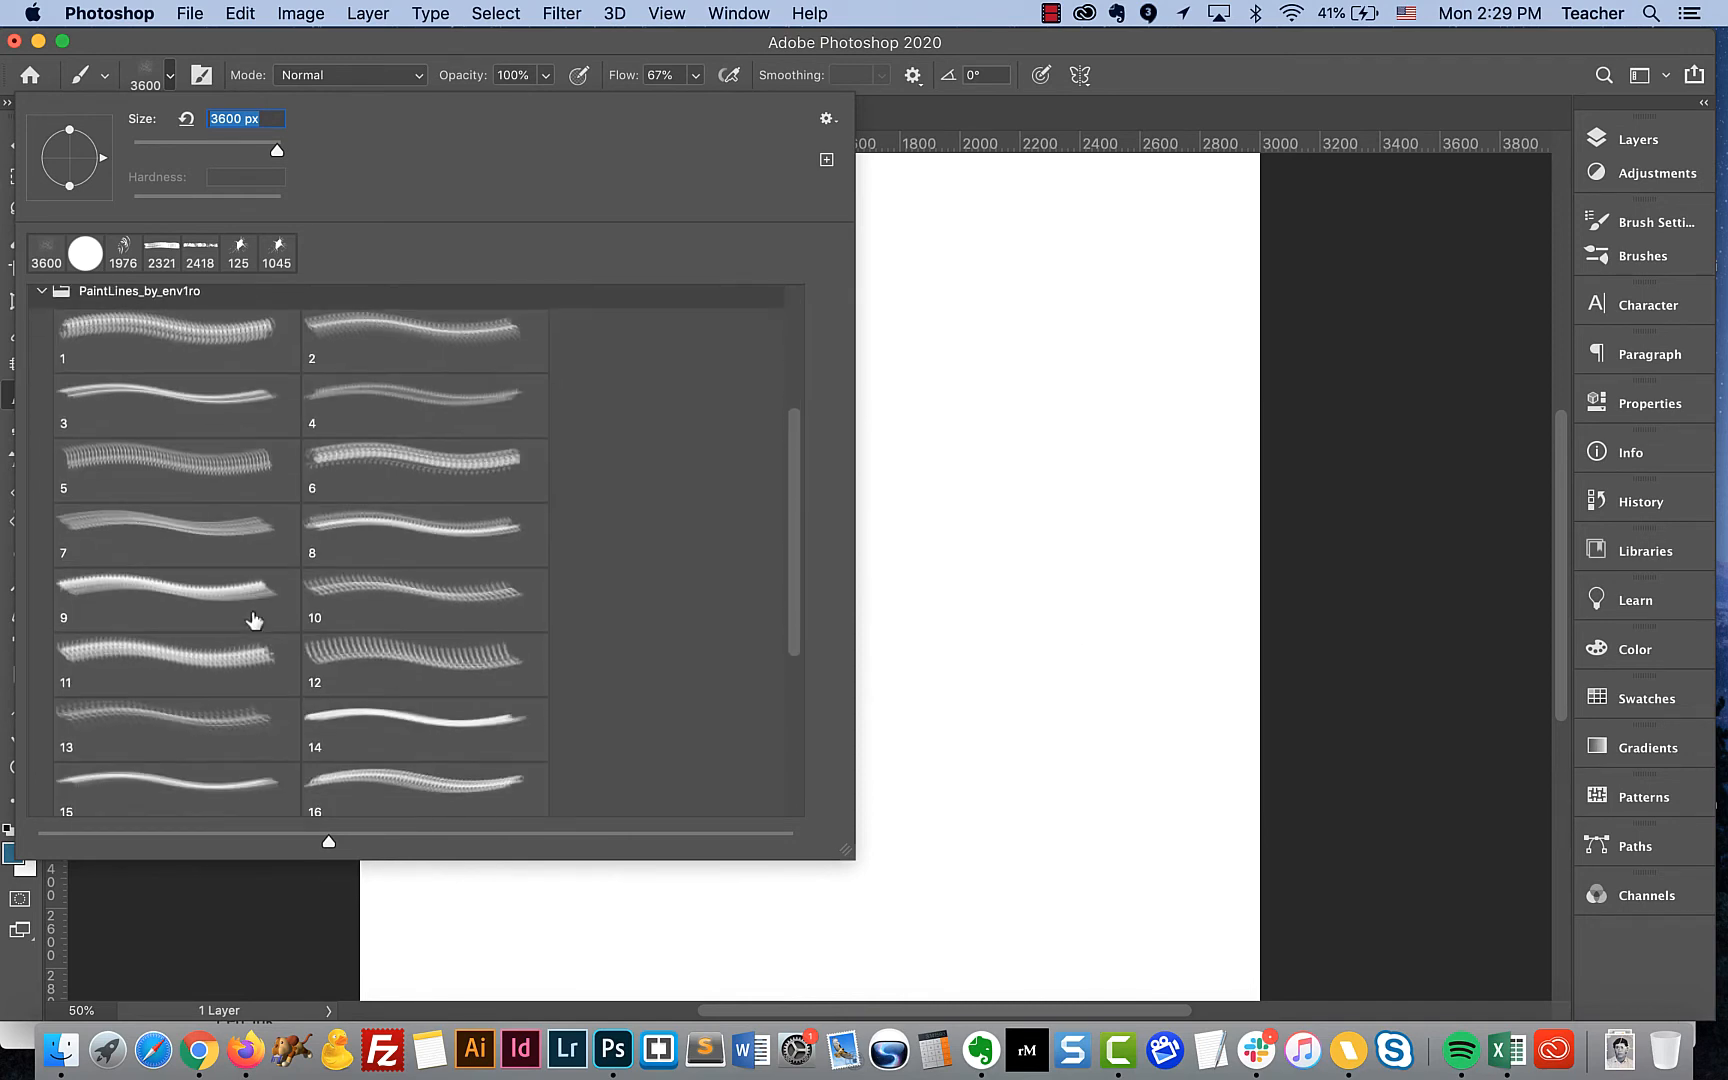
click(424, 730)
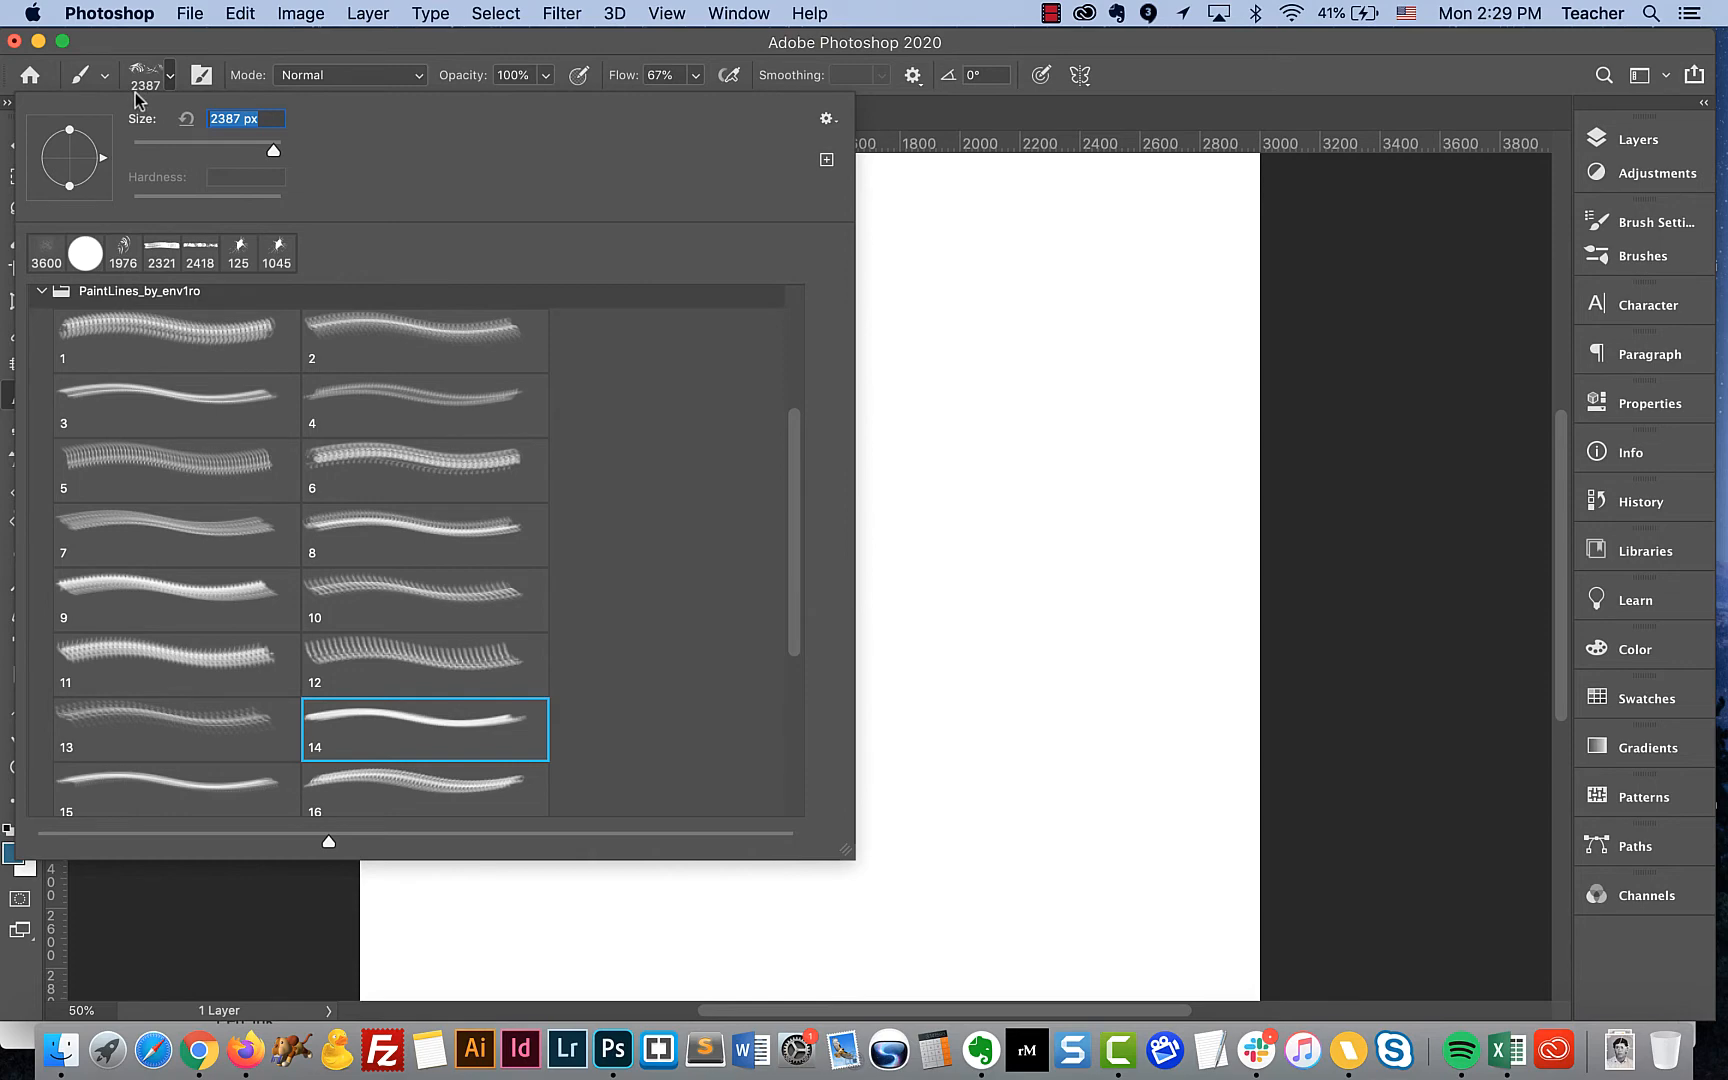
mouse_move(160, 96)
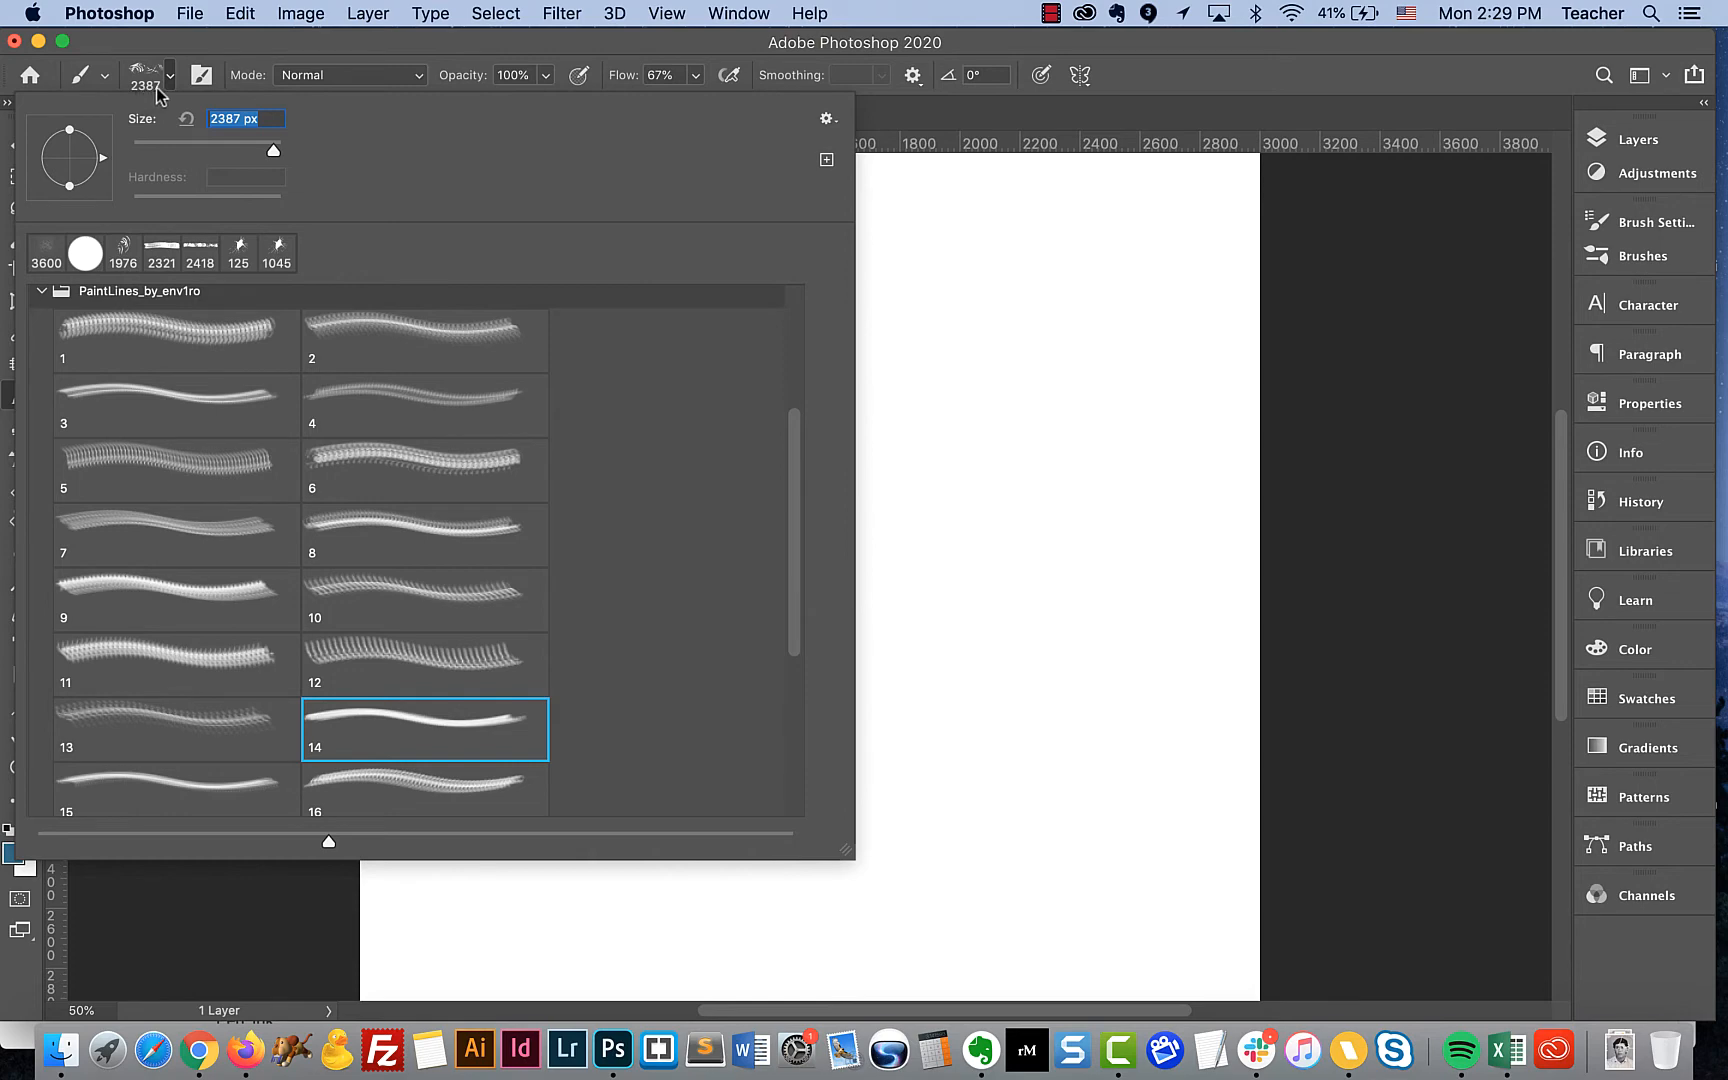
mouse_move(210, 50)
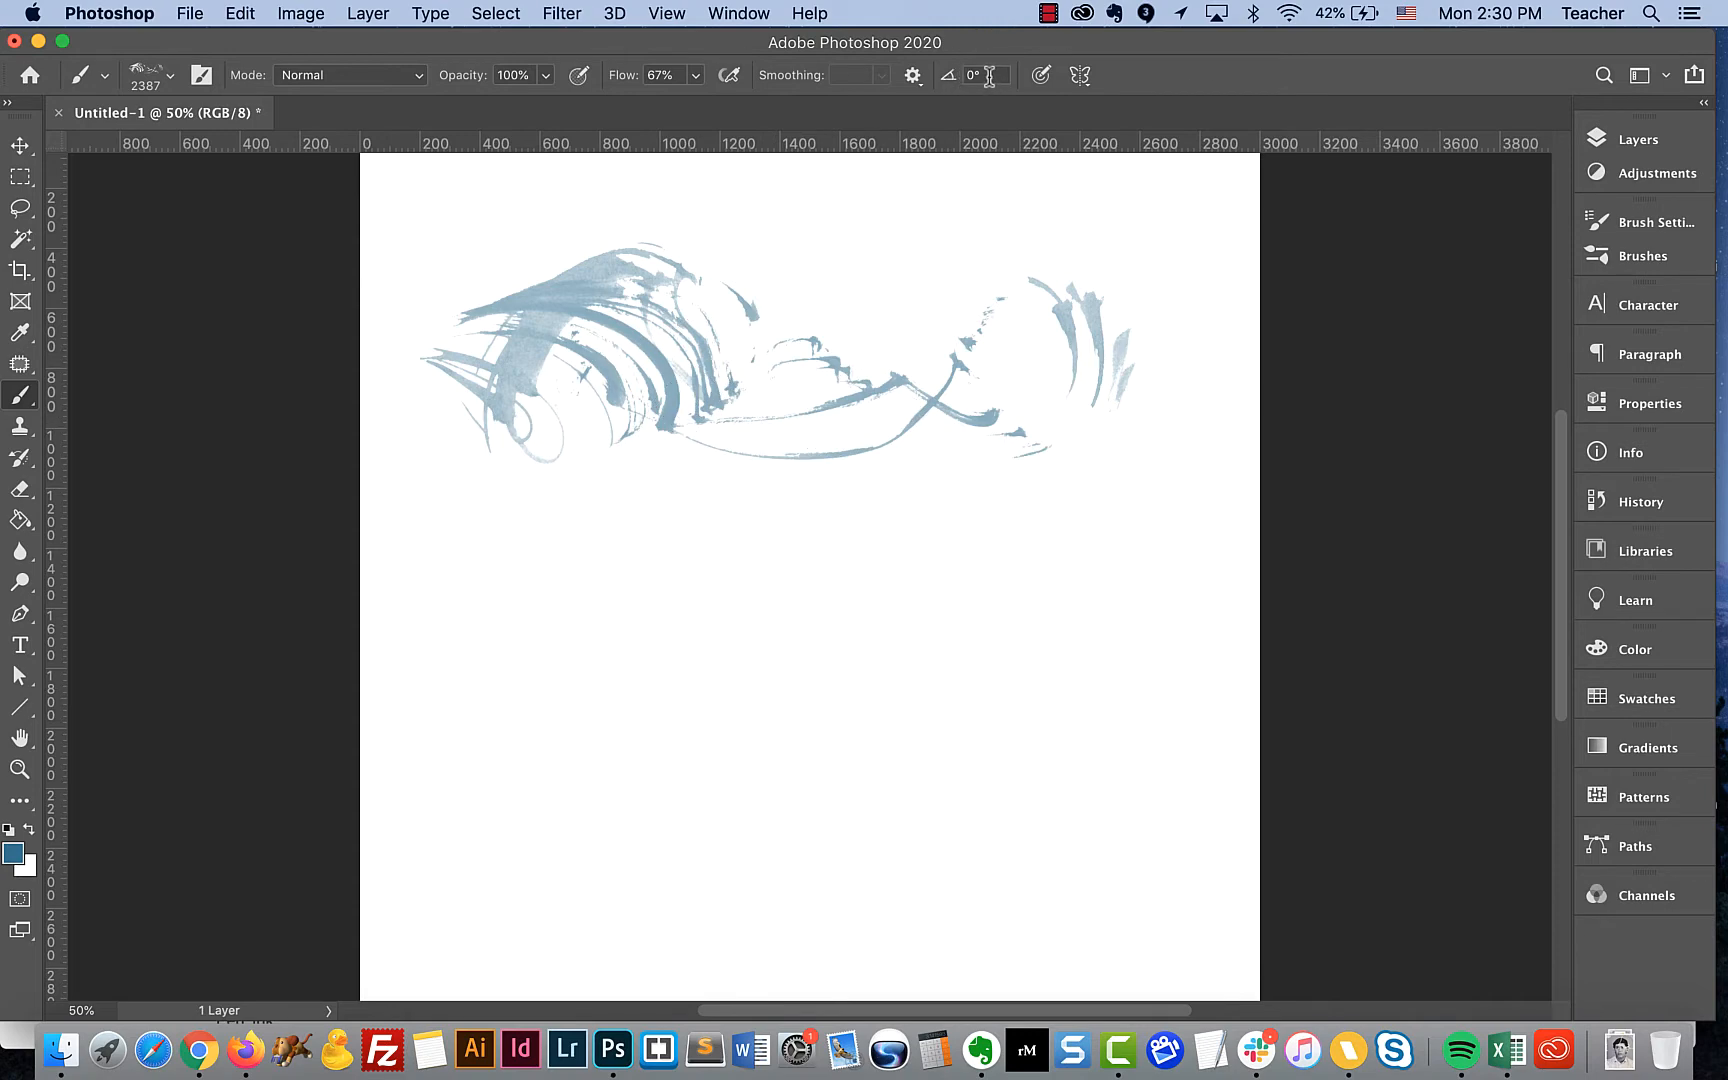
mouse_move(974, 74)
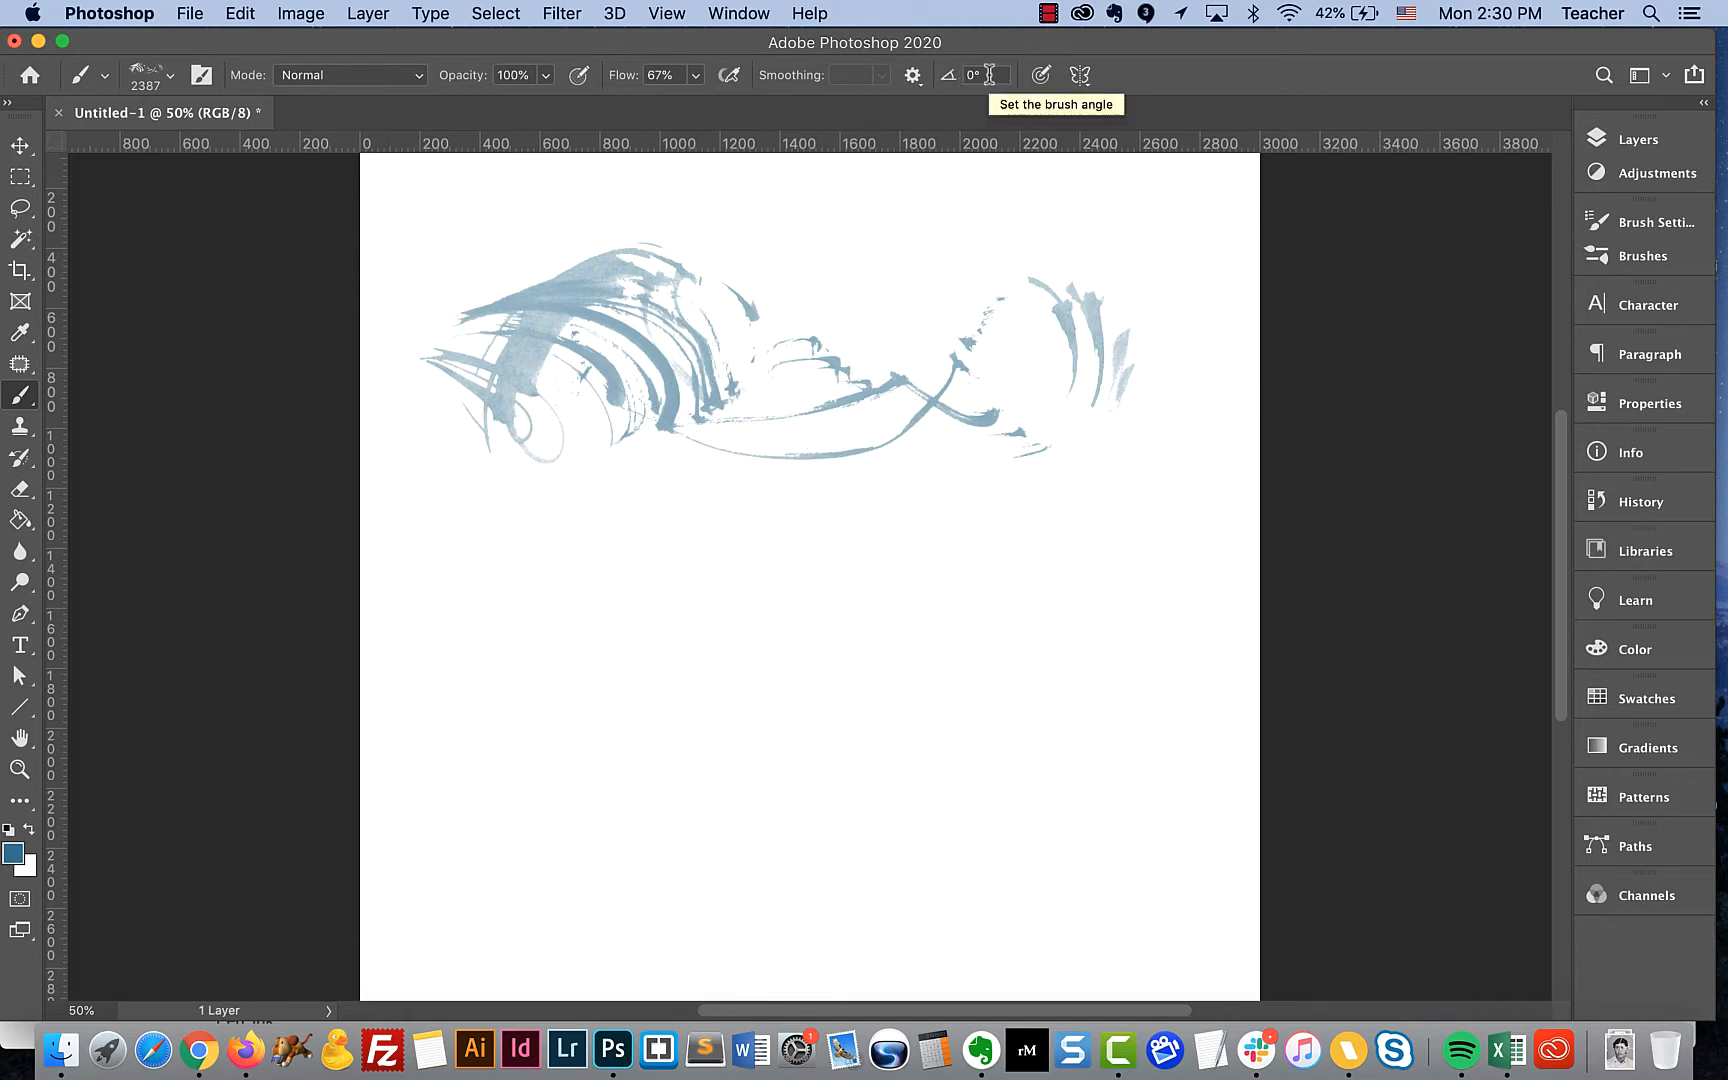
- Set the brush angle to 90° to preview the rotated tip, then back to 0°
click(974, 74)
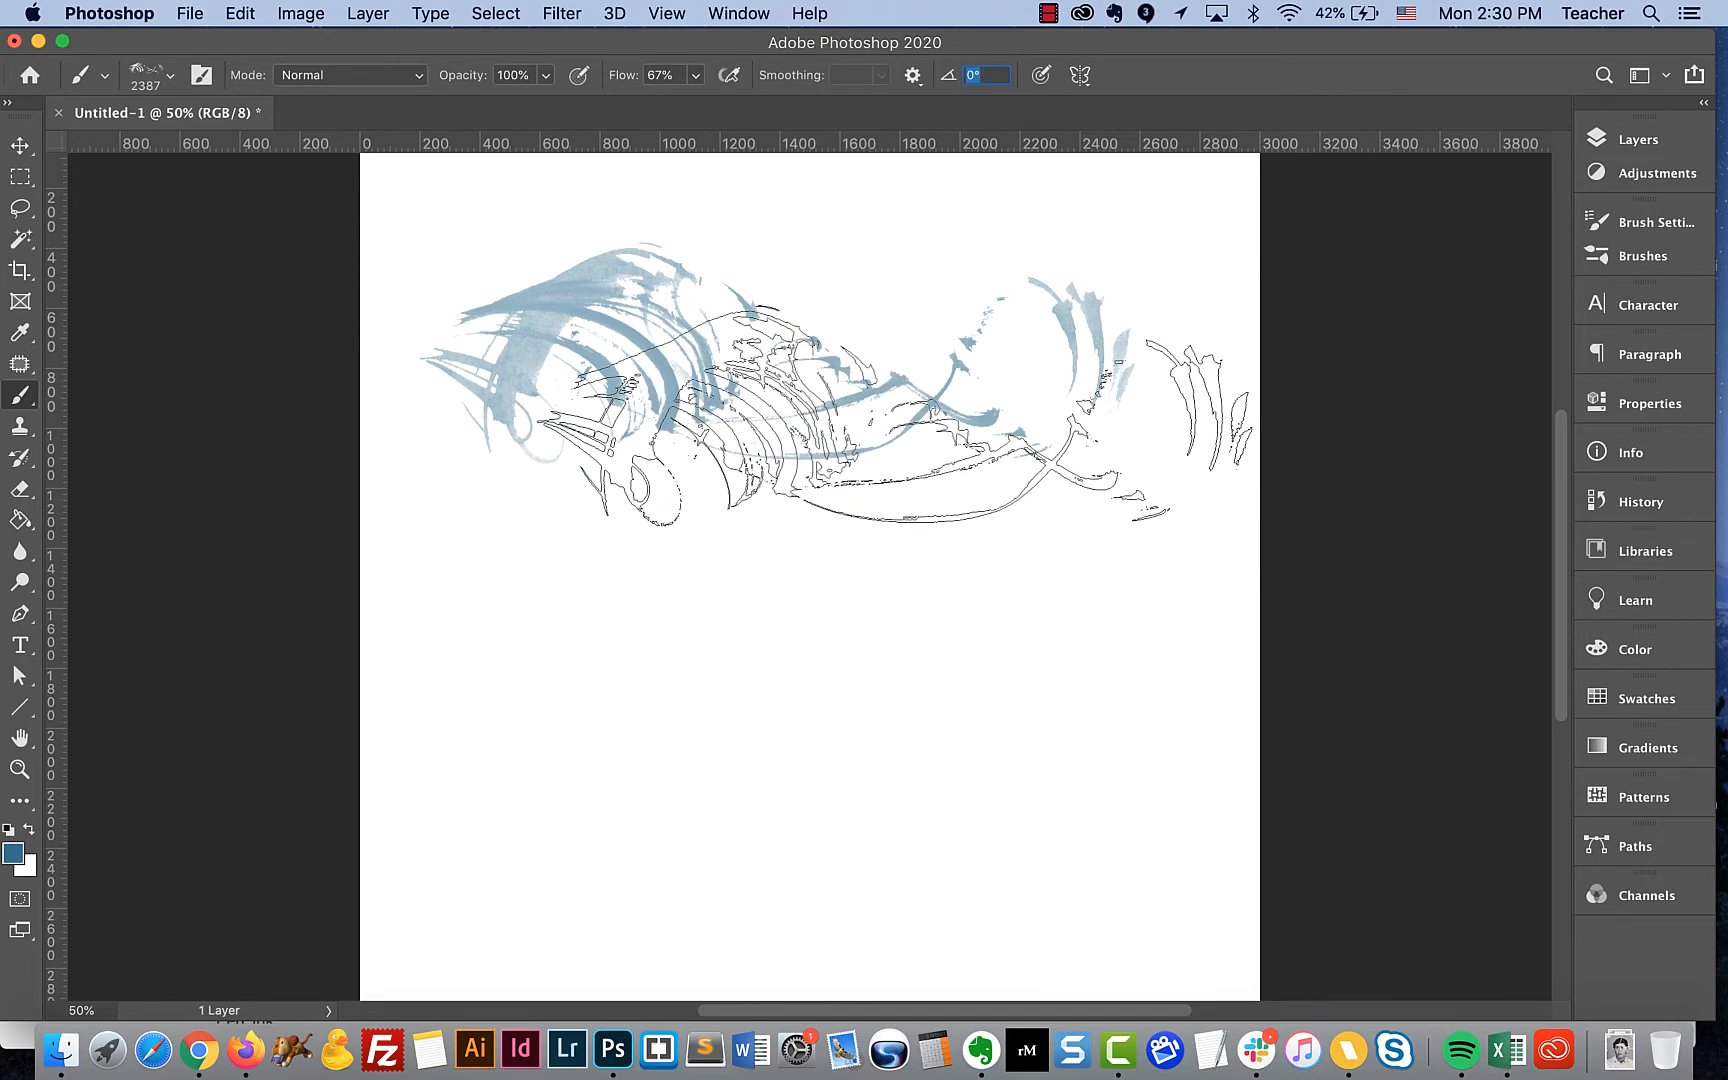
text(90)
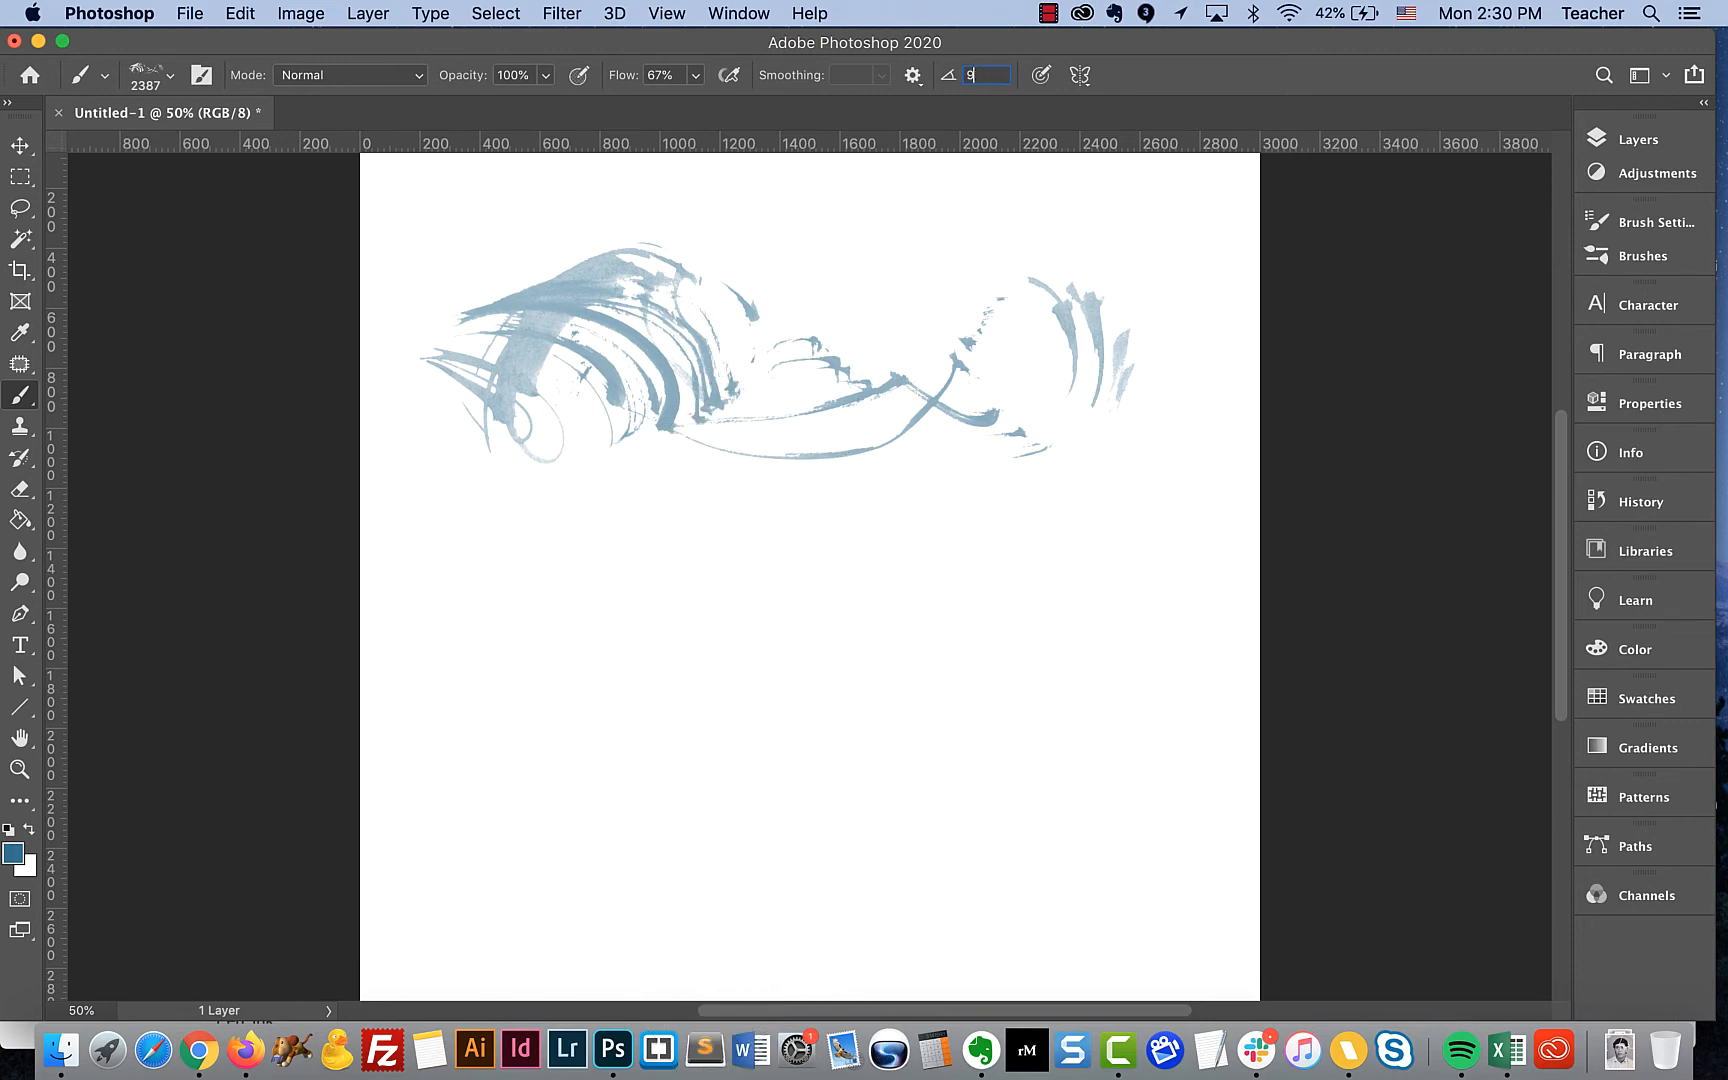
text(0°)
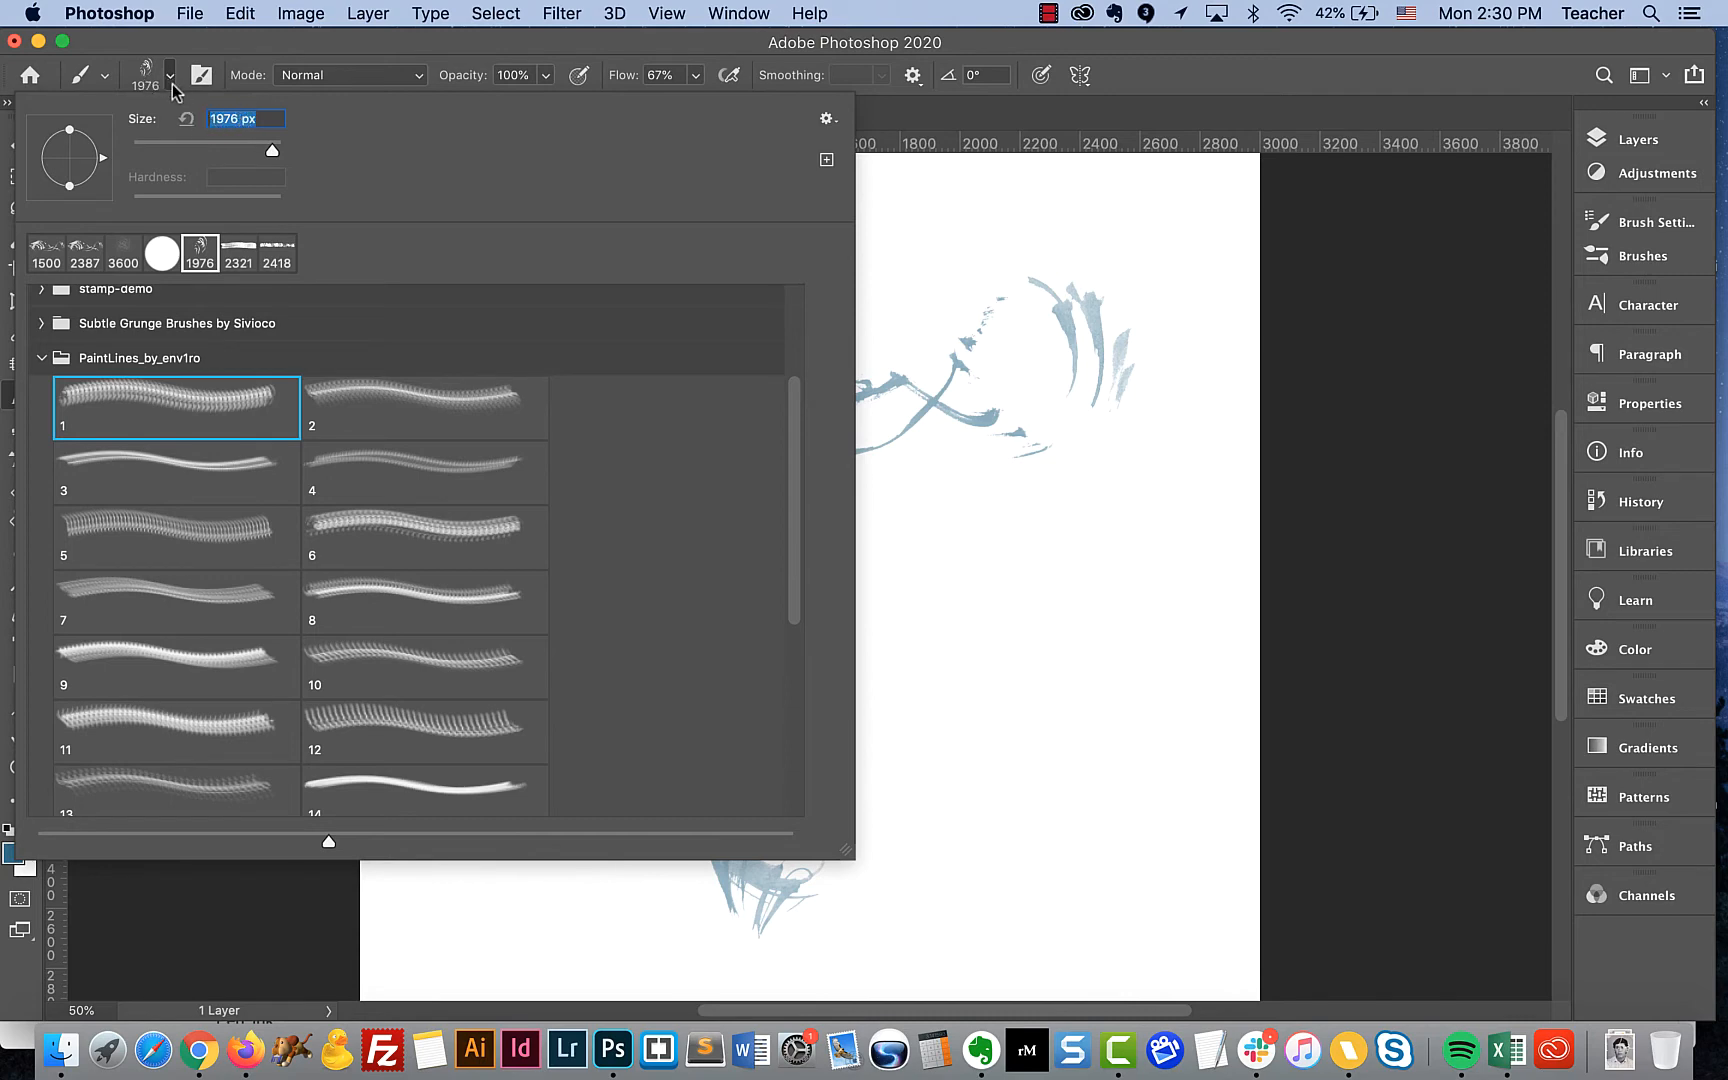
- Paint a vertical blue paint-line stroke and stamp a Berlin postmark below the first strokes
click(426, 396)
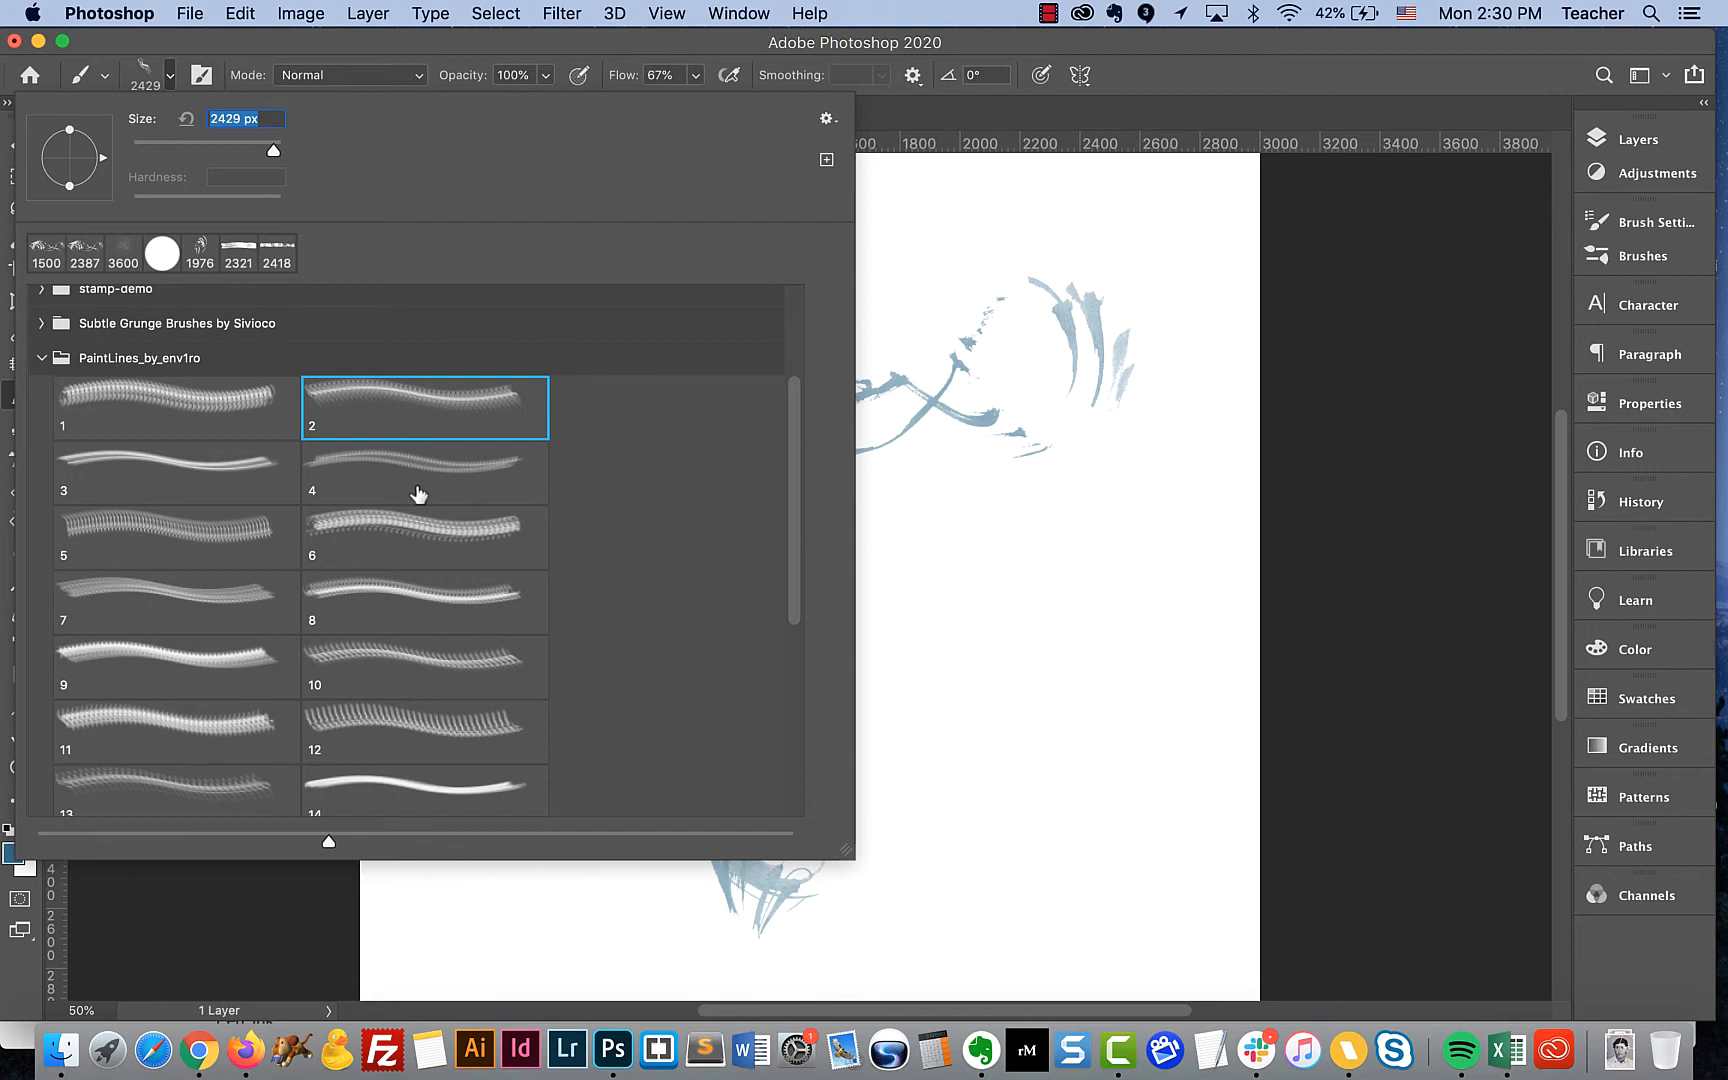
click(424, 472)
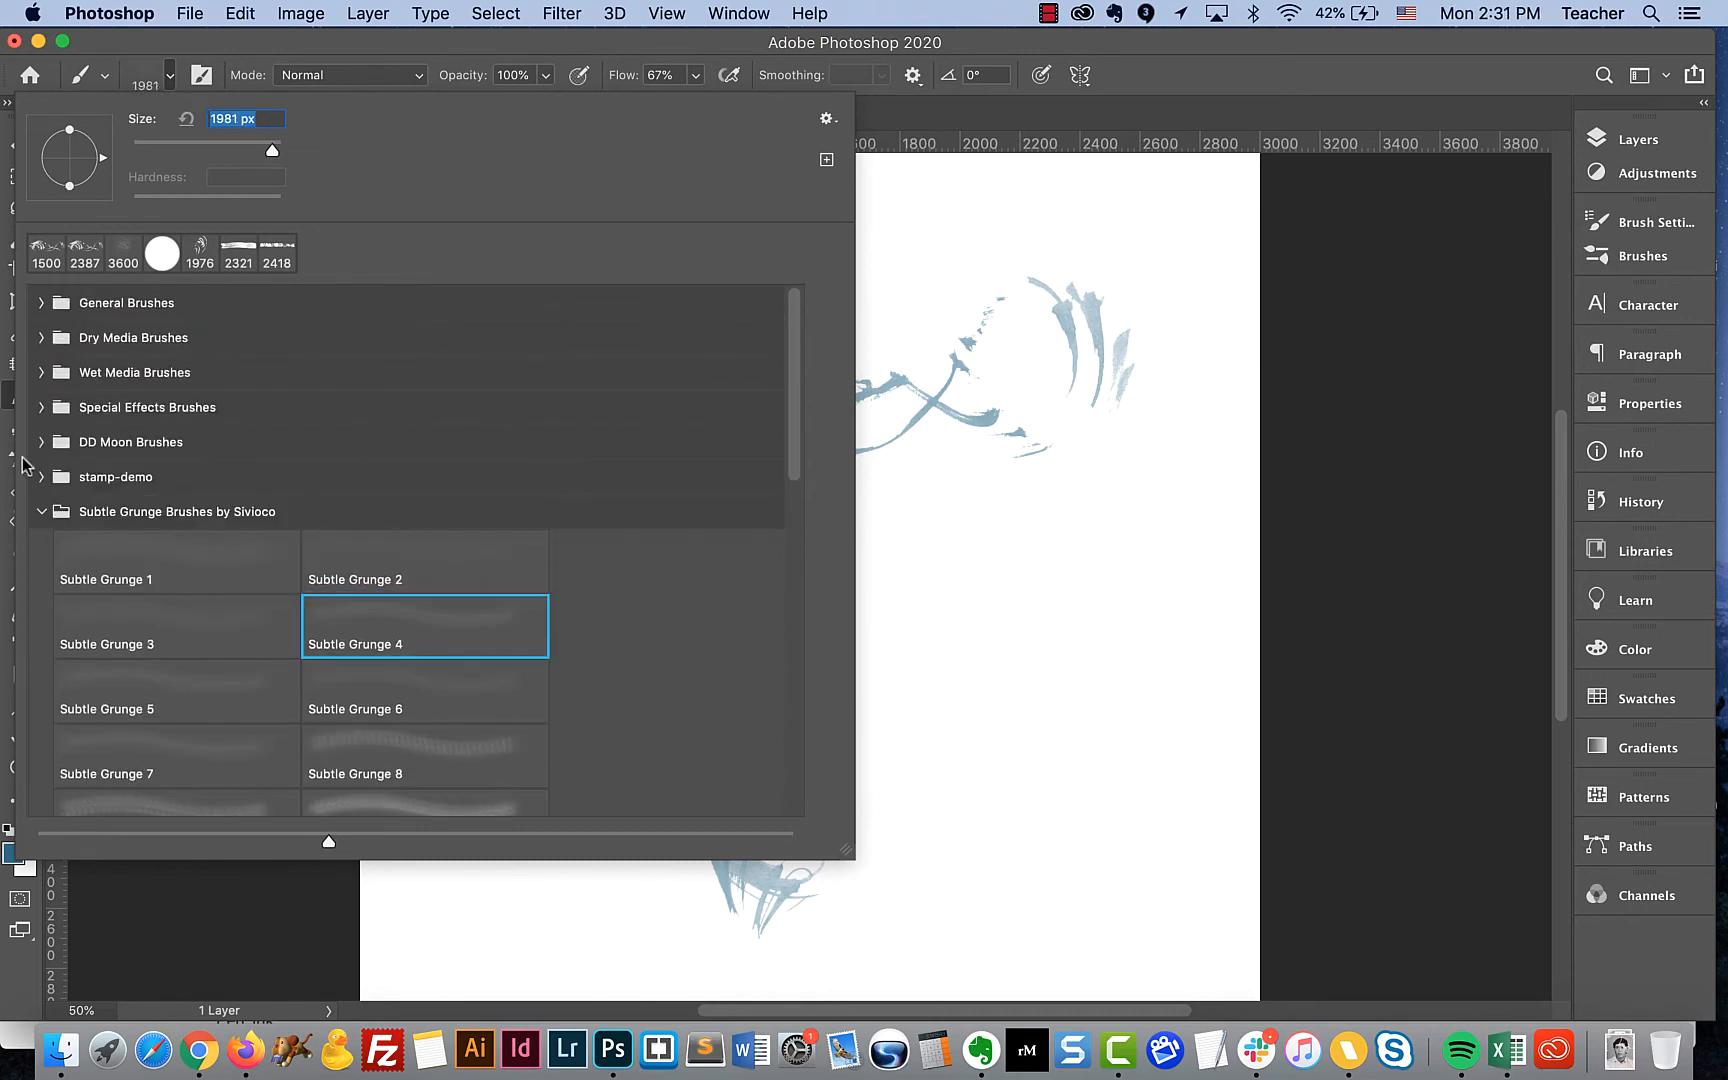
click(114, 476)
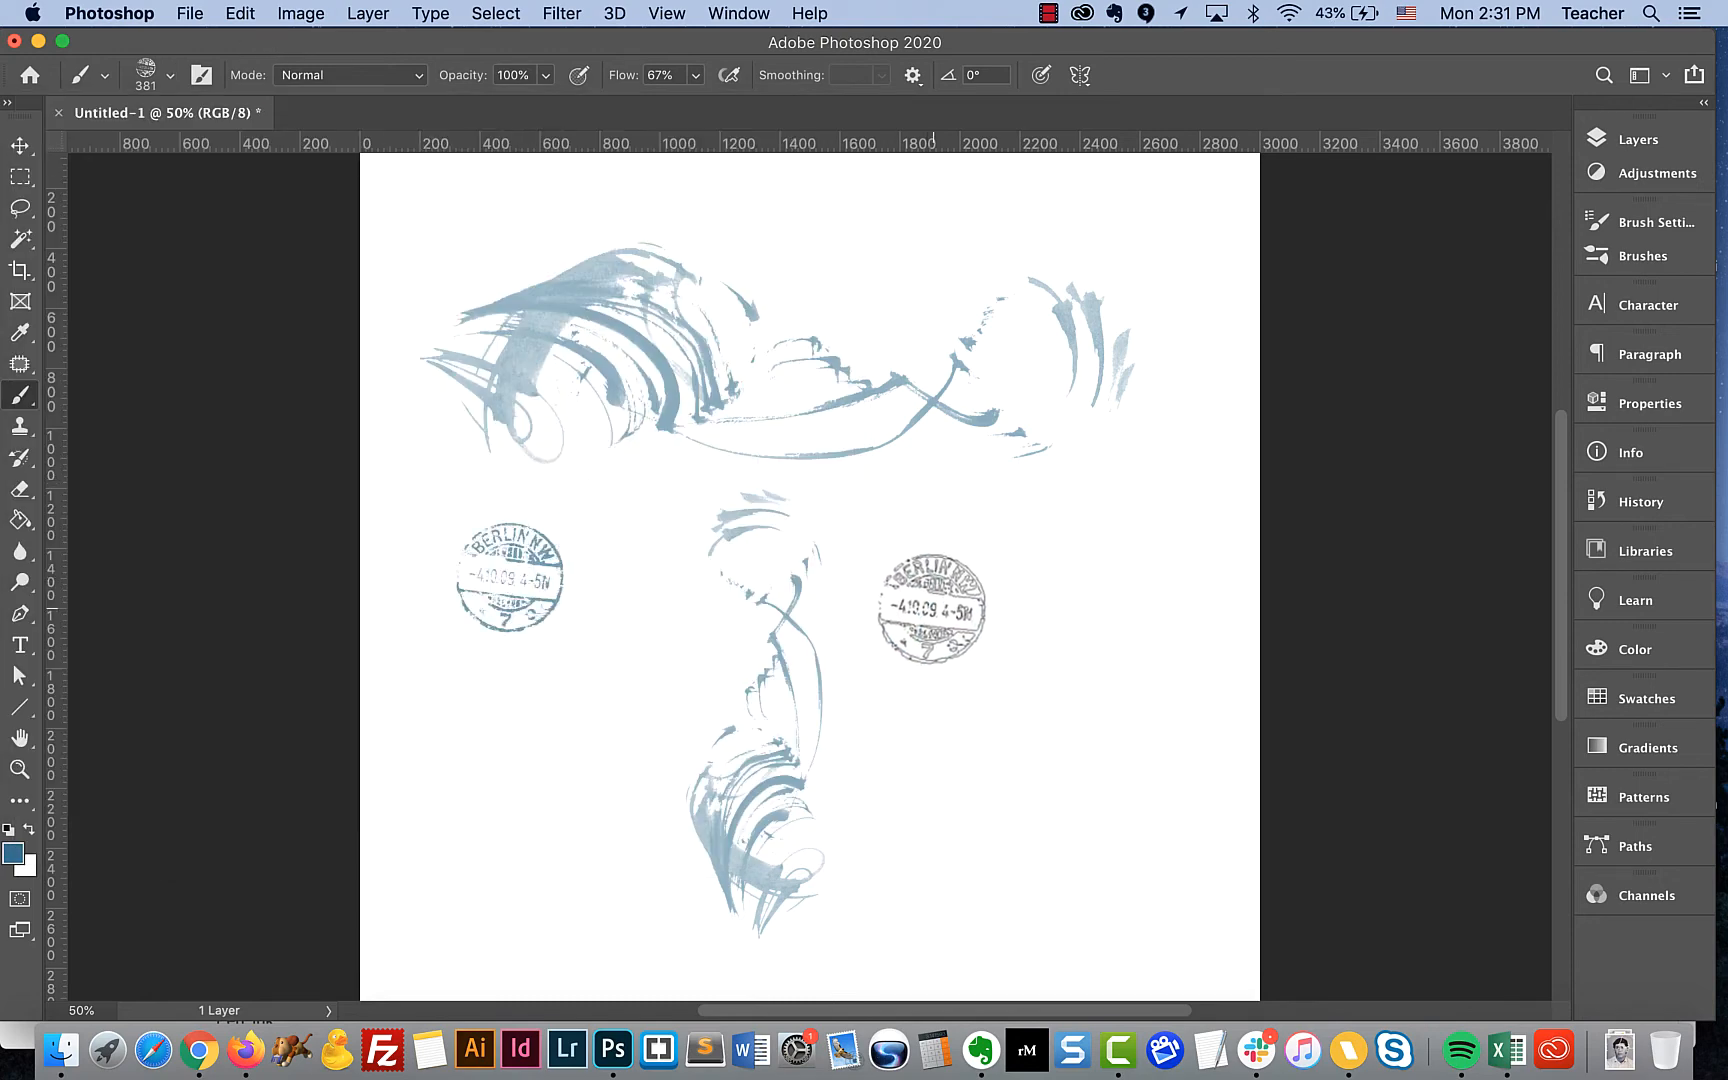
- Inspect the stamp zoomed in, then stamp a 1300 px Berlin postmark at lower left
drag(930, 610, 580, 640)
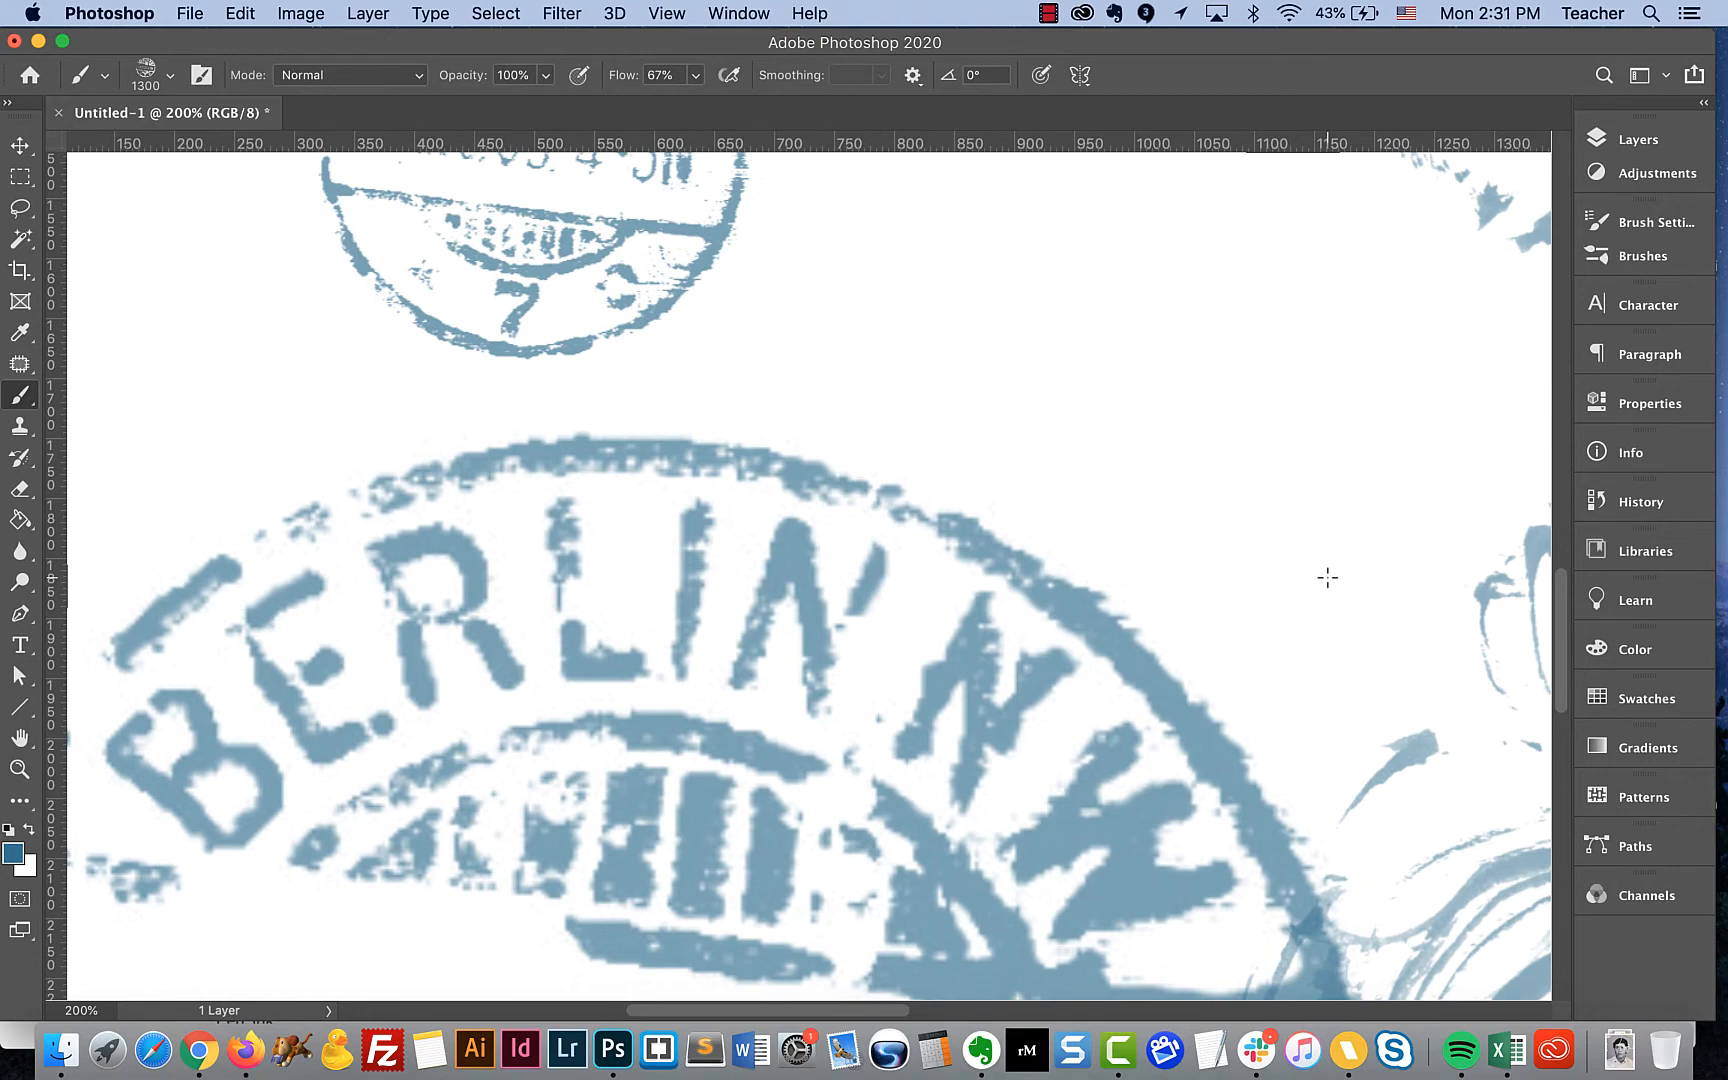
click(666, 14)
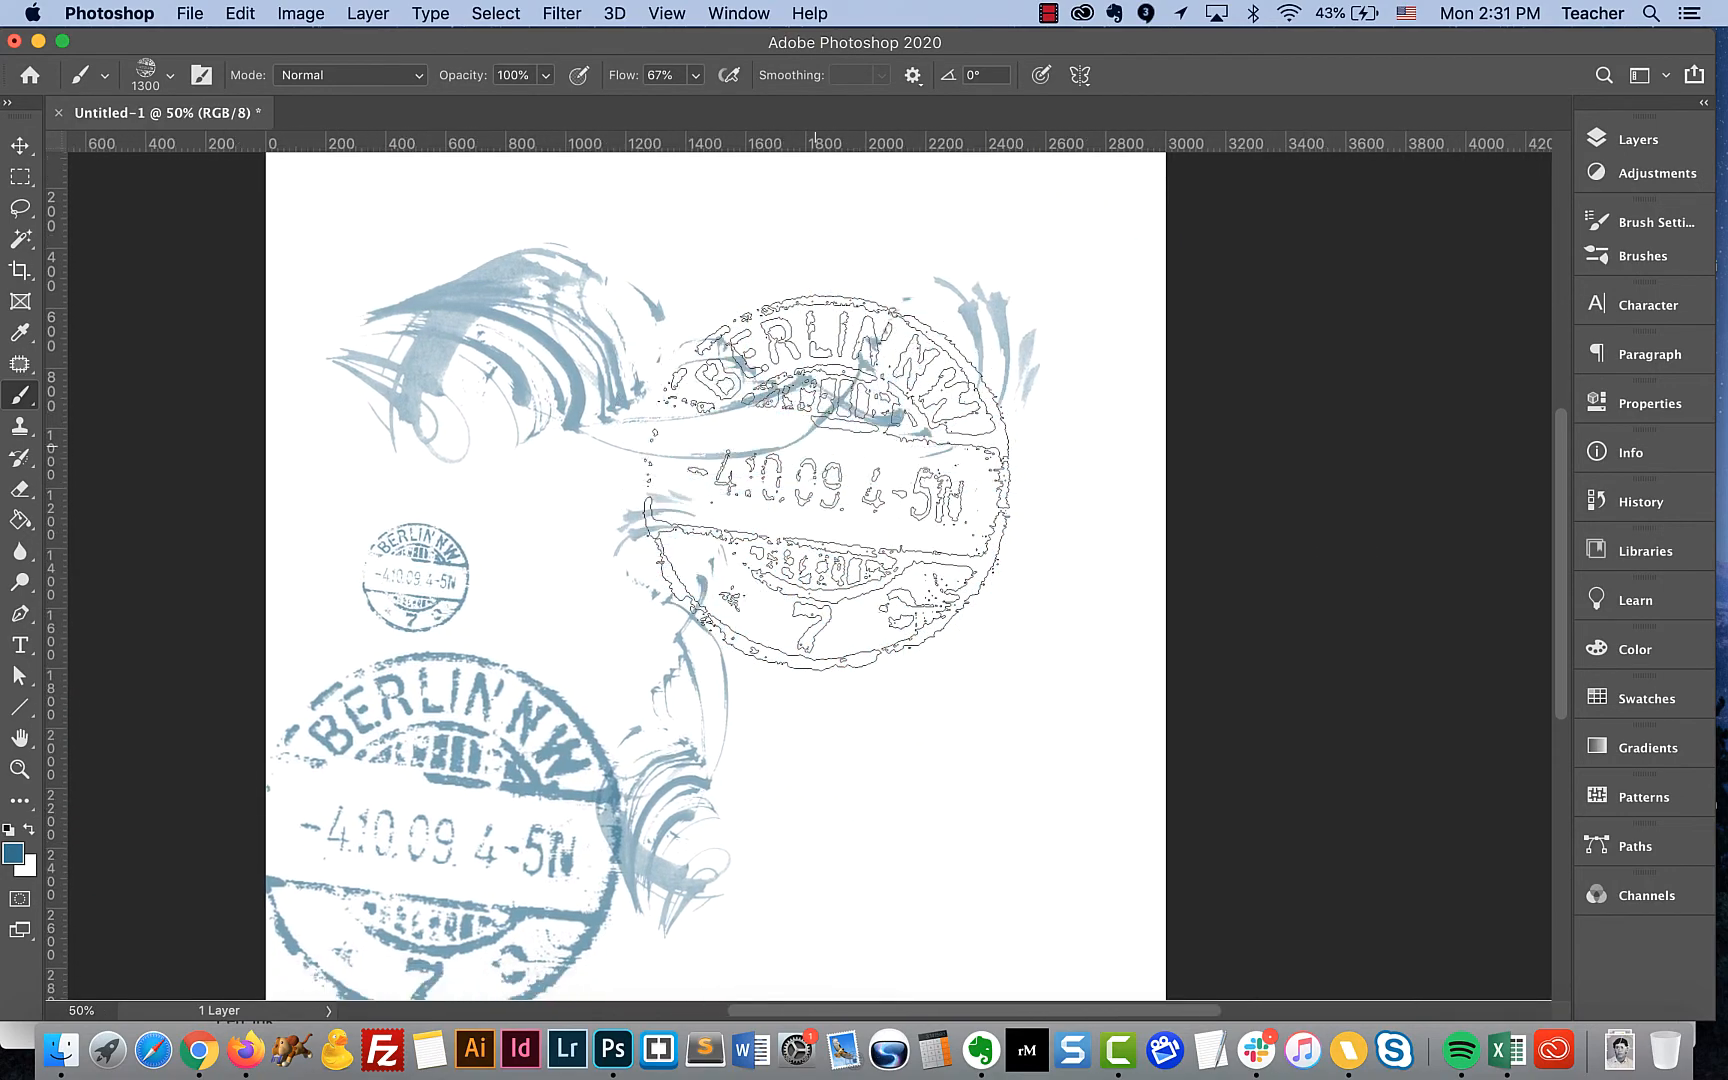
click(20, 144)
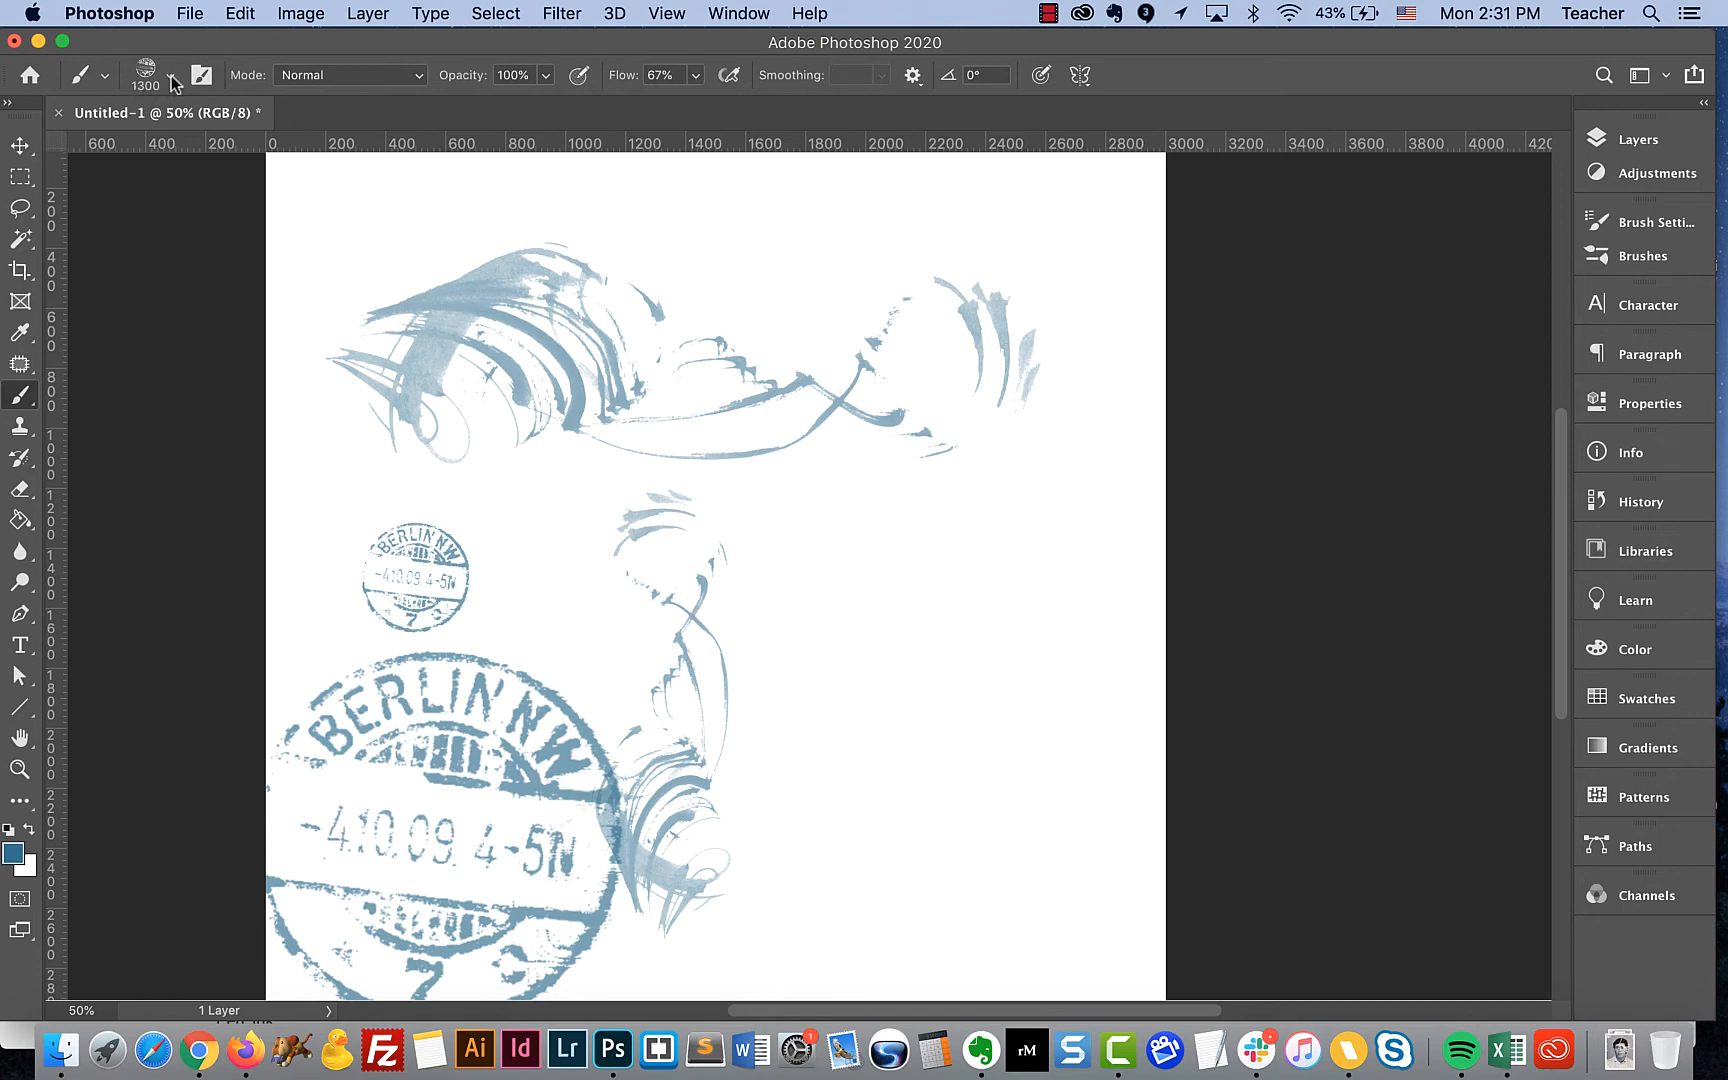
- Select the stamp-demo splat brush and set its size to about 156 px
click(144, 74)
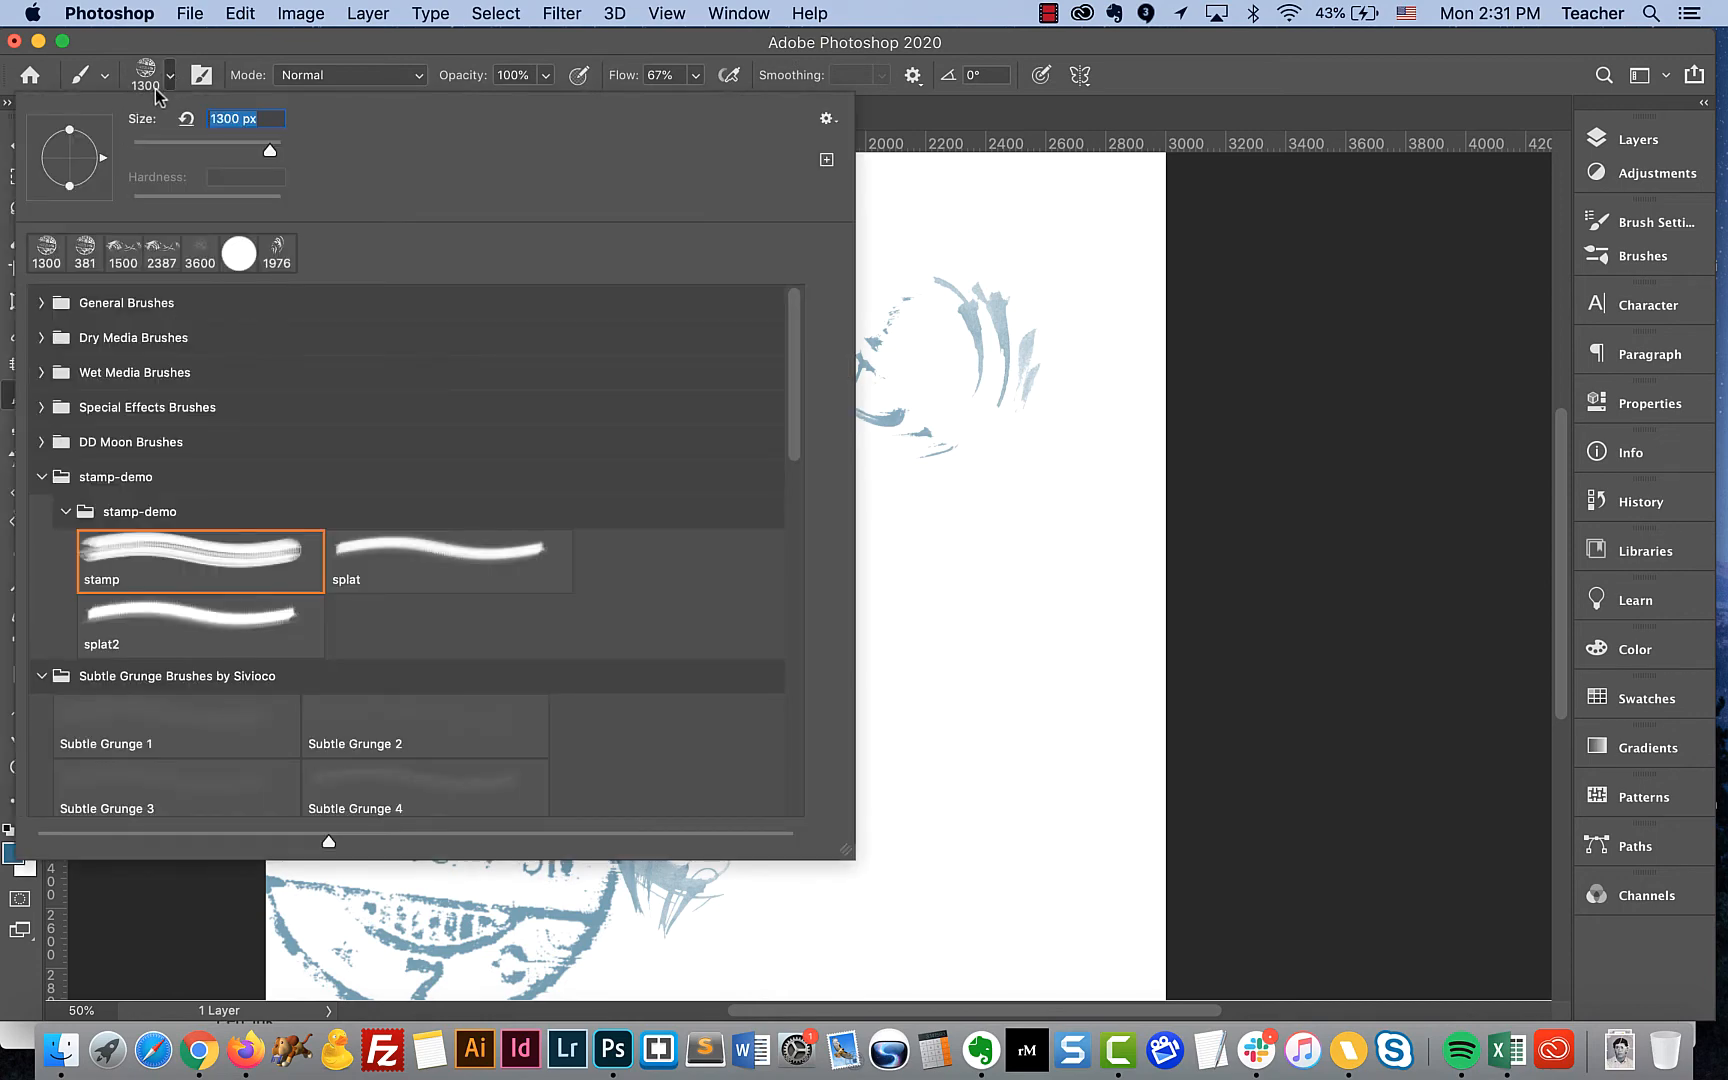
mouse_move(374, 554)
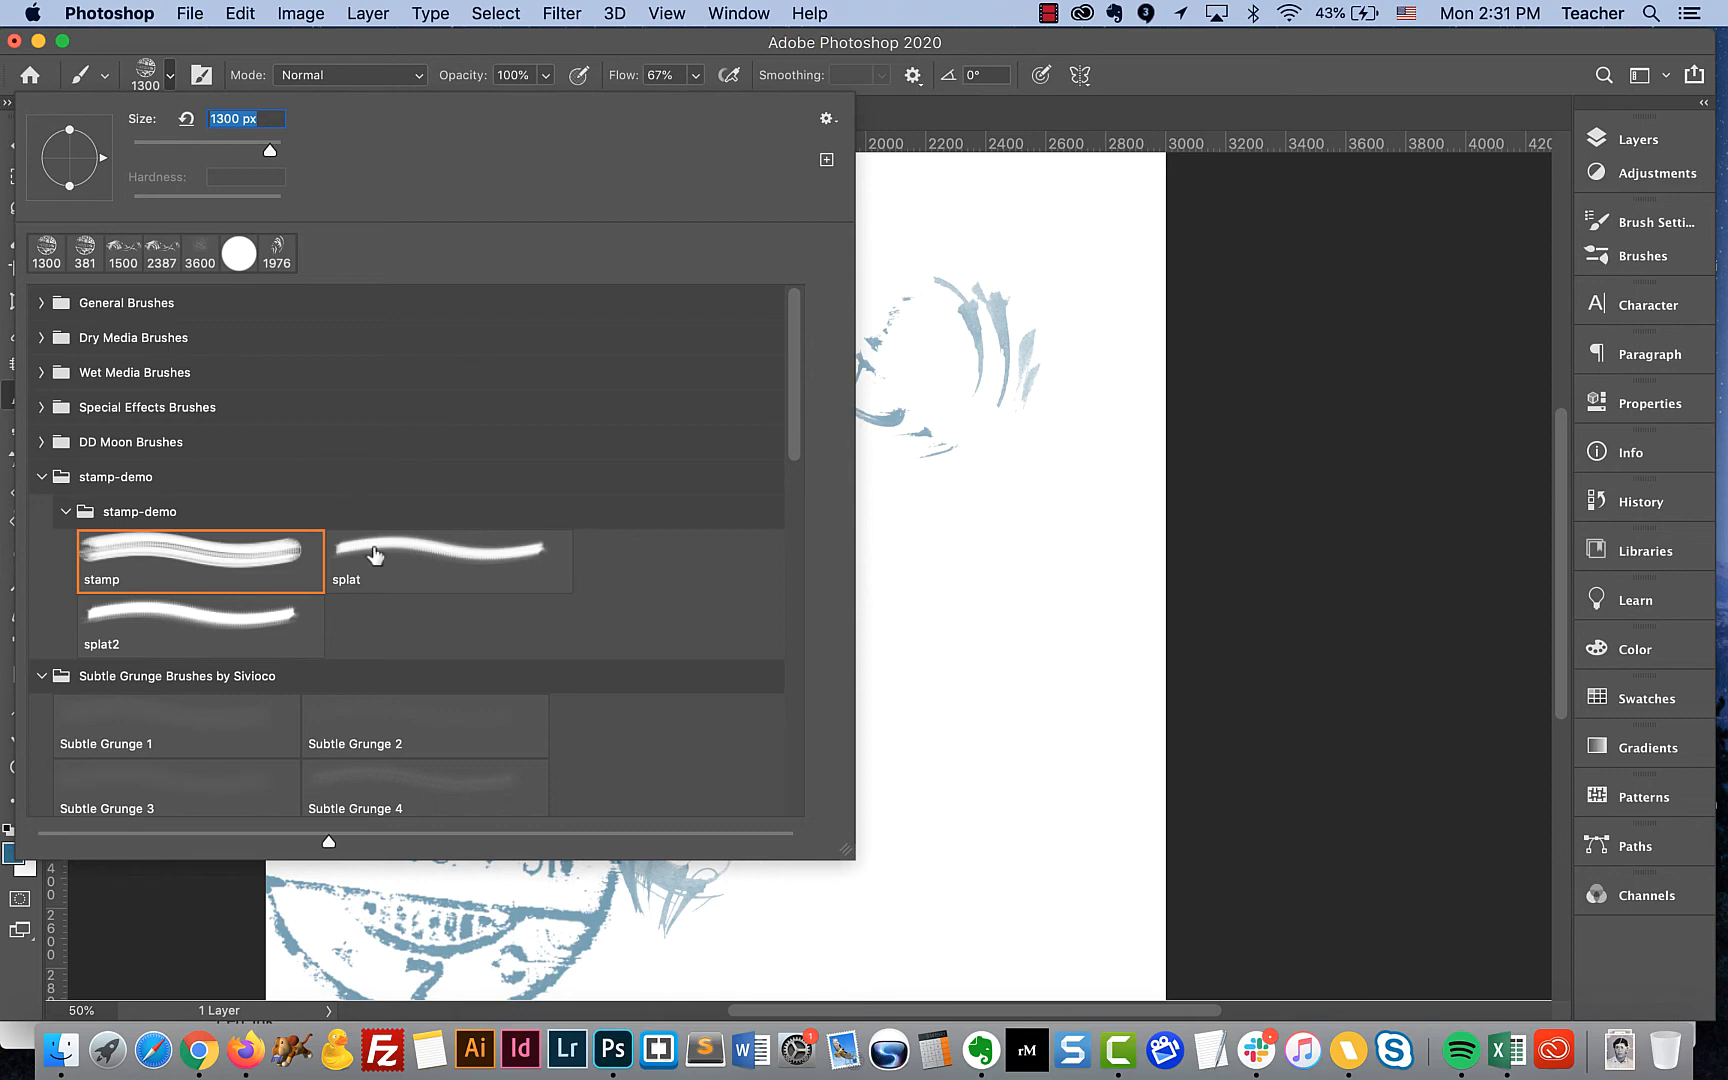
click(446, 552)
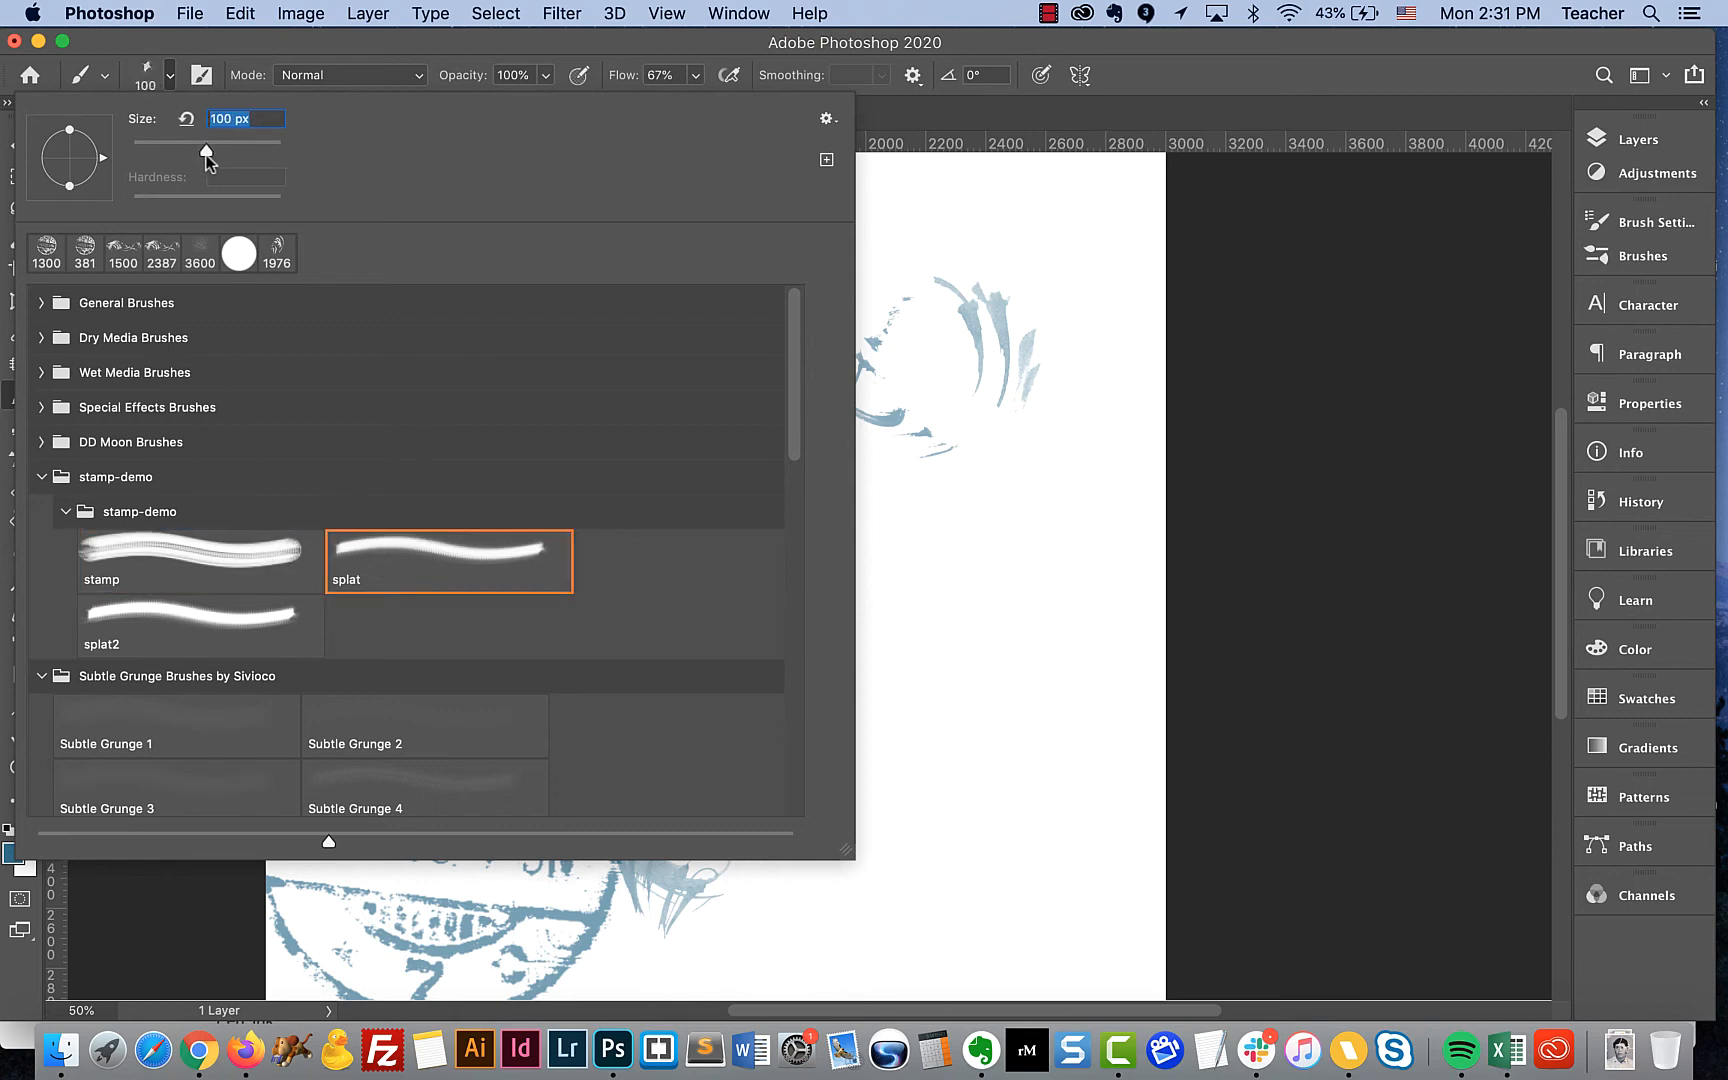
drag(206, 152, 228, 152)
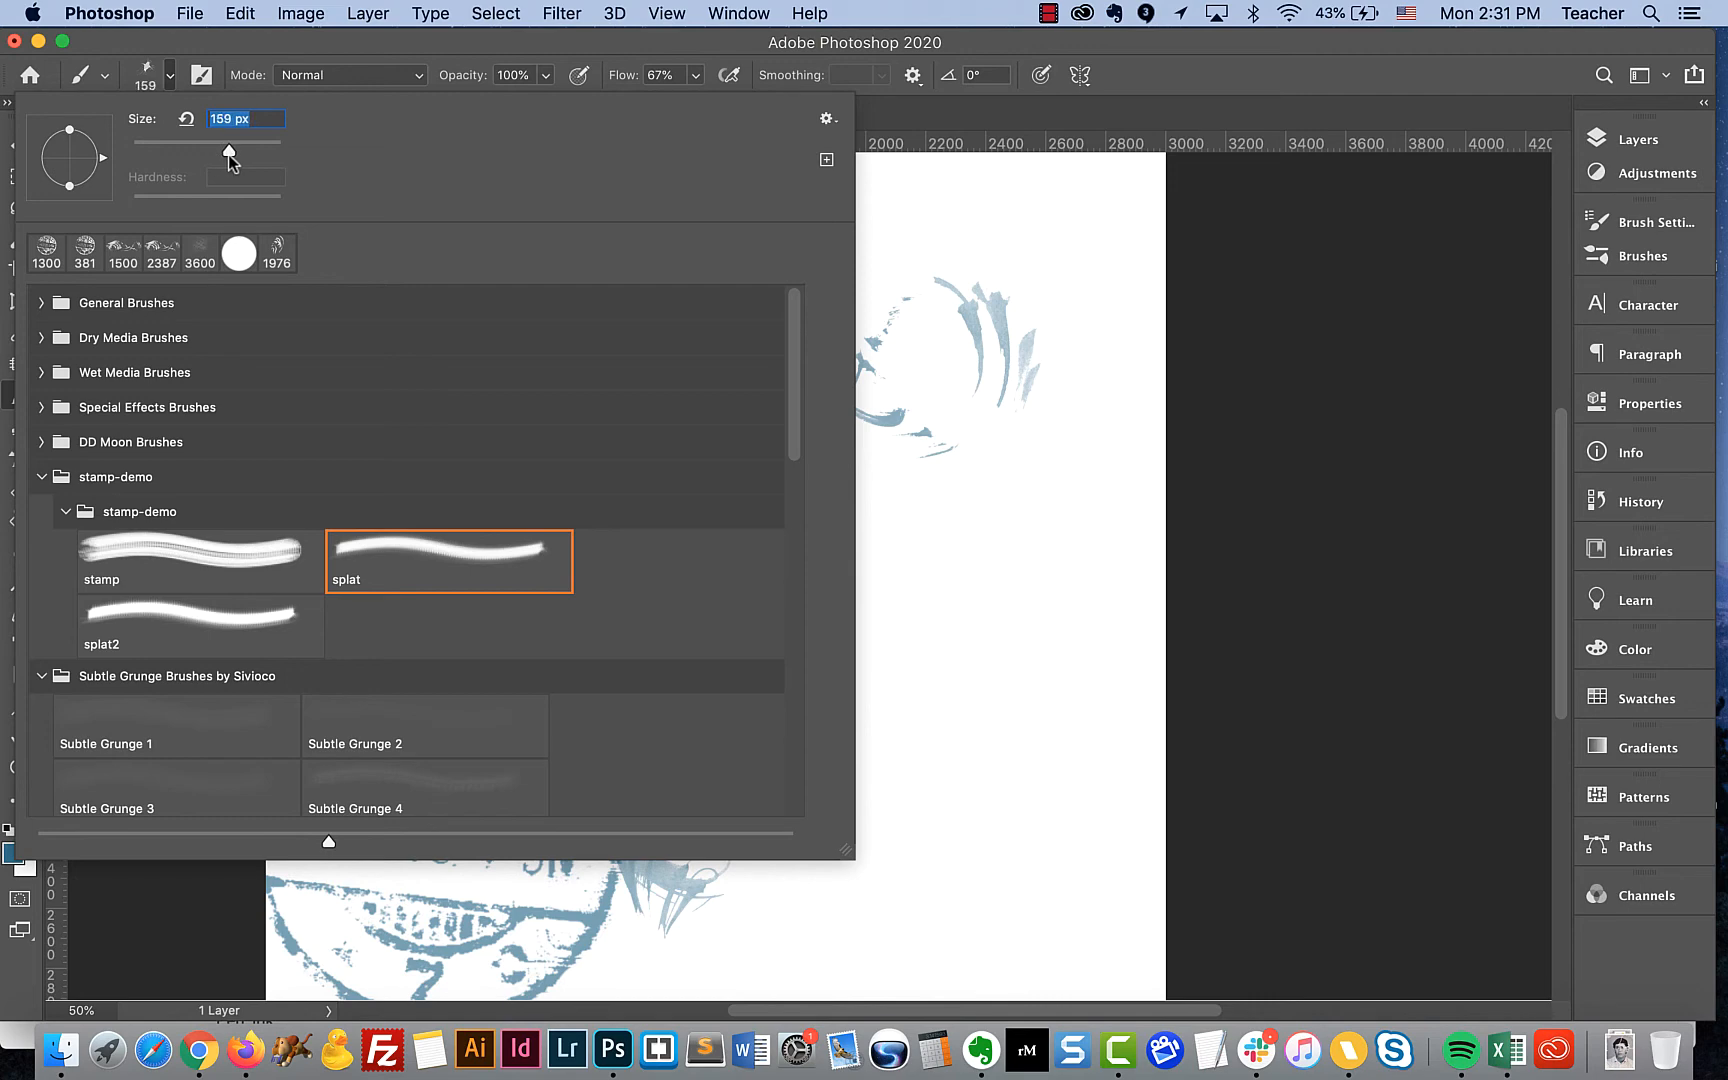
drag(228, 150, 282, 150)
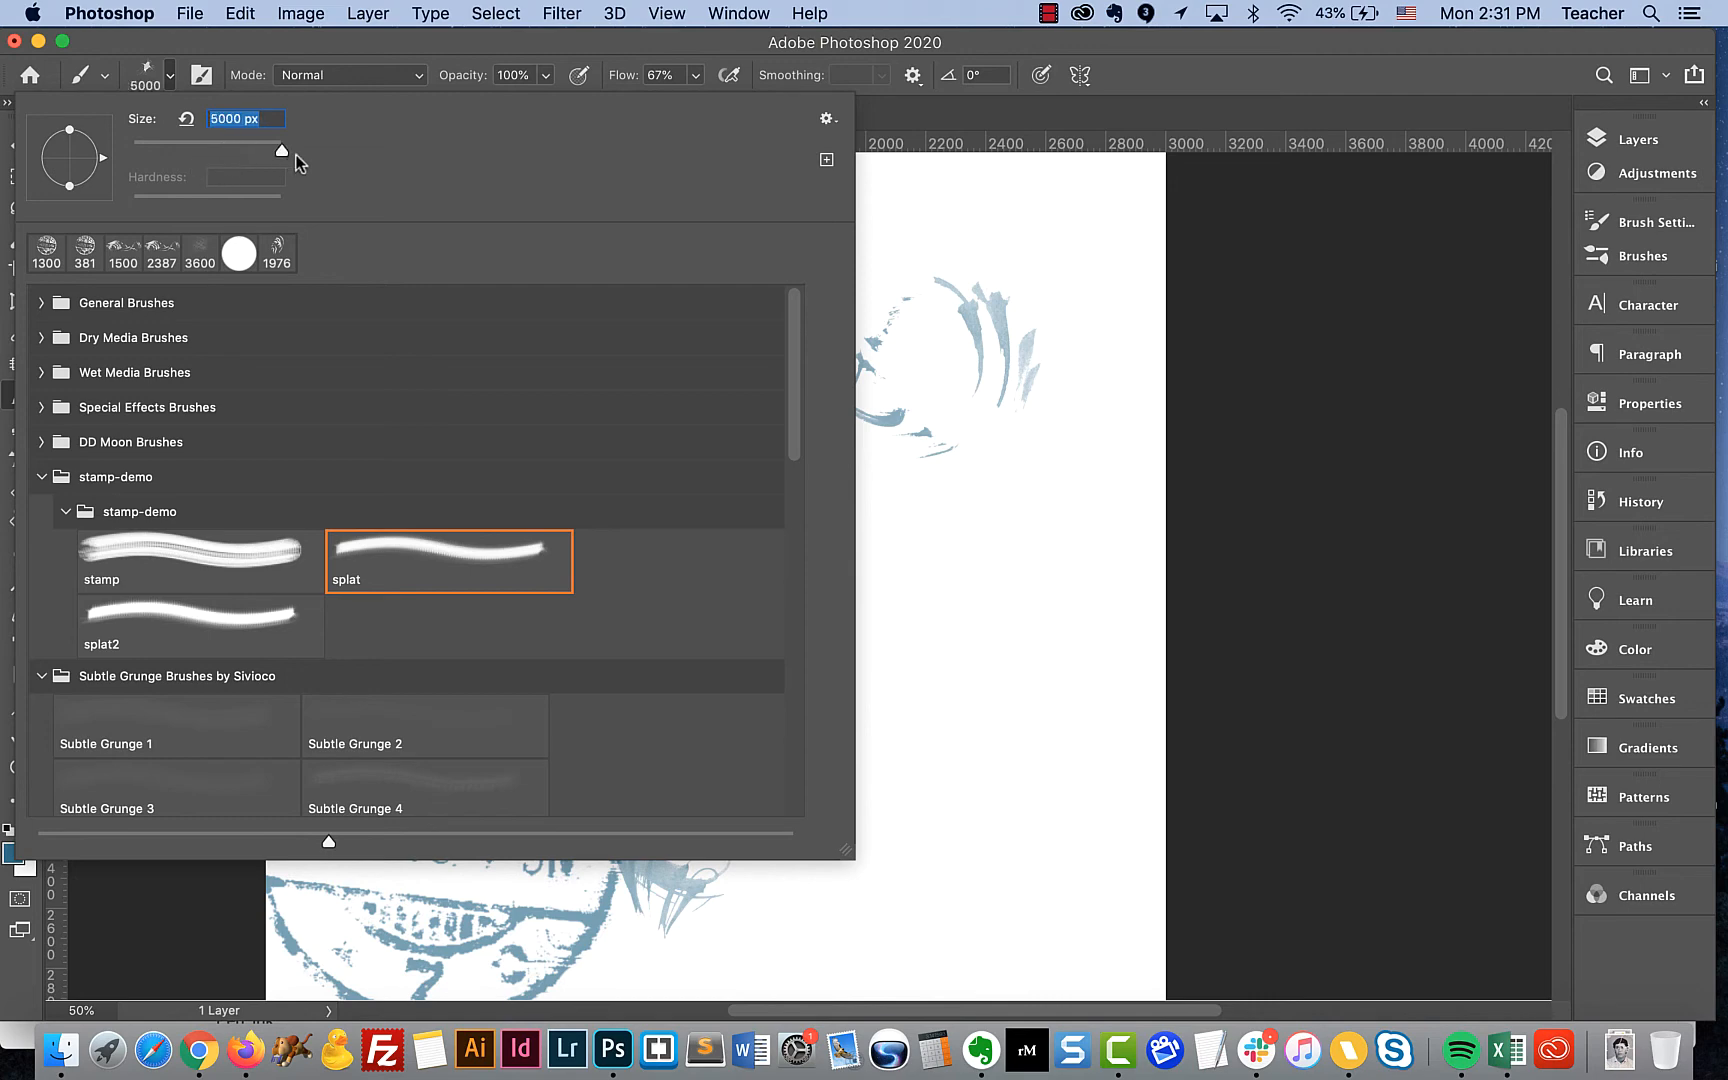
drag(282, 150, 218, 150)
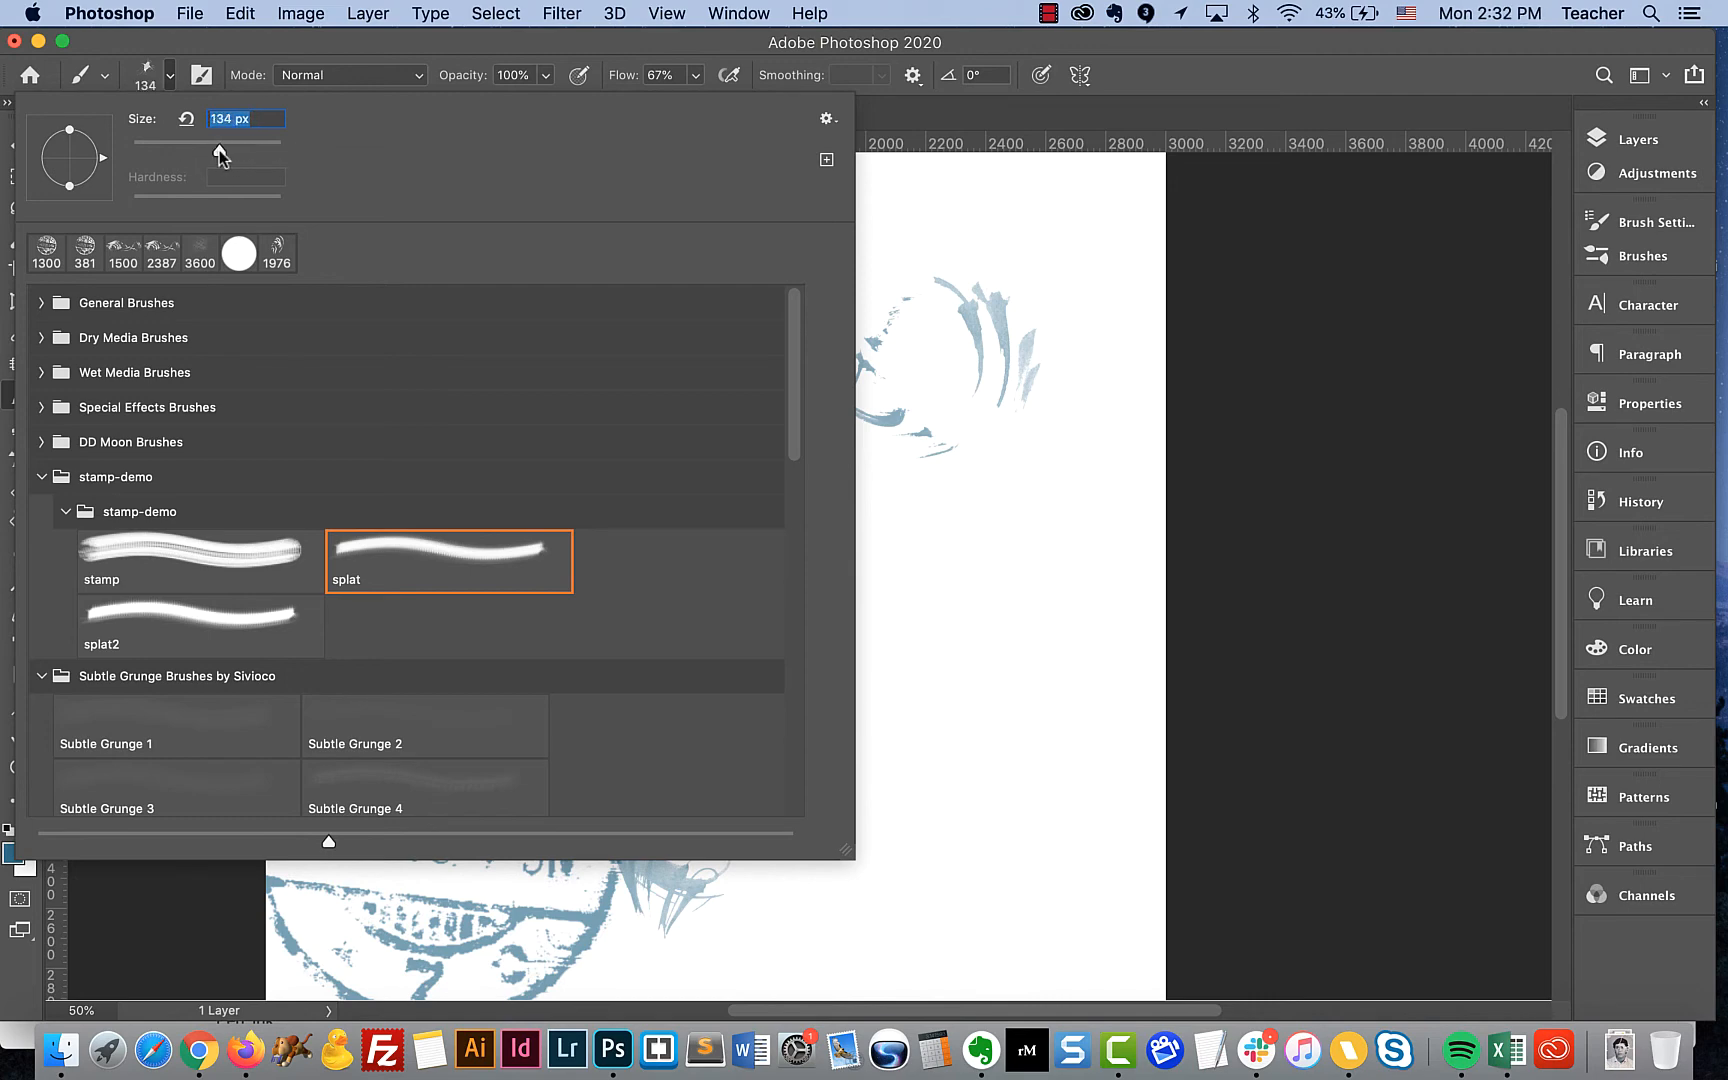
drag(220, 142, 216, 142)
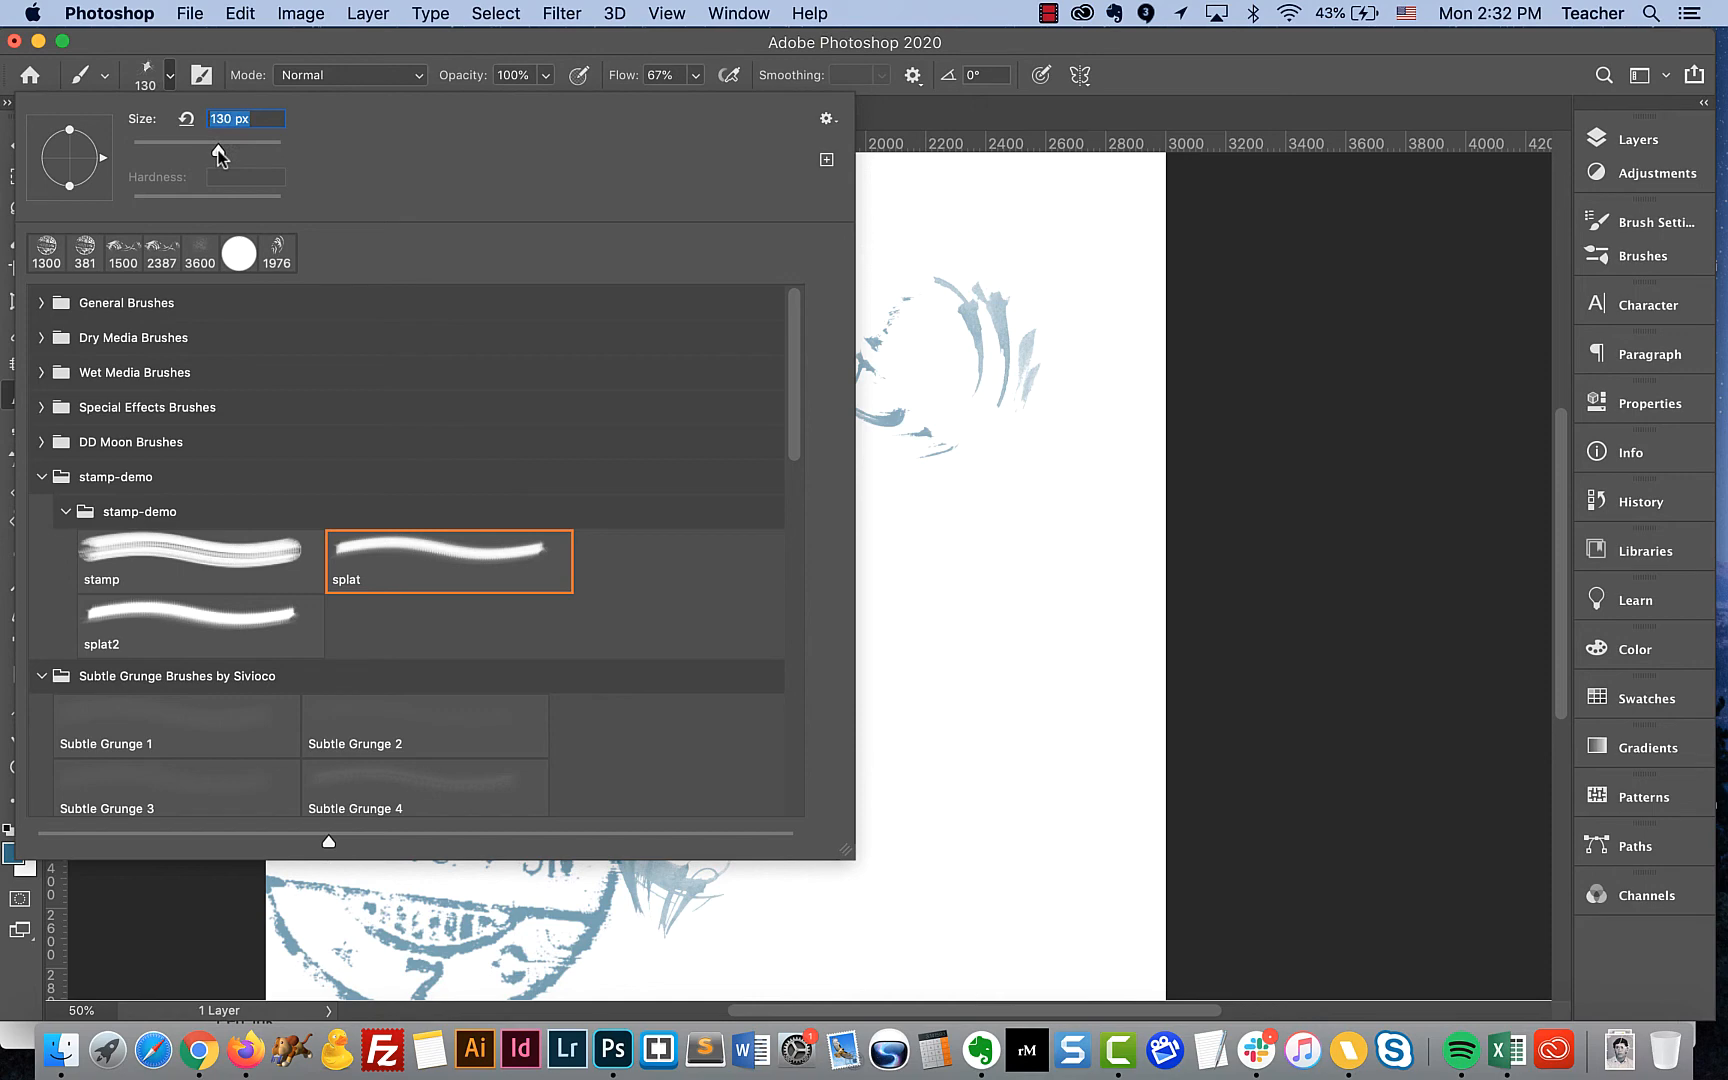
drag(210, 140, 228, 140)
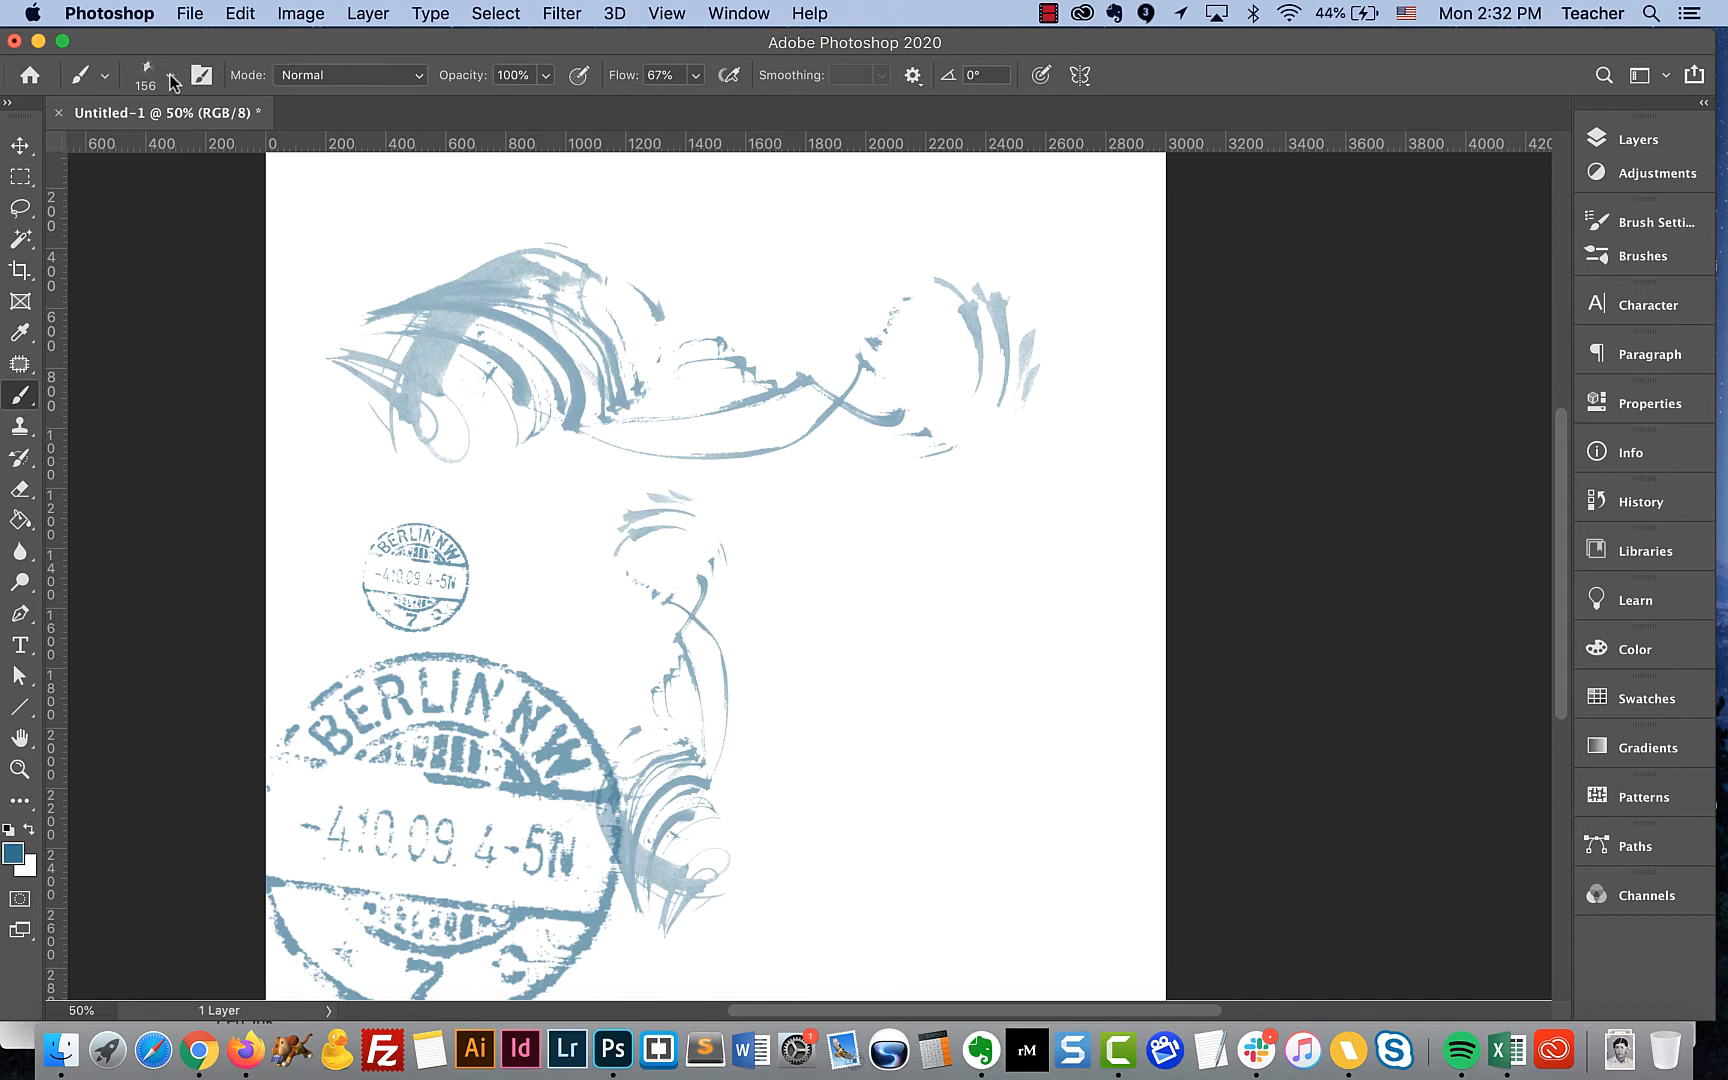
- Collapse the stamp-demo, Subtle Grunge and PaintLines groups to select the two imported groups
click(168, 74)
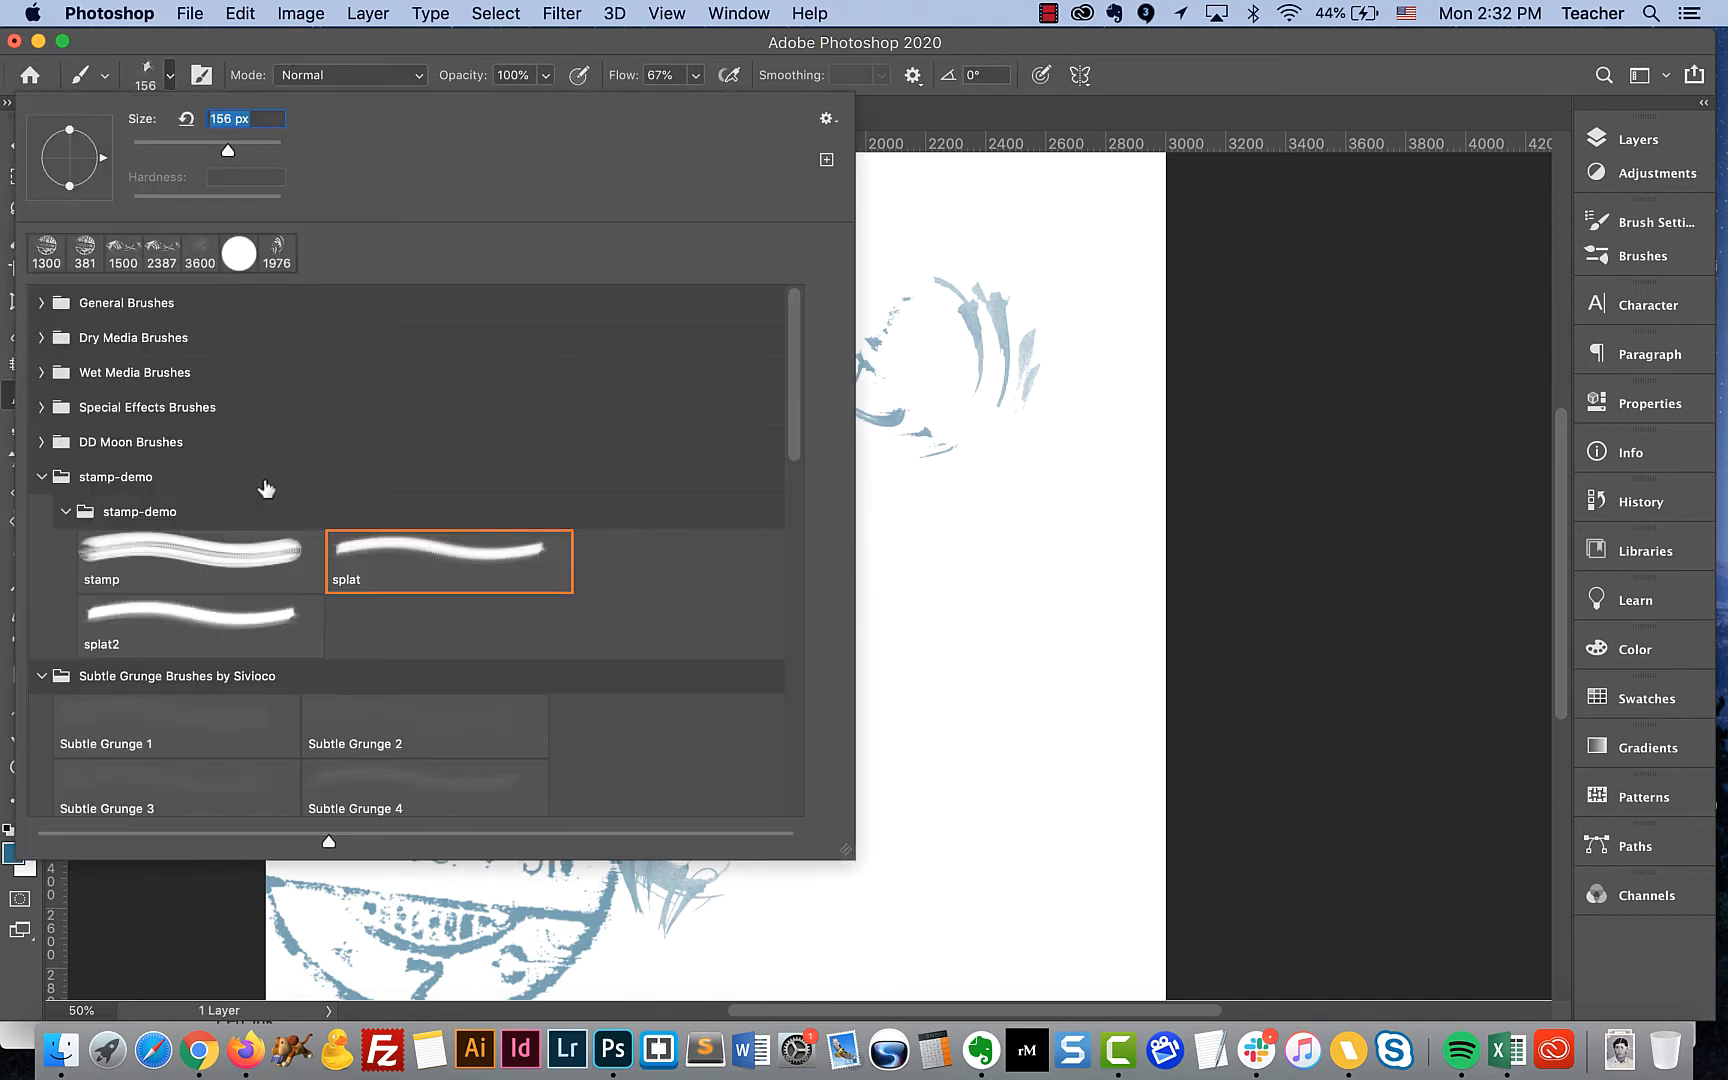
click(42, 476)
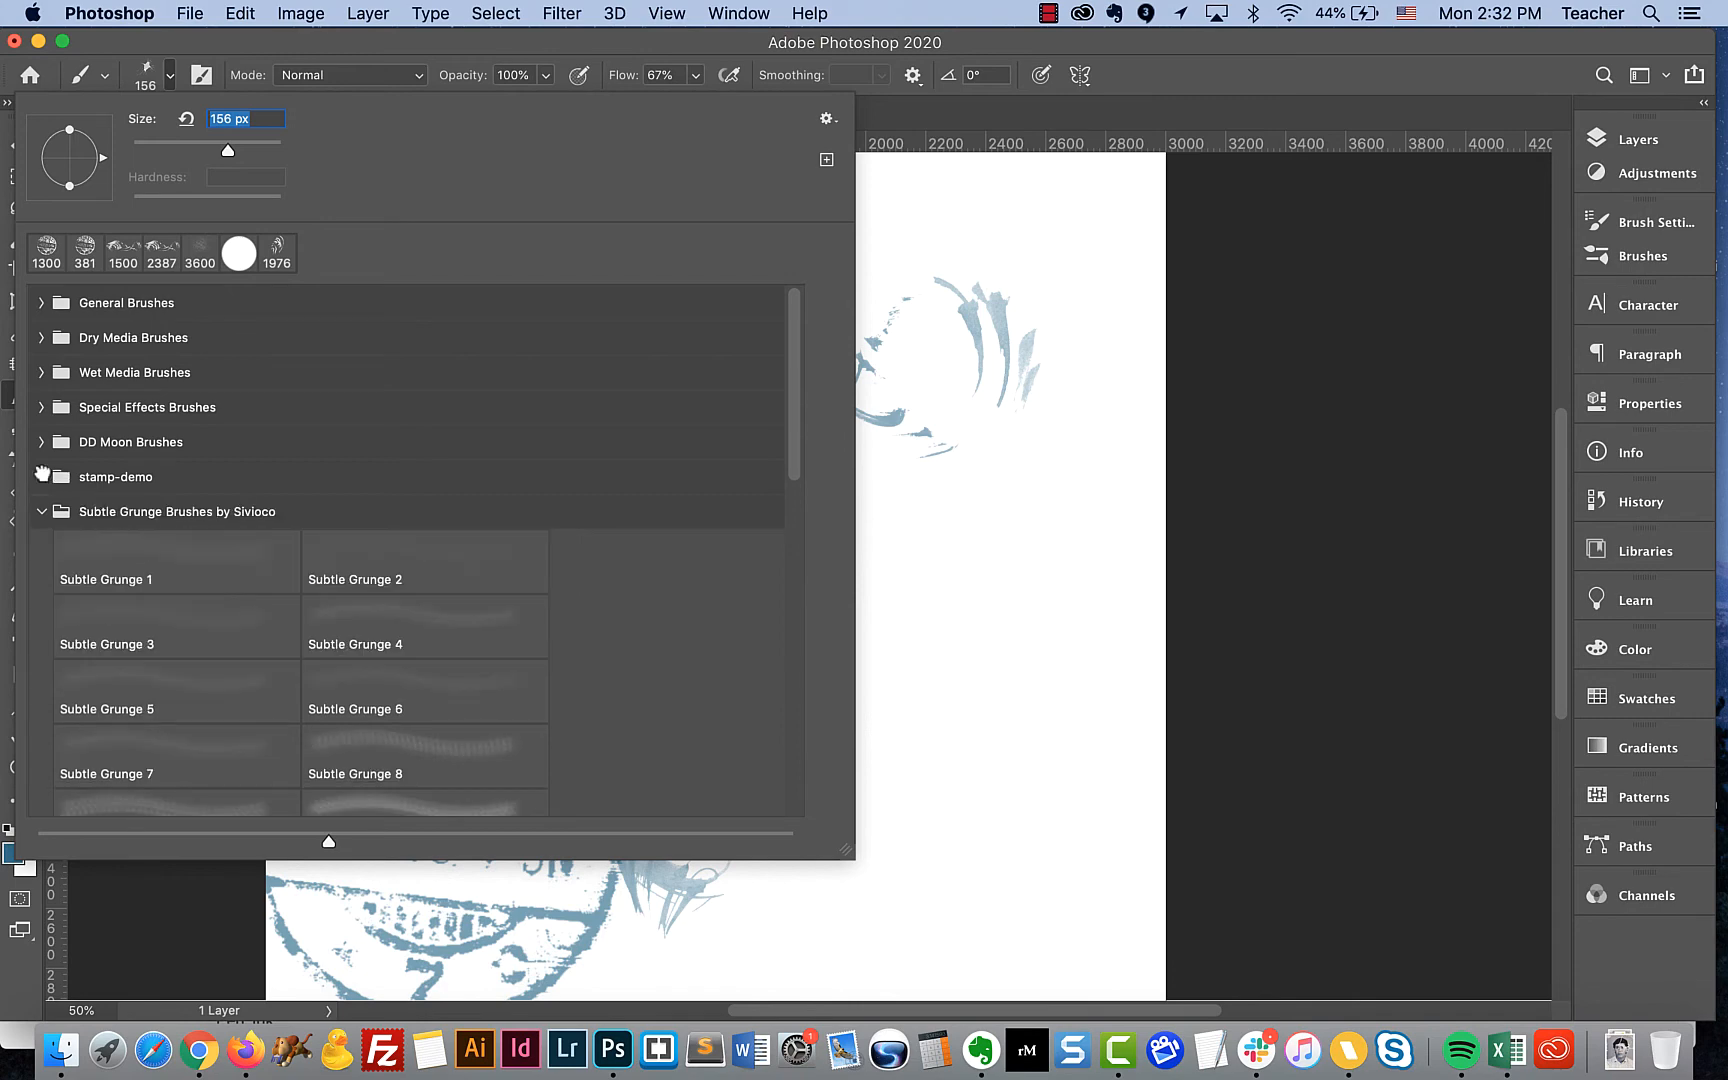
click(42, 512)
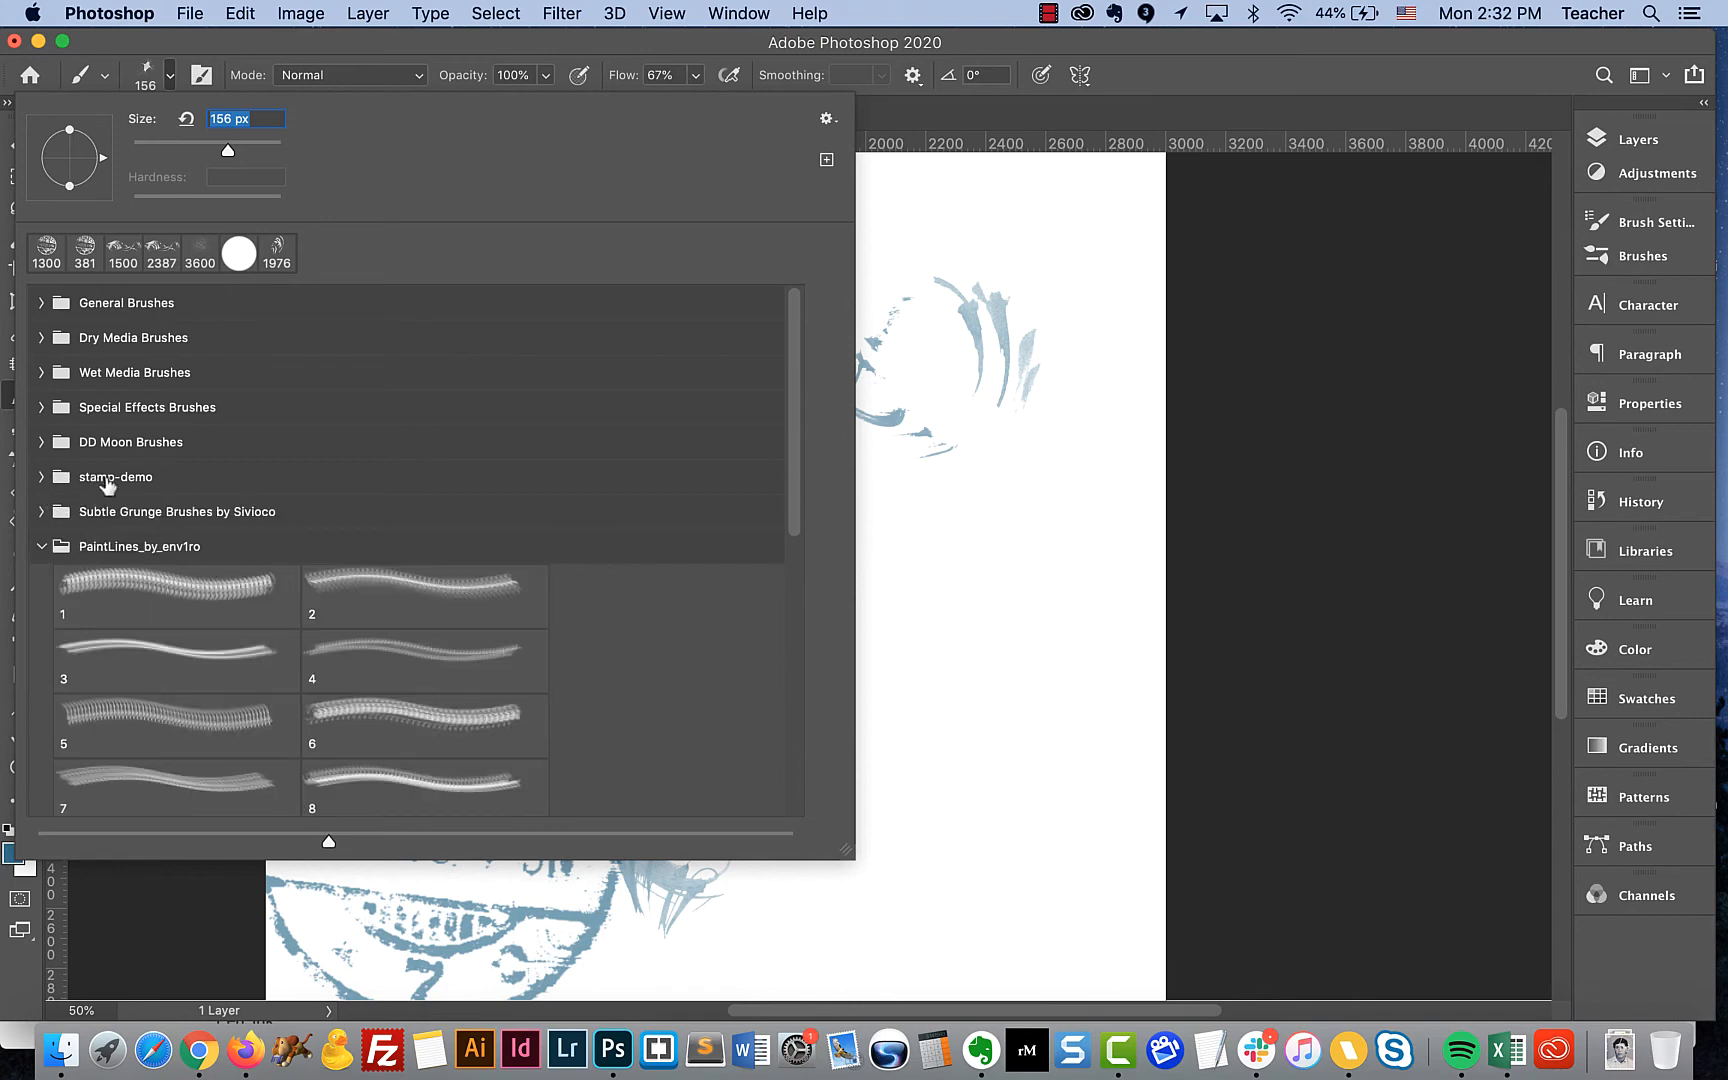
click(42, 546)
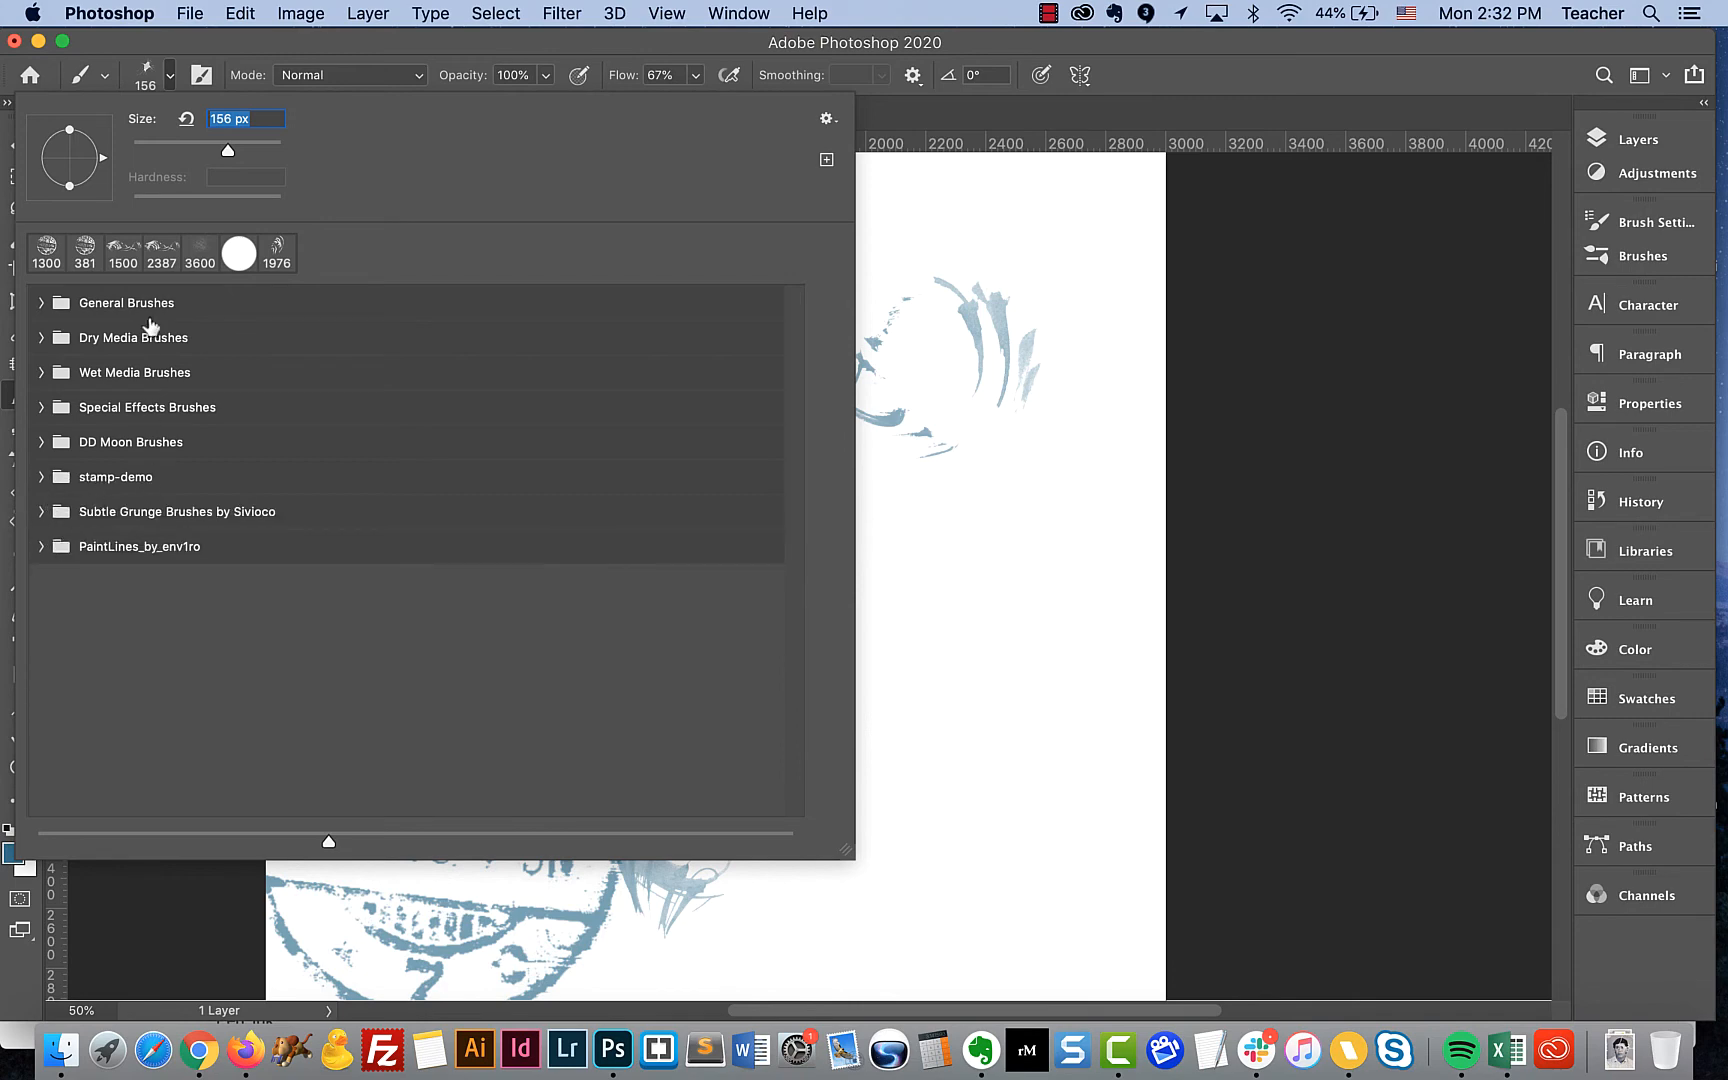
mouse_move(72, 530)
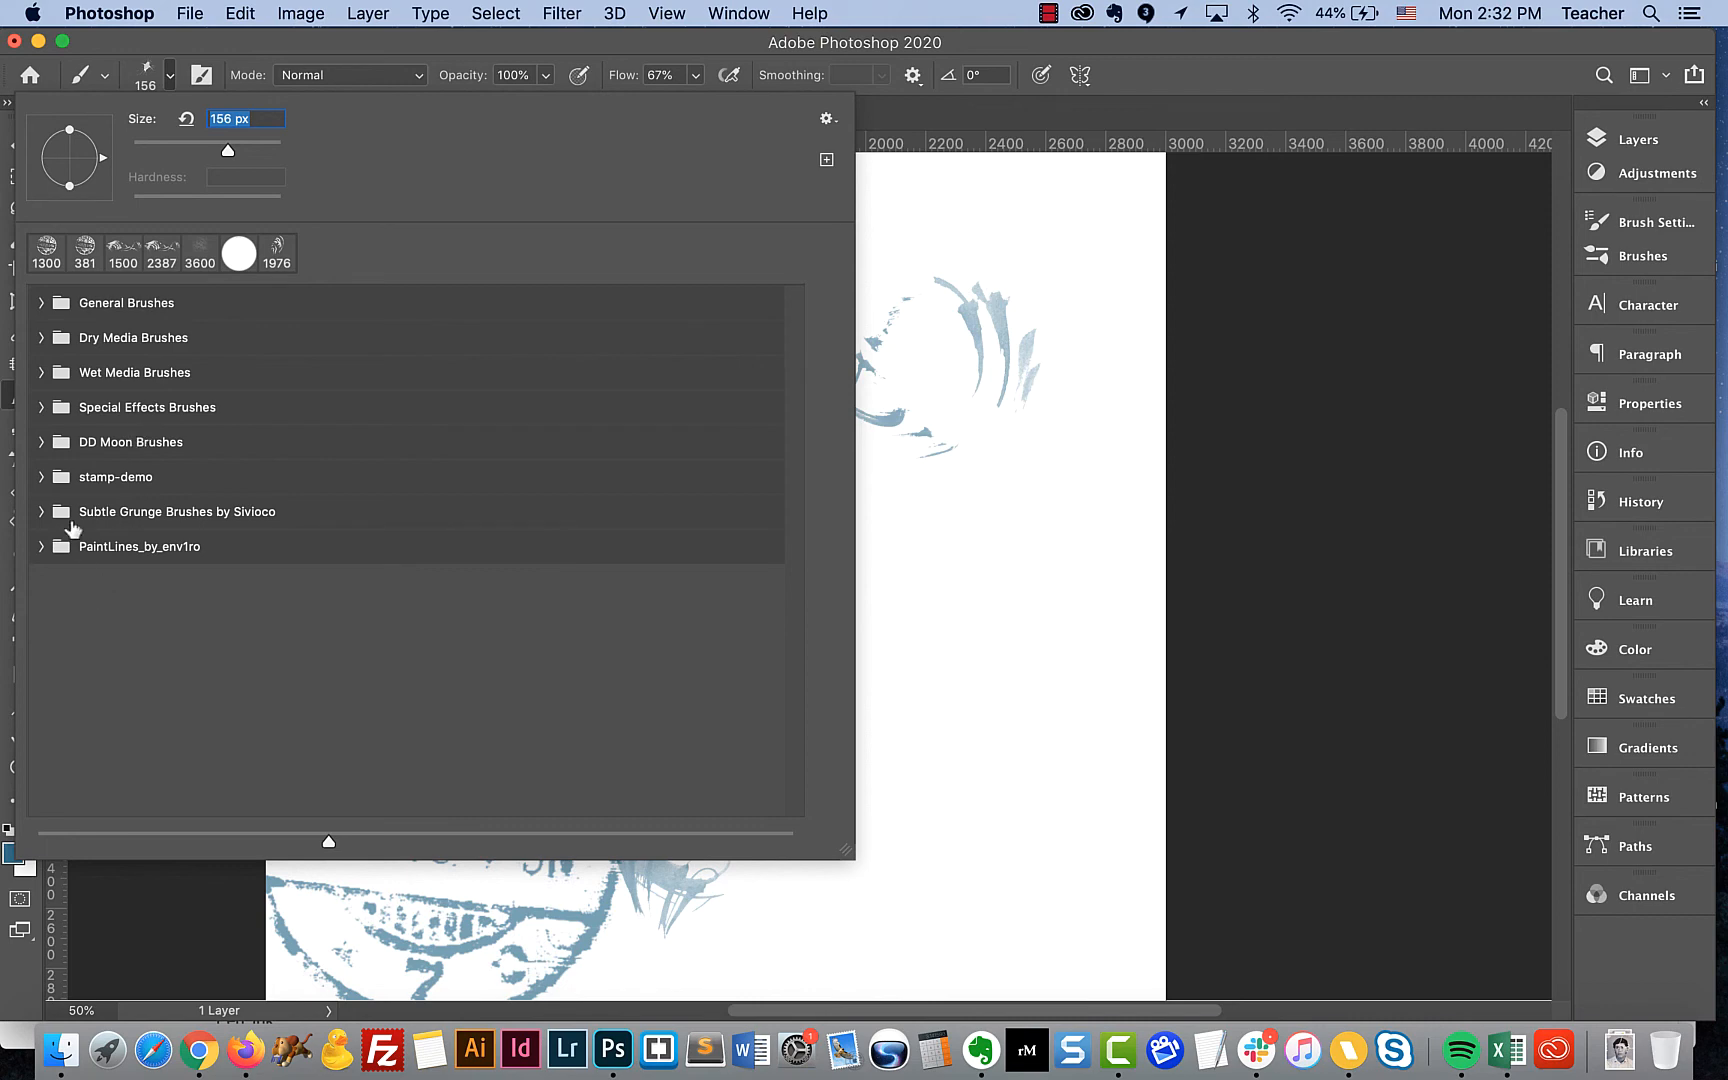
mouse_move(168, 548)
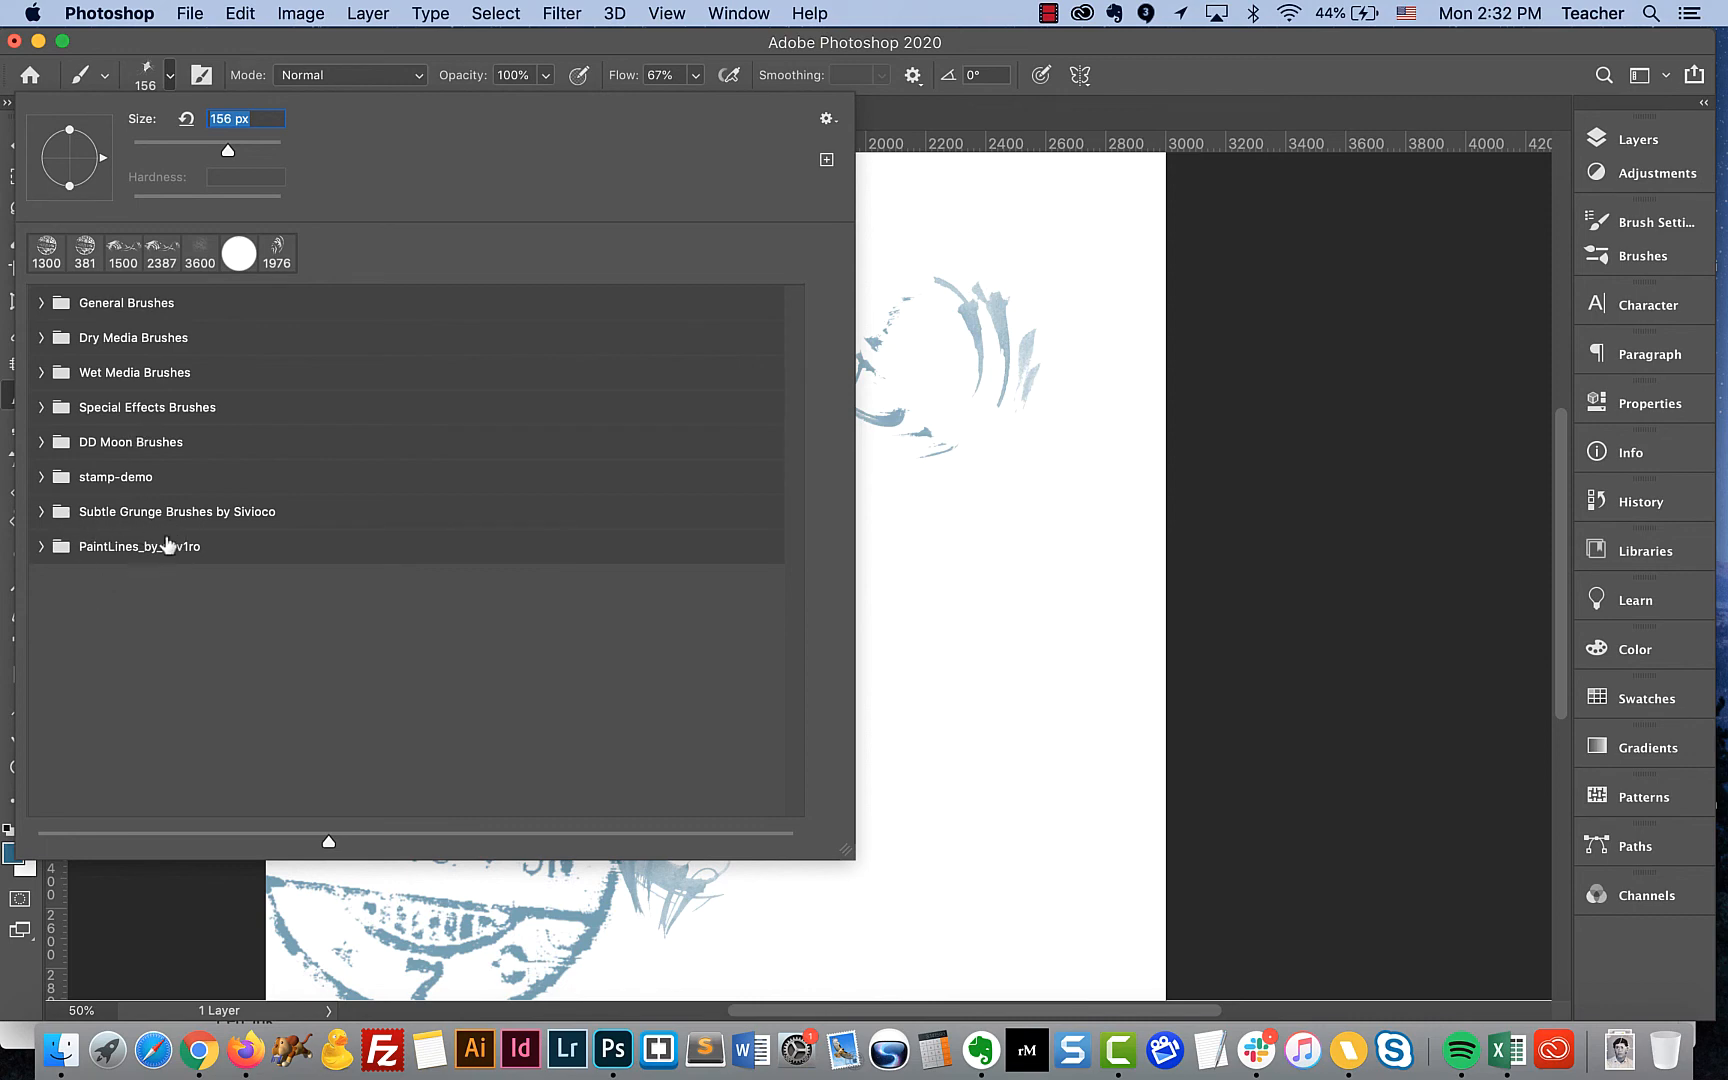
mouse_move(138, 546)
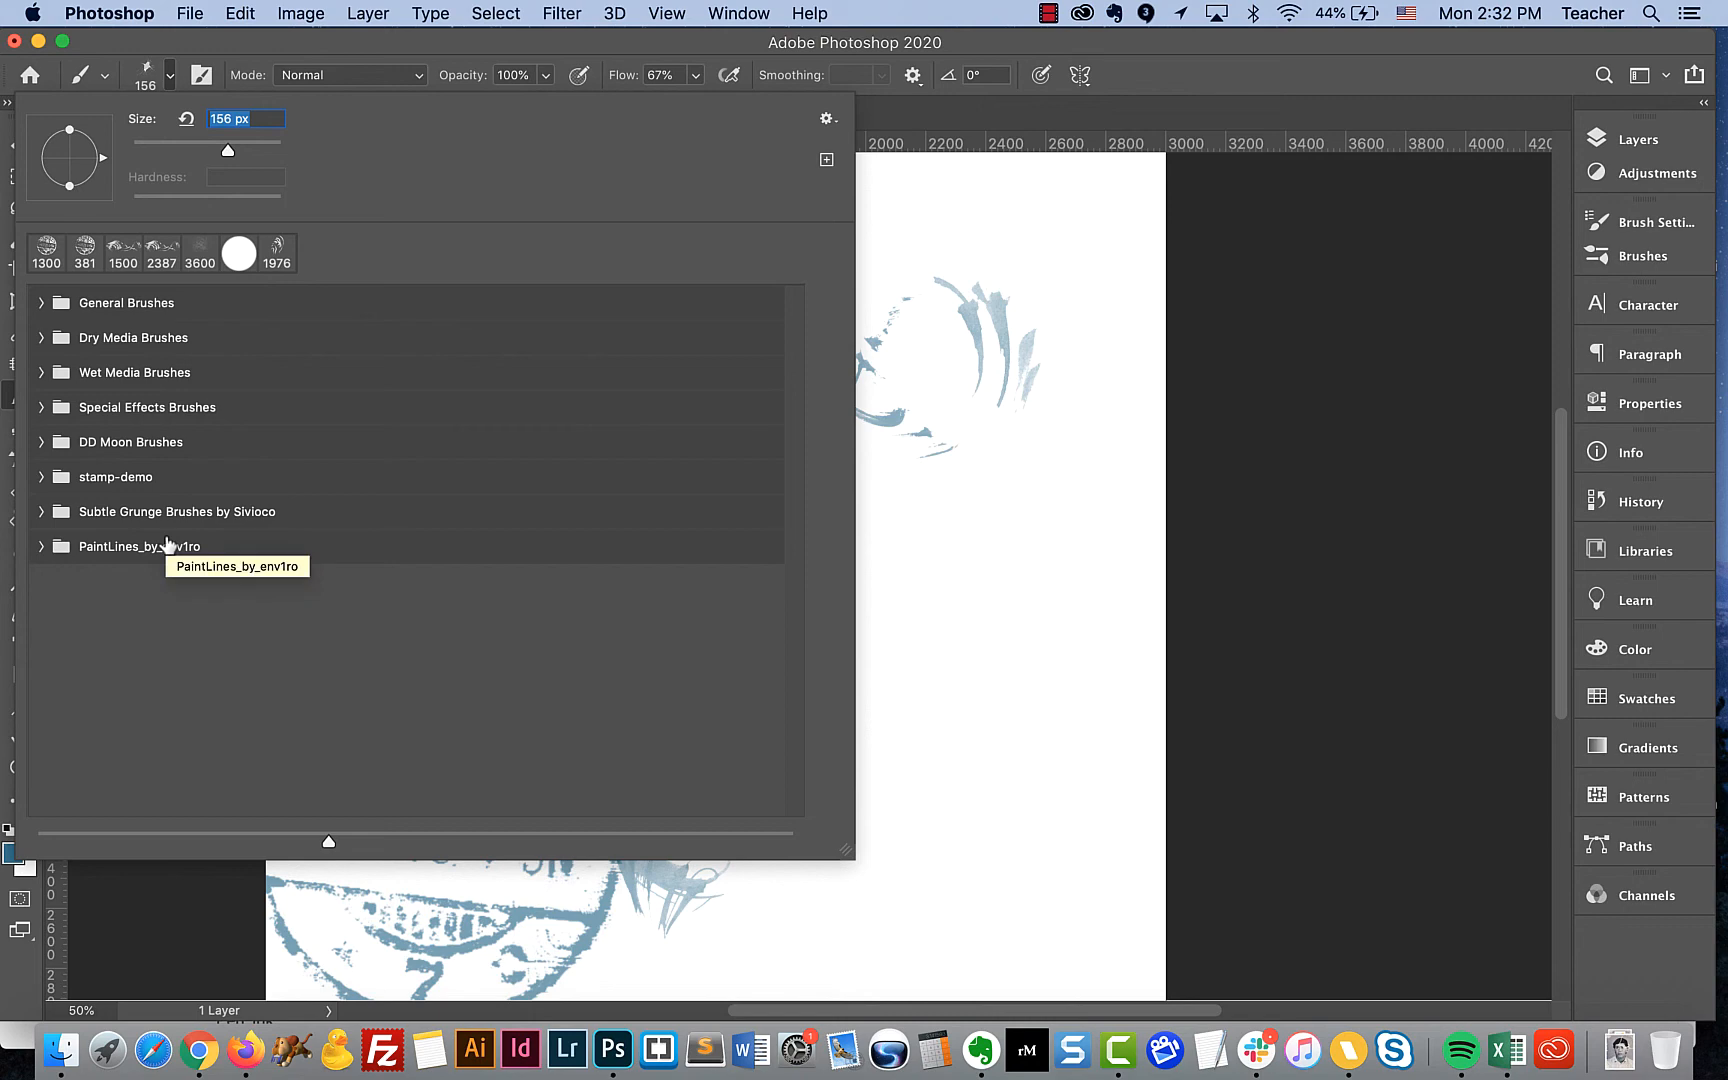
mouse_move(166, 548)
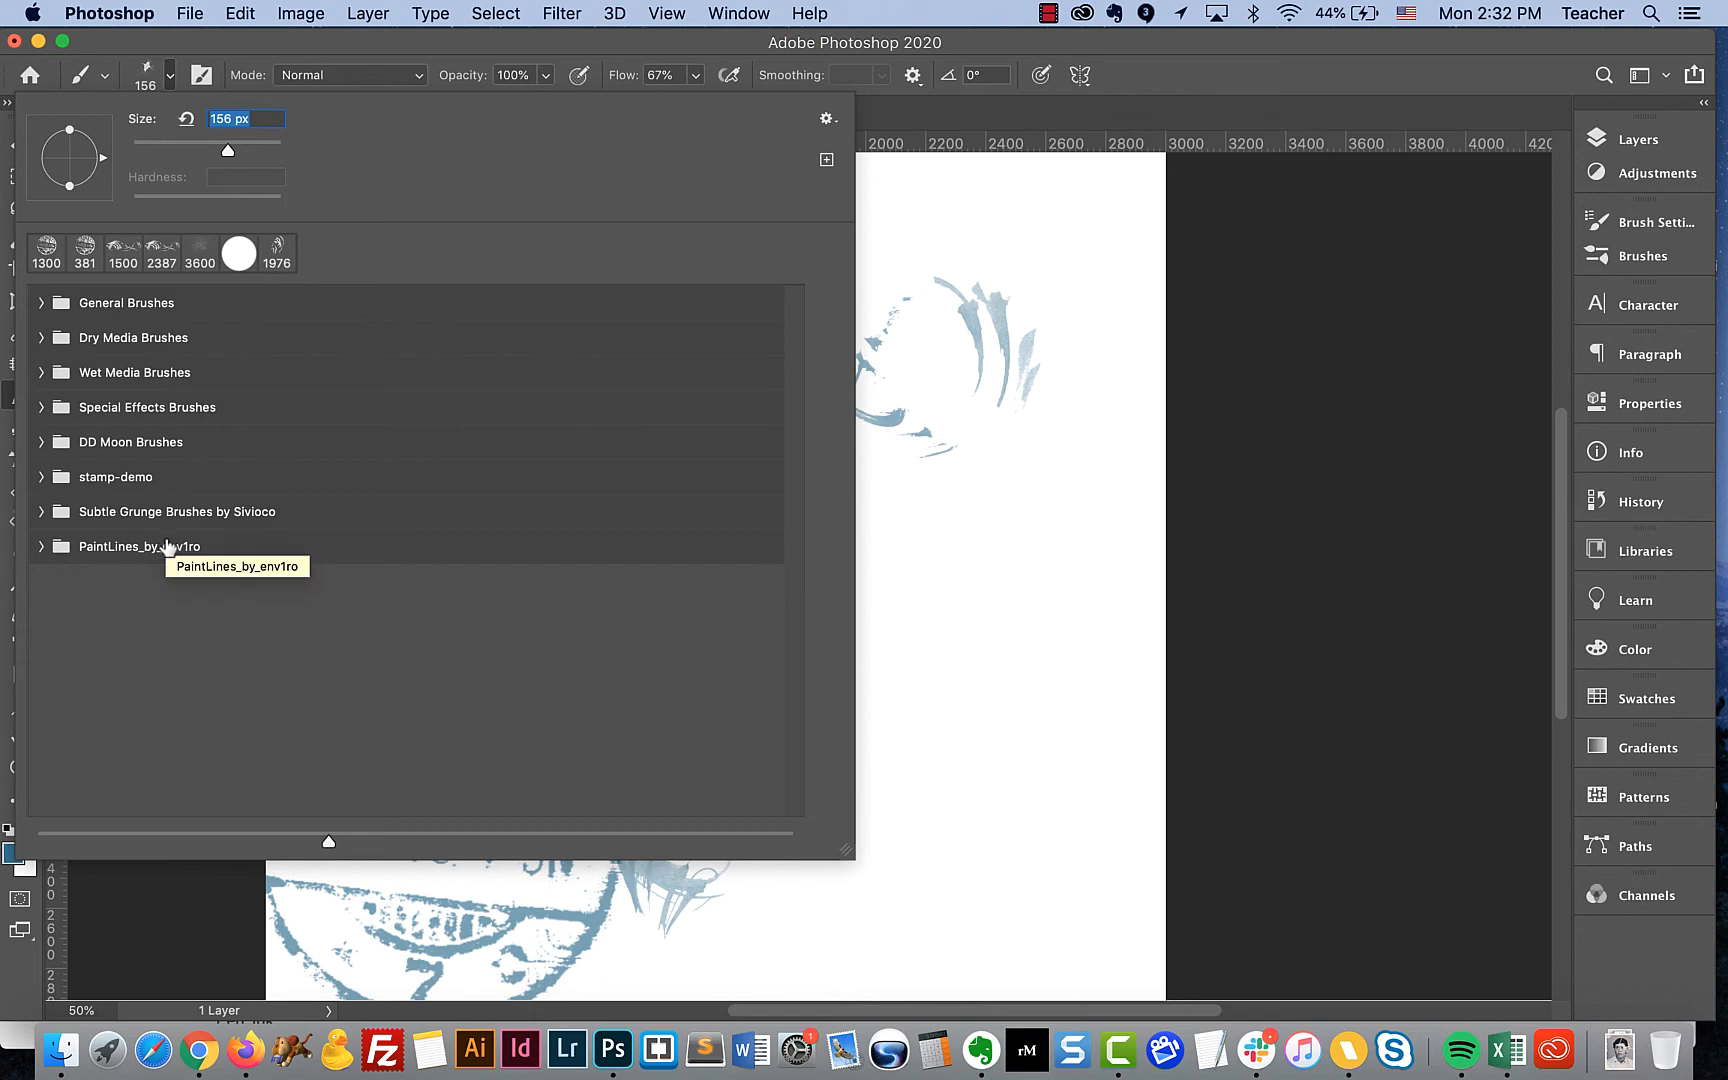
mouse_move(130, 550)
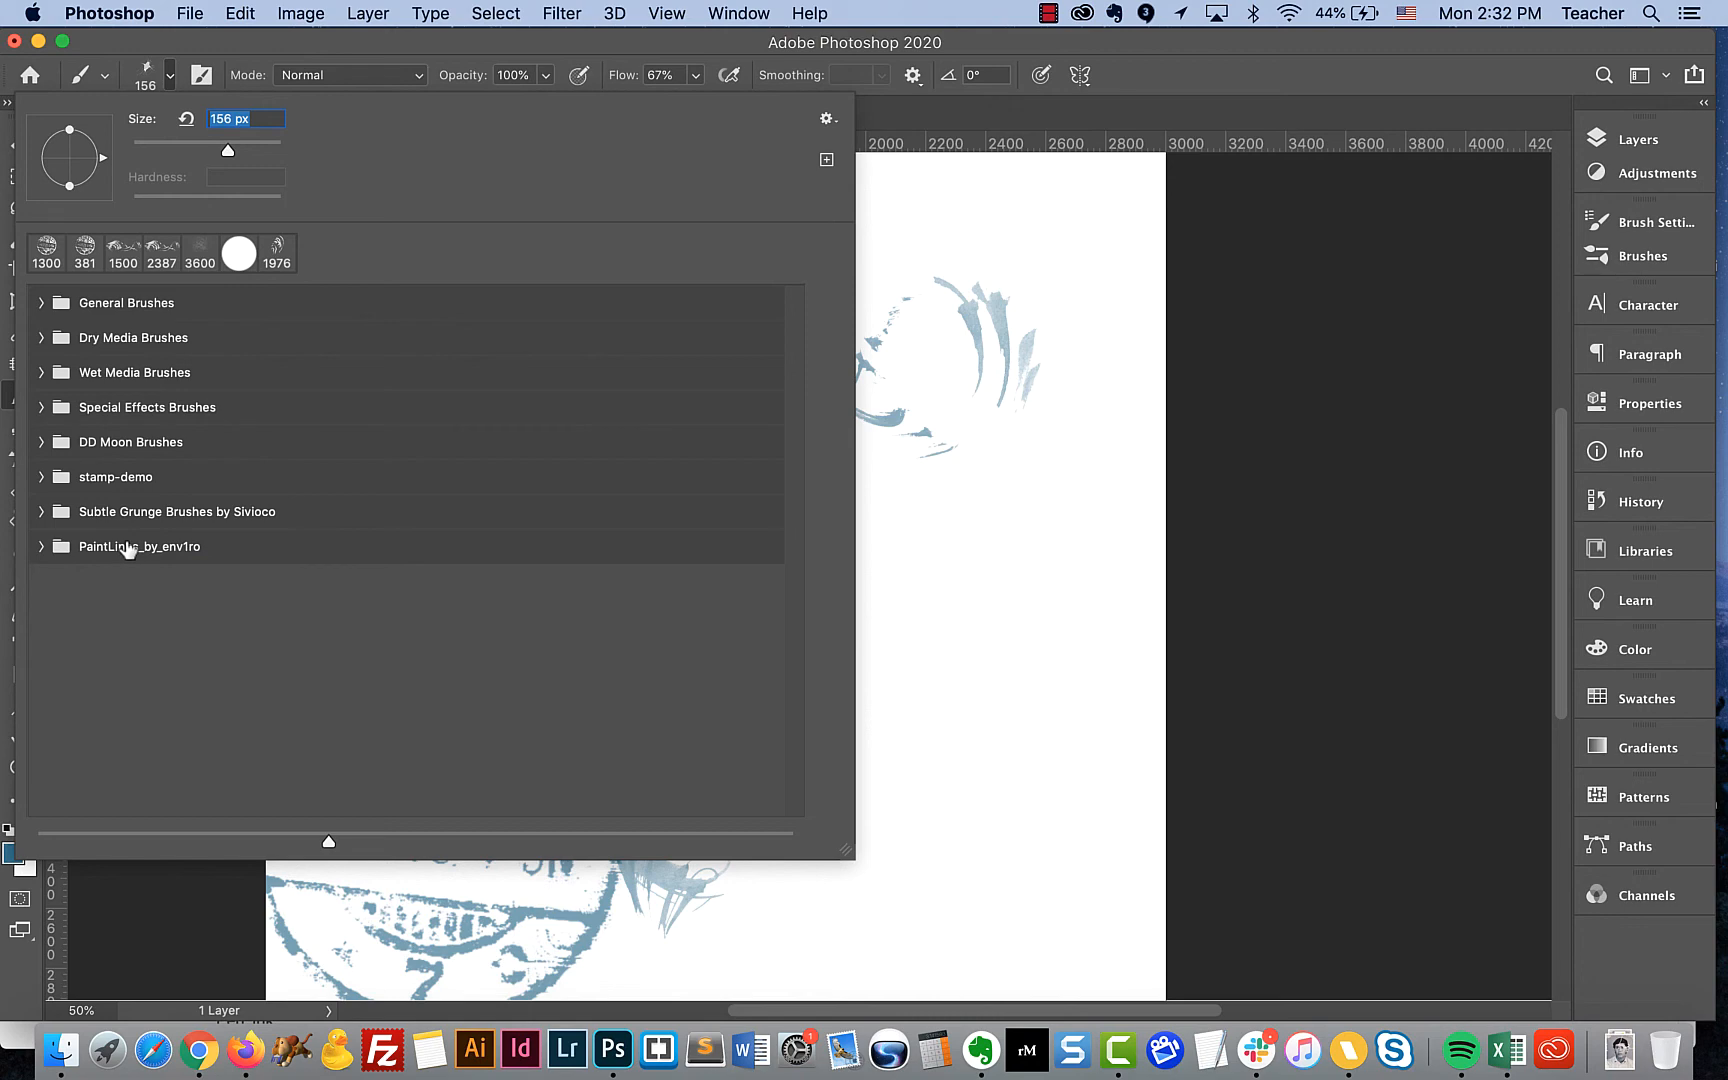
mouse_move(132, 512)
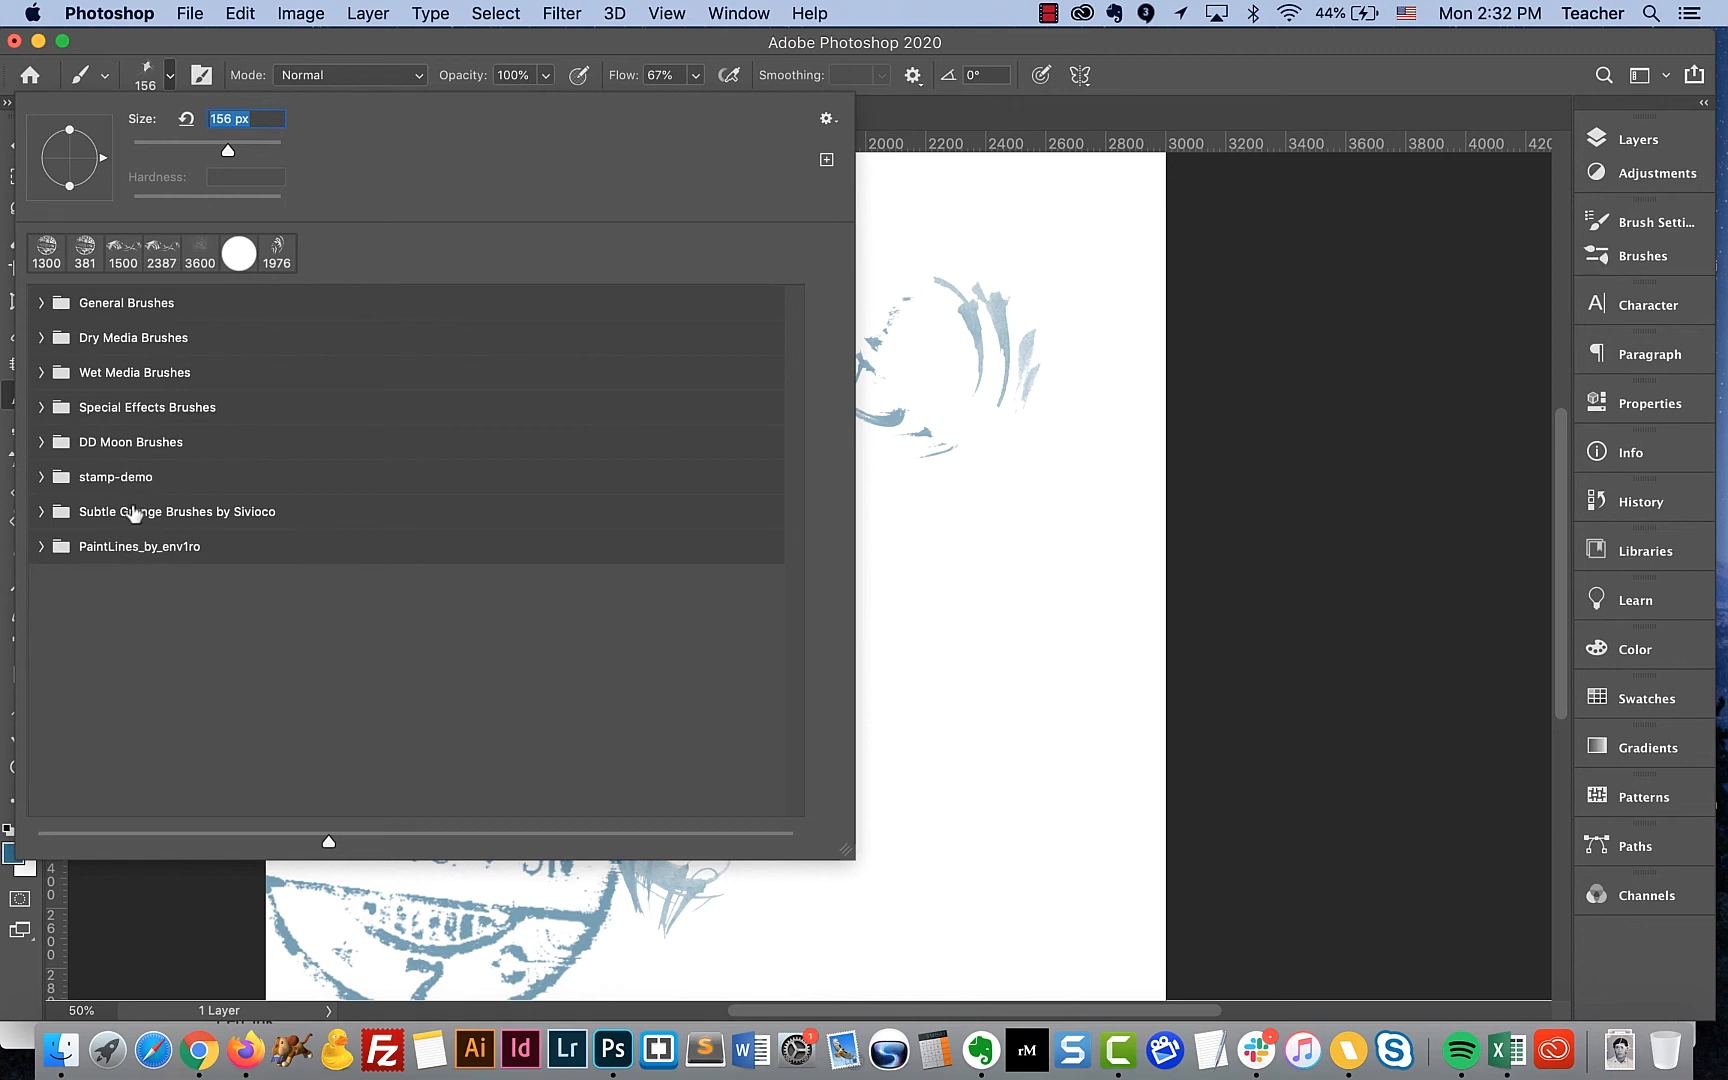
mouse_move(134, 512)
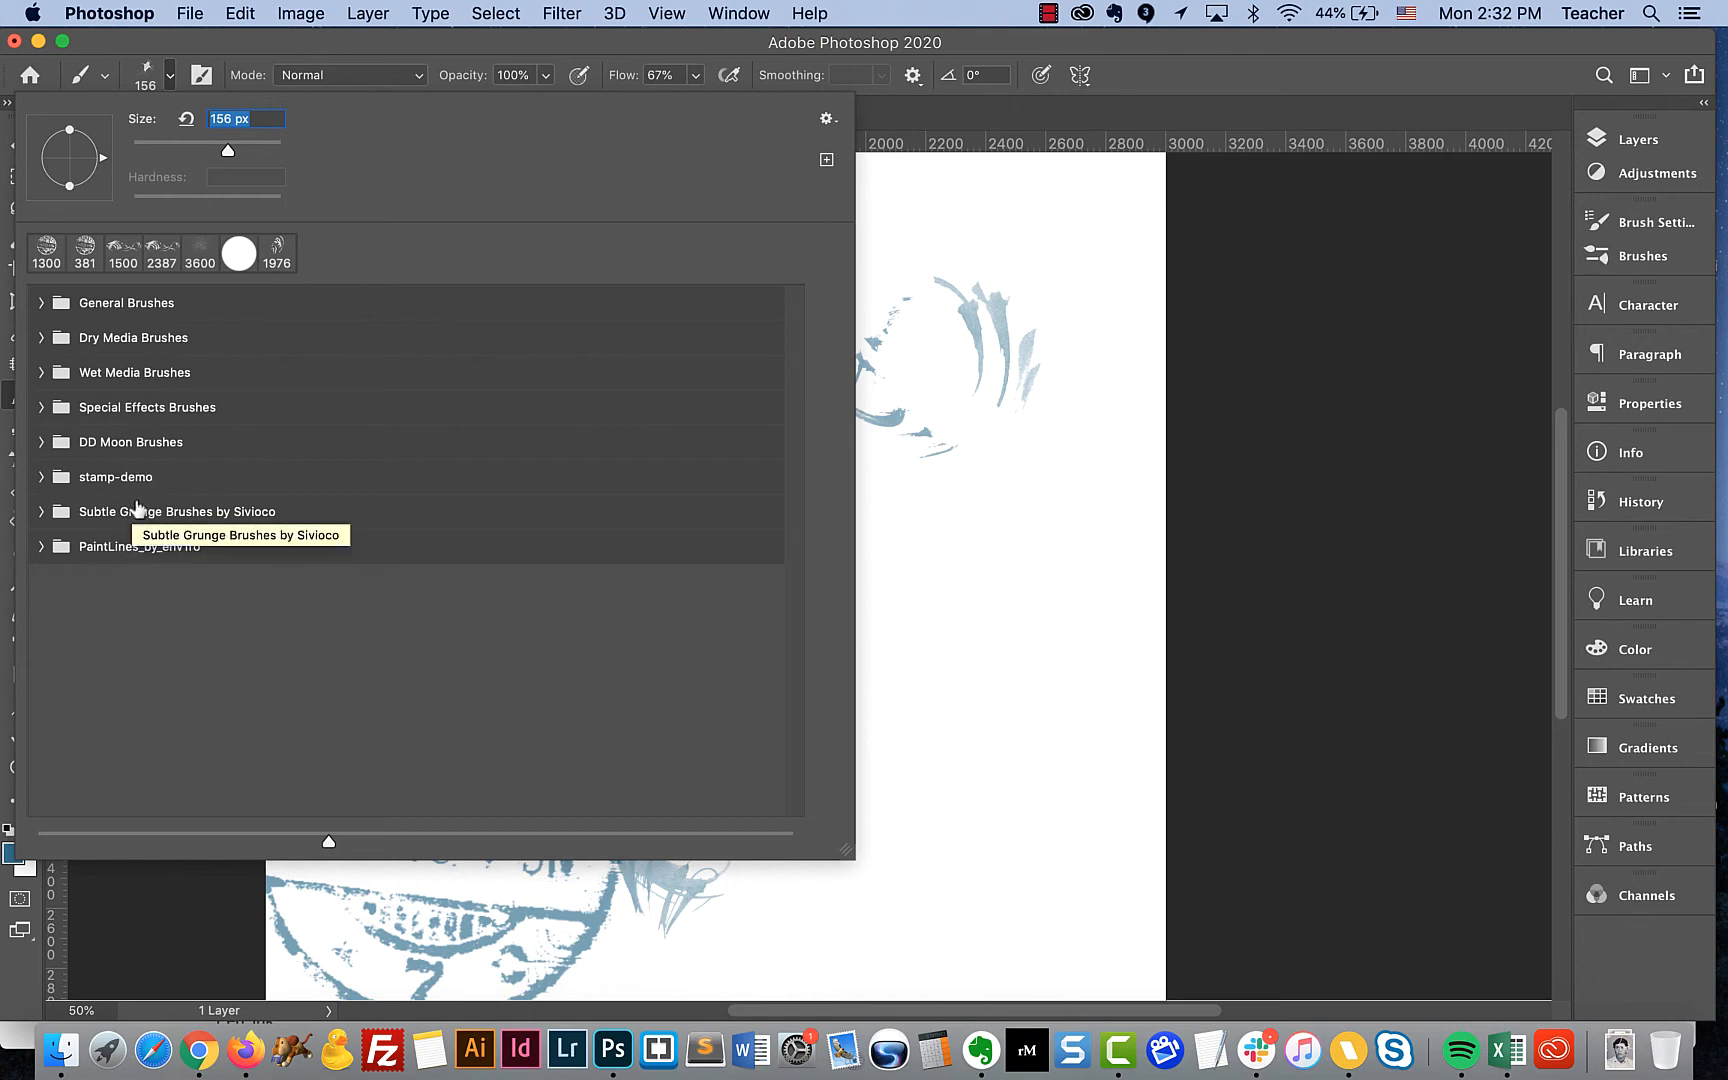
mouse_move(144, 502)
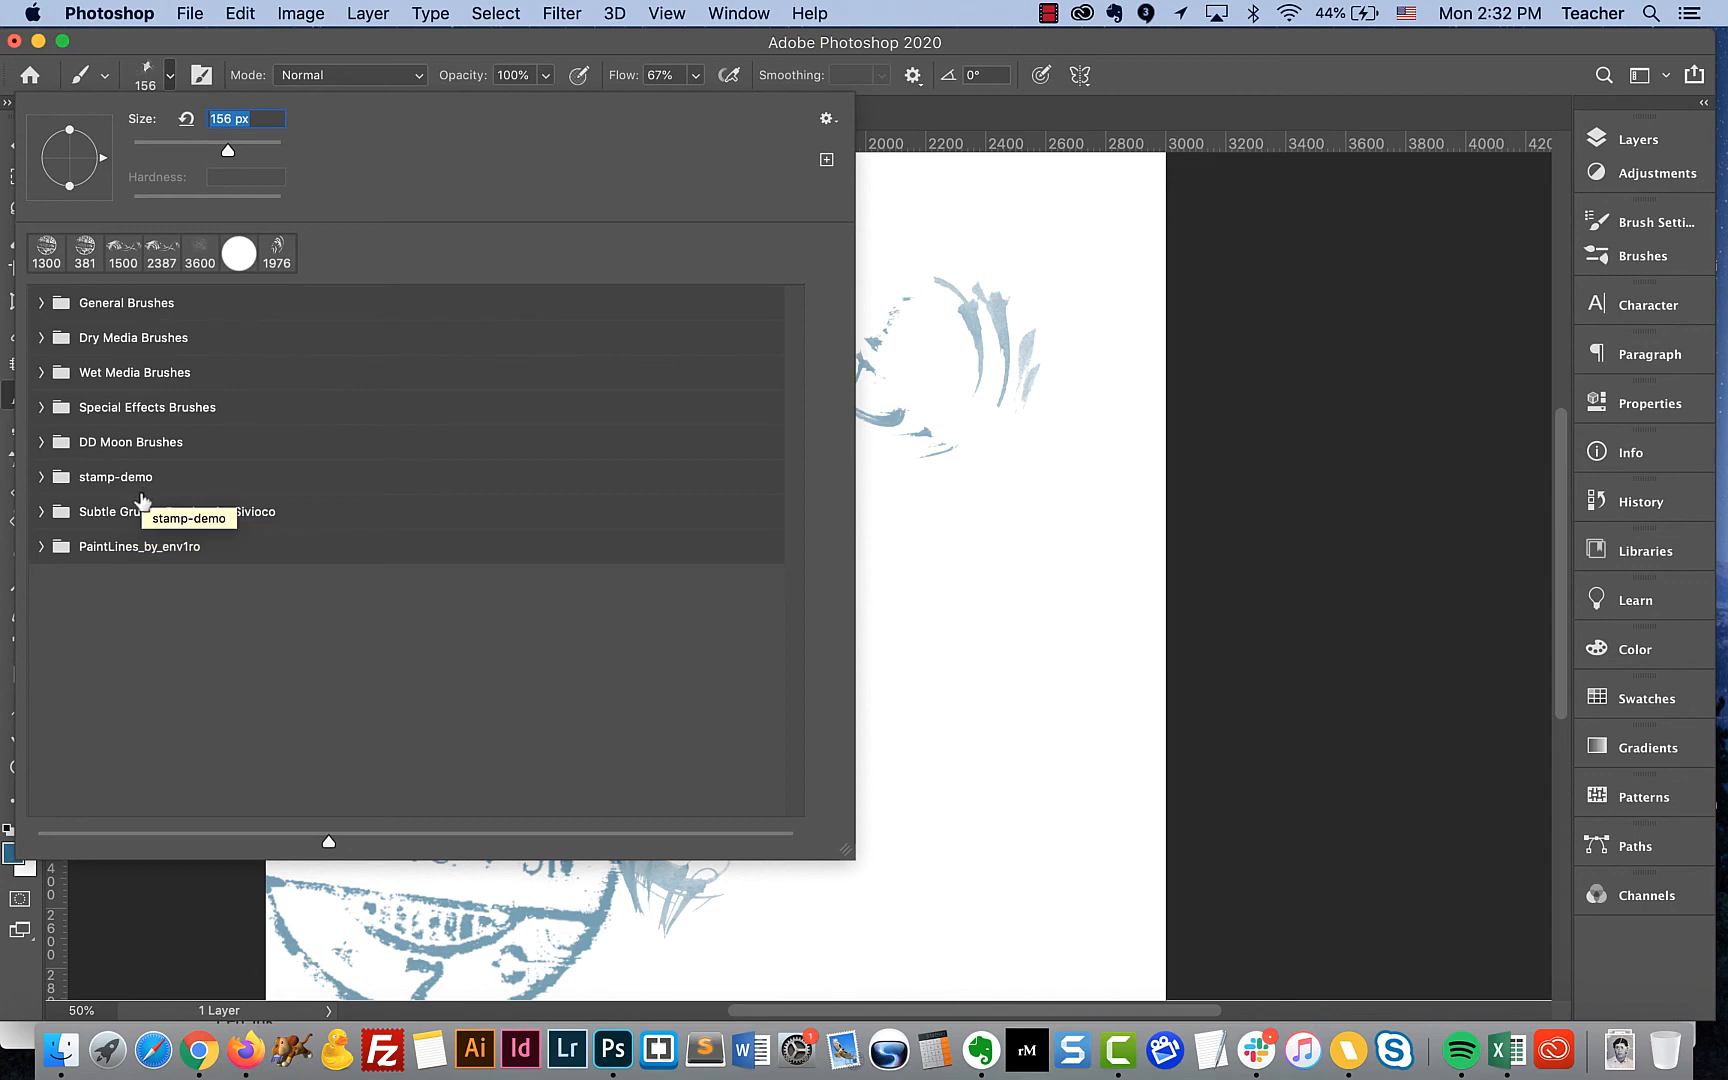
mouse_move(142, 500)
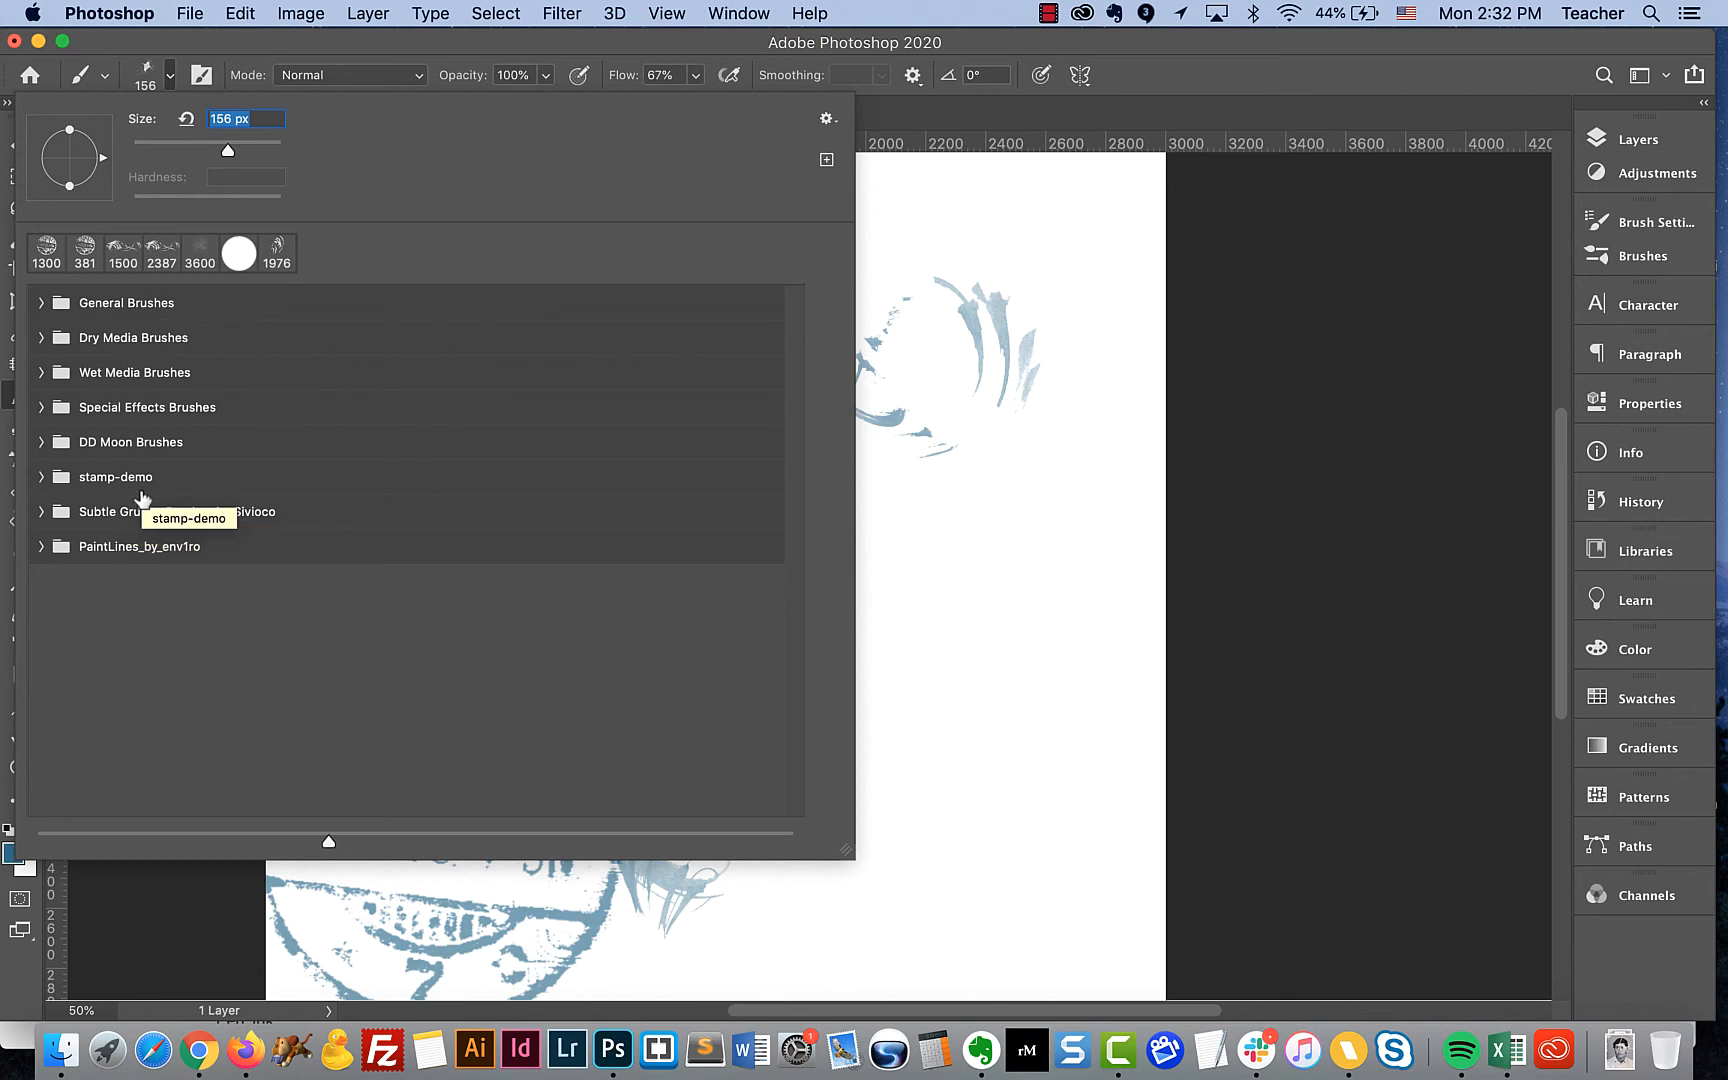
mouse_move(160, 354)
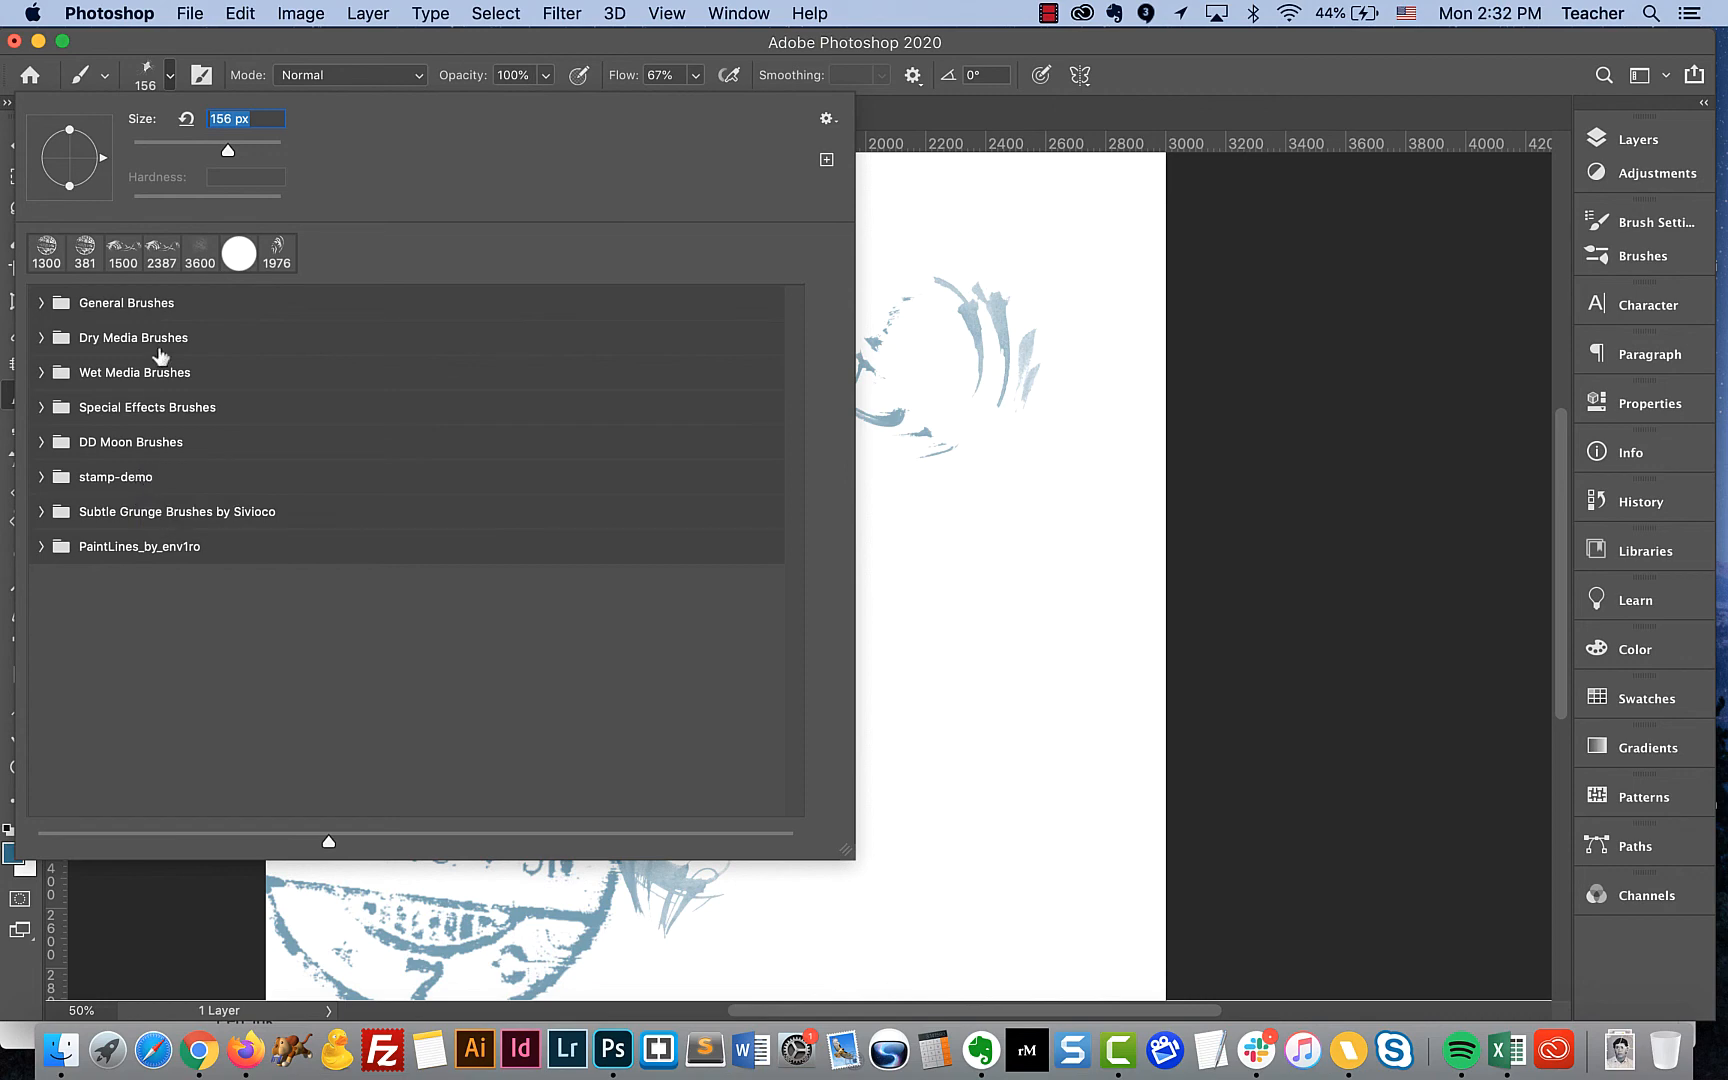
mouse_move(100, 430)
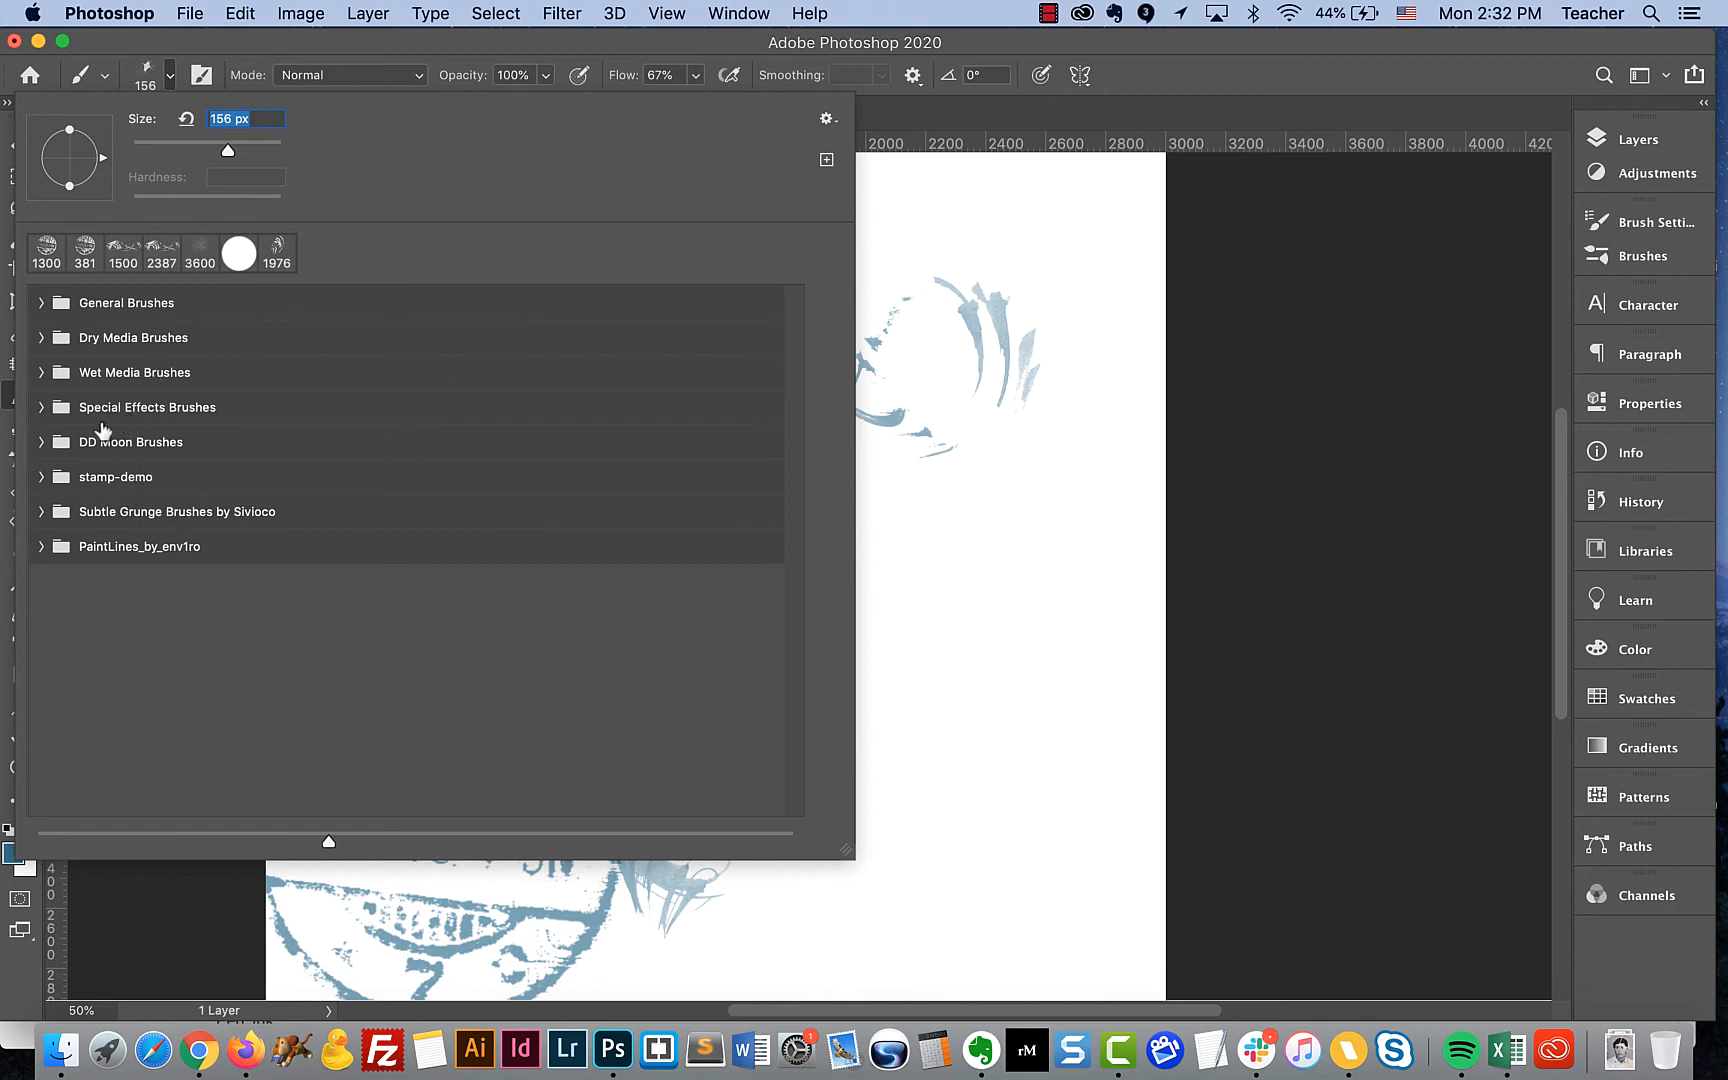
mouse_move(118, 540)
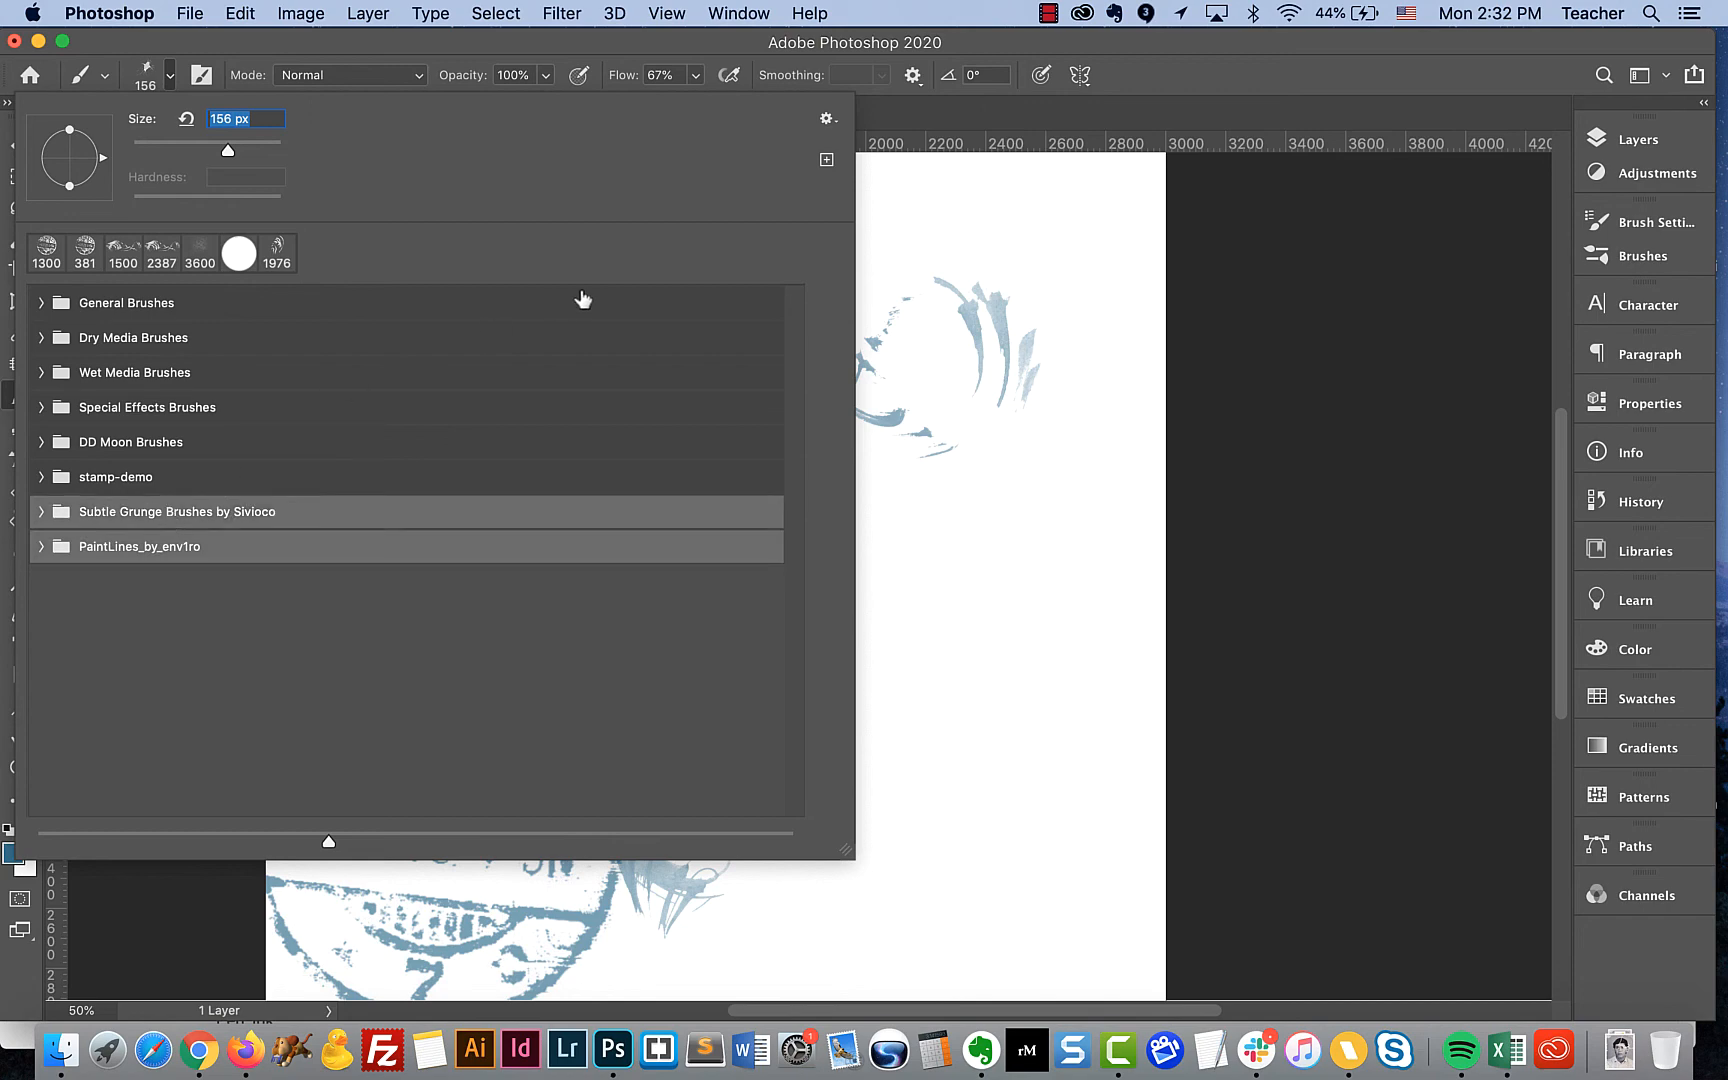
- Delete the Subtle Grunge and PaintLines_by_env1ro groups via Delete Groups… and confirm
click(826, 118)
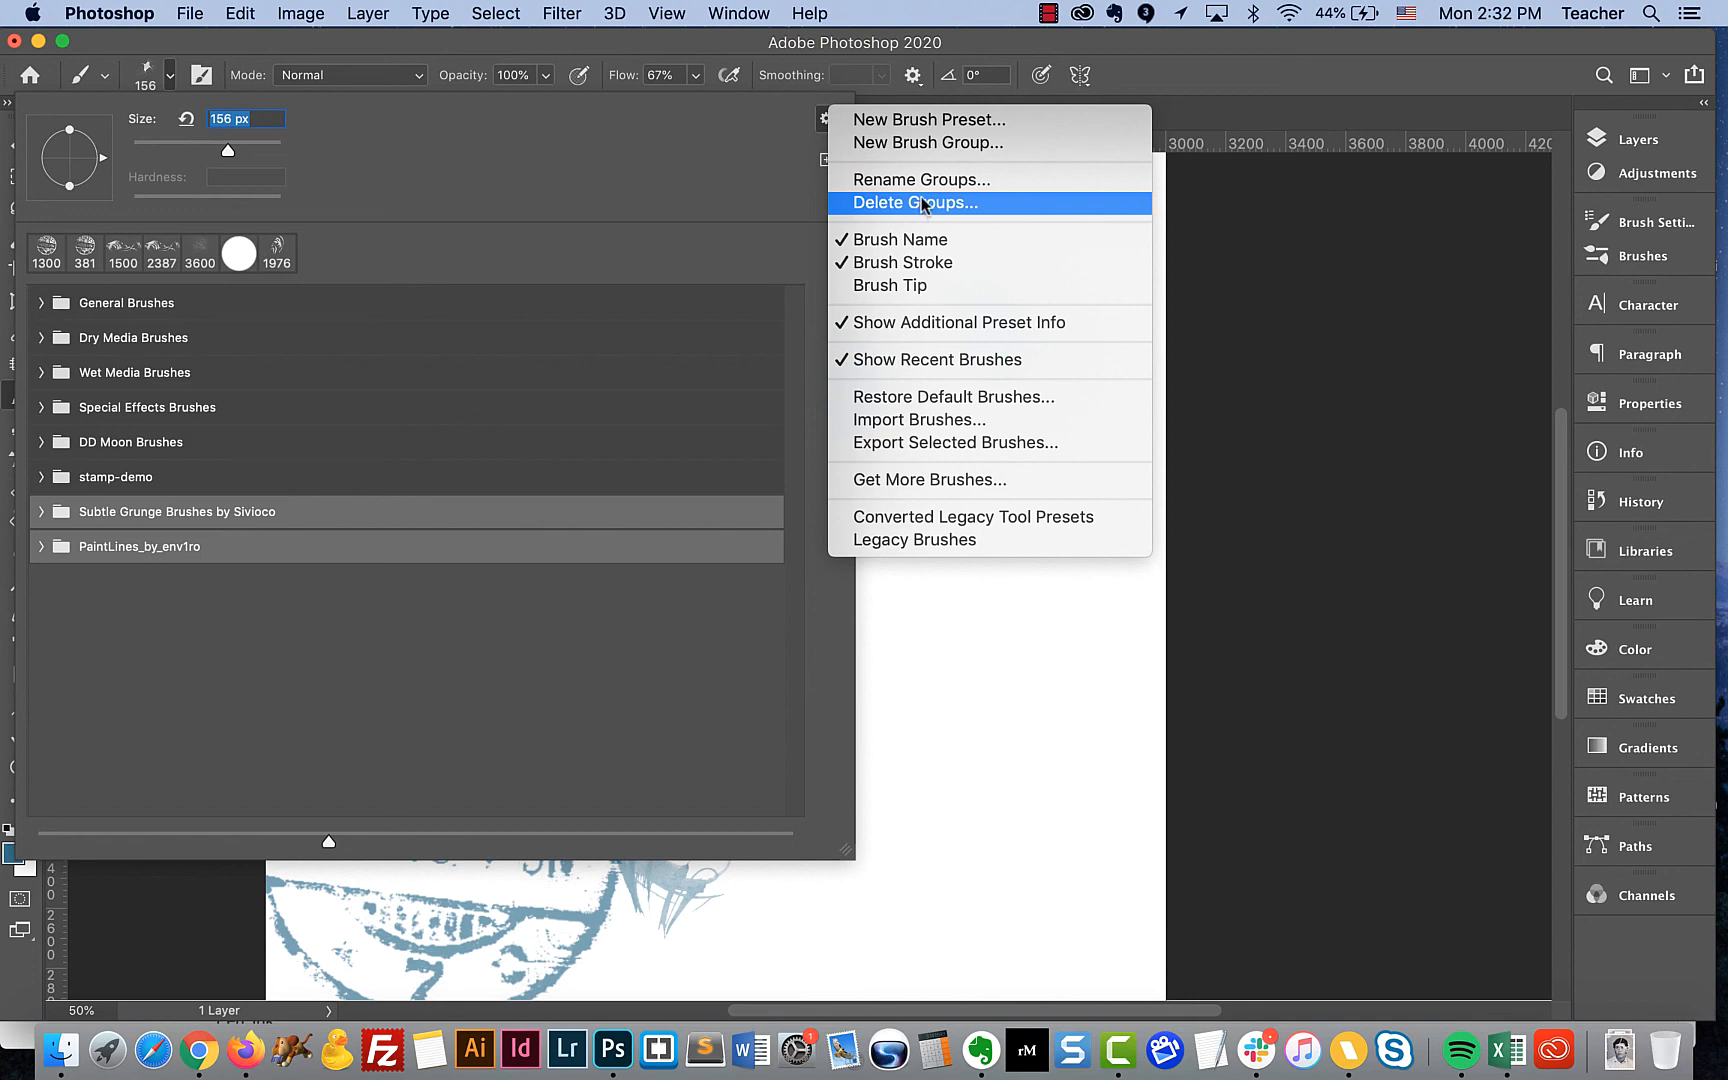
mouse_move(718, 198)
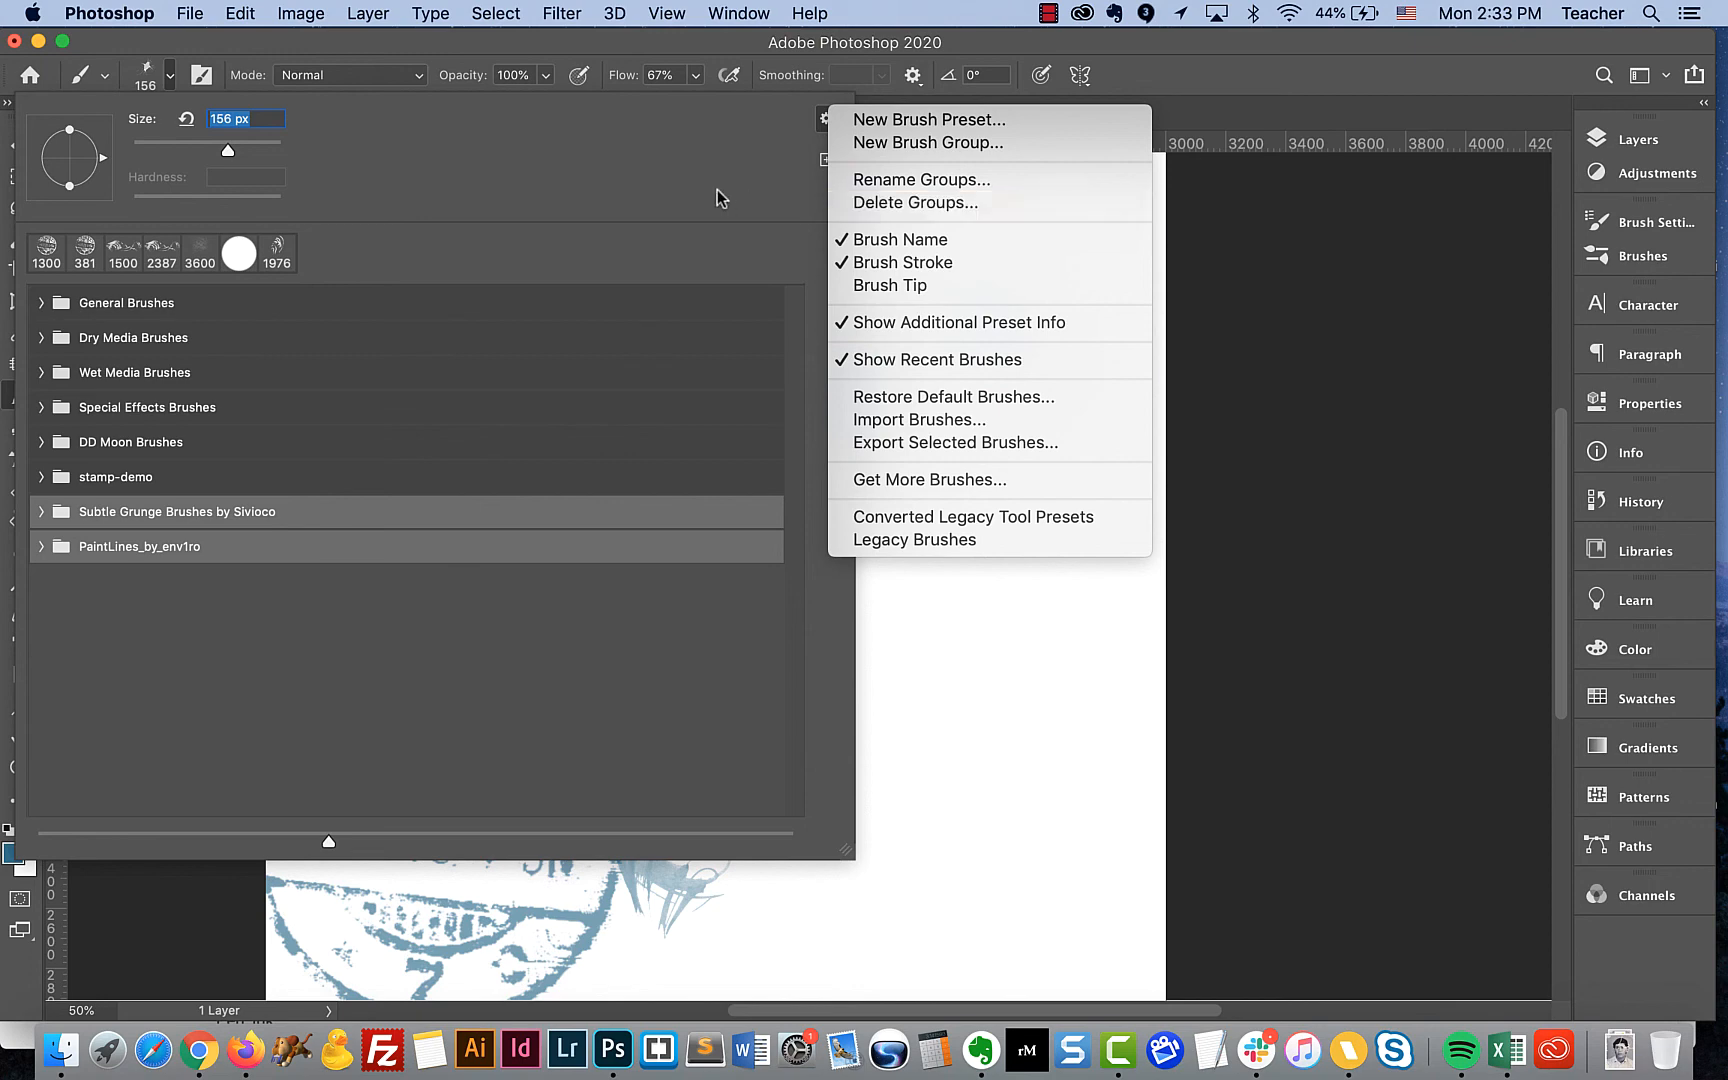
mouse_move(690, 224)
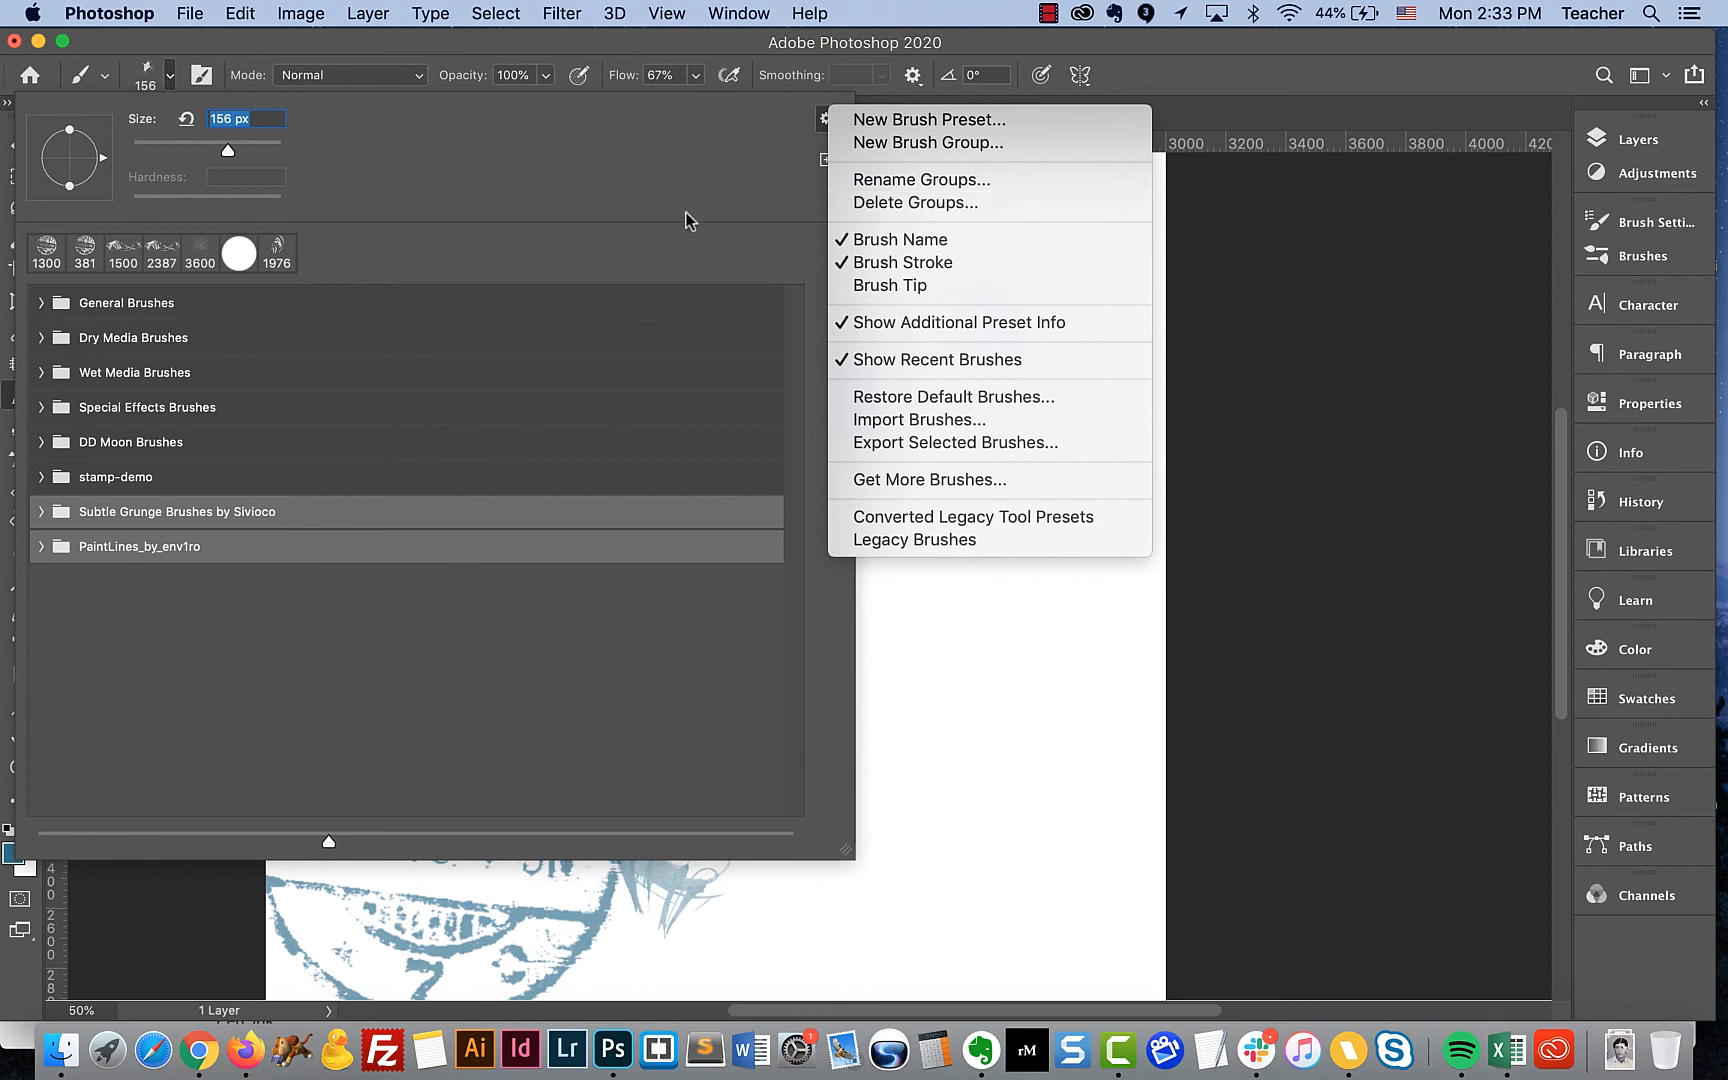
mouse_move(958, 336)
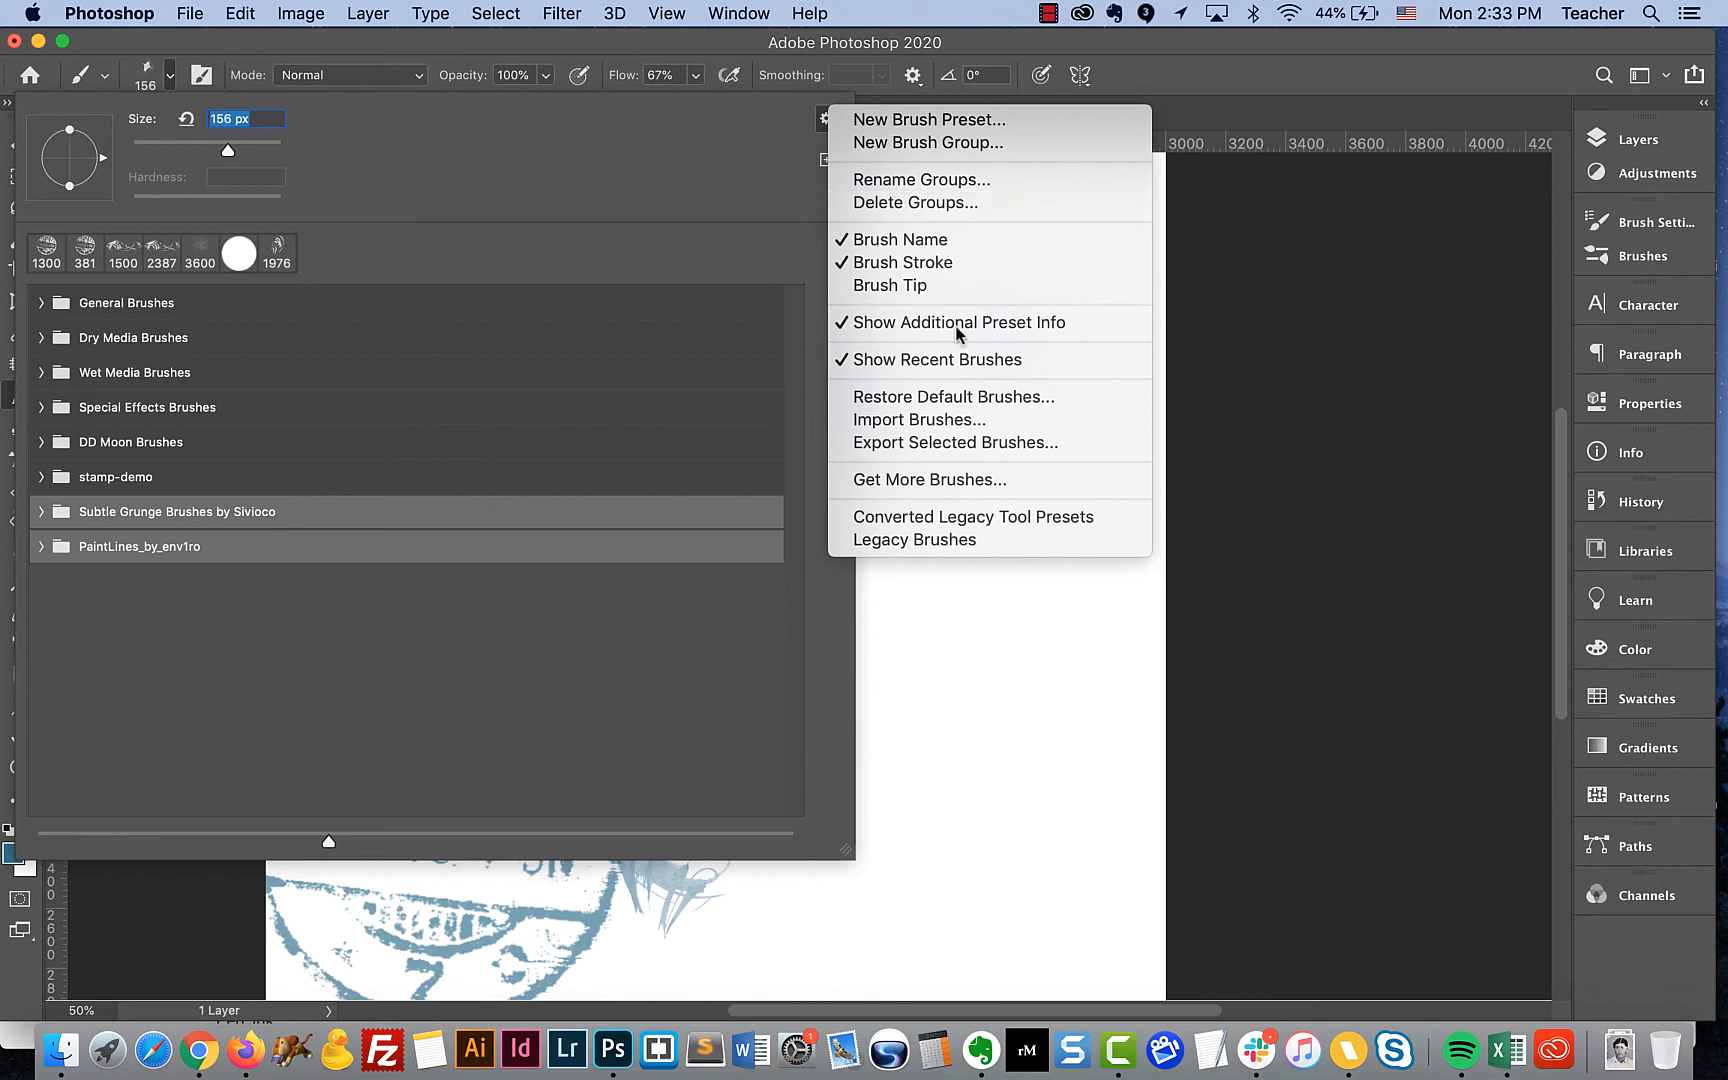
mouse_move(954, 442)
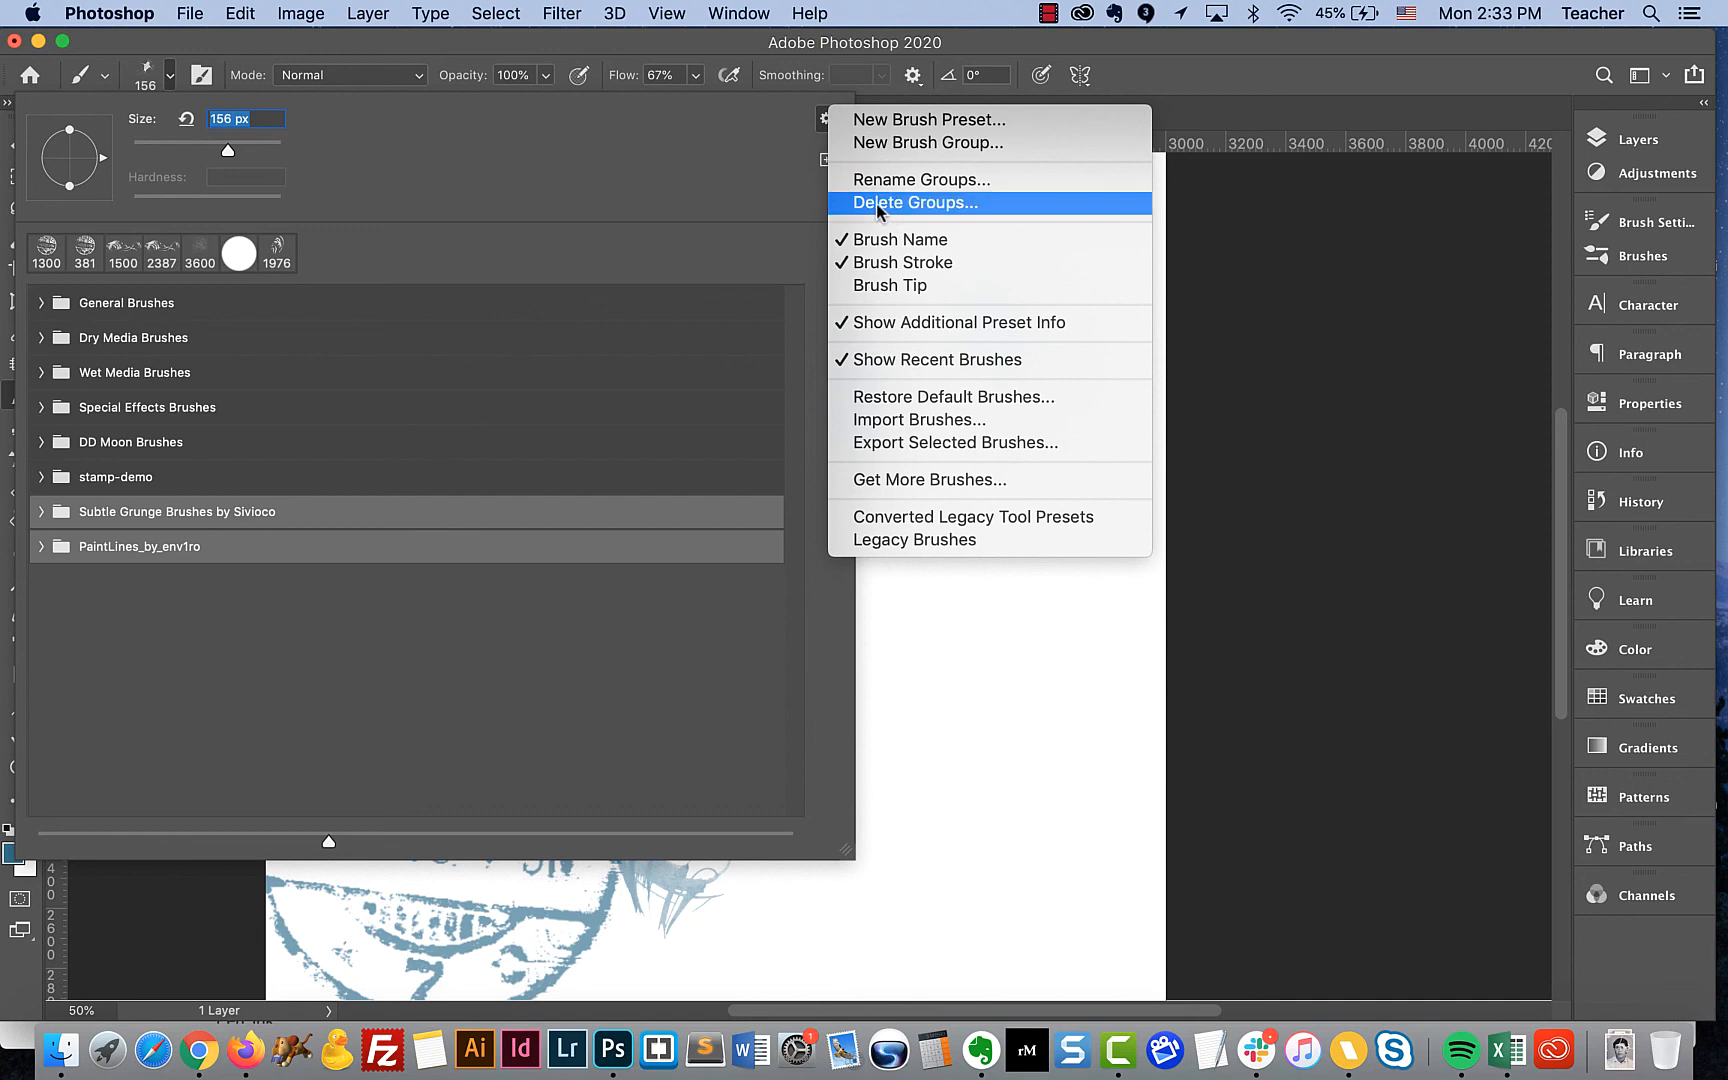
click(914, 202)
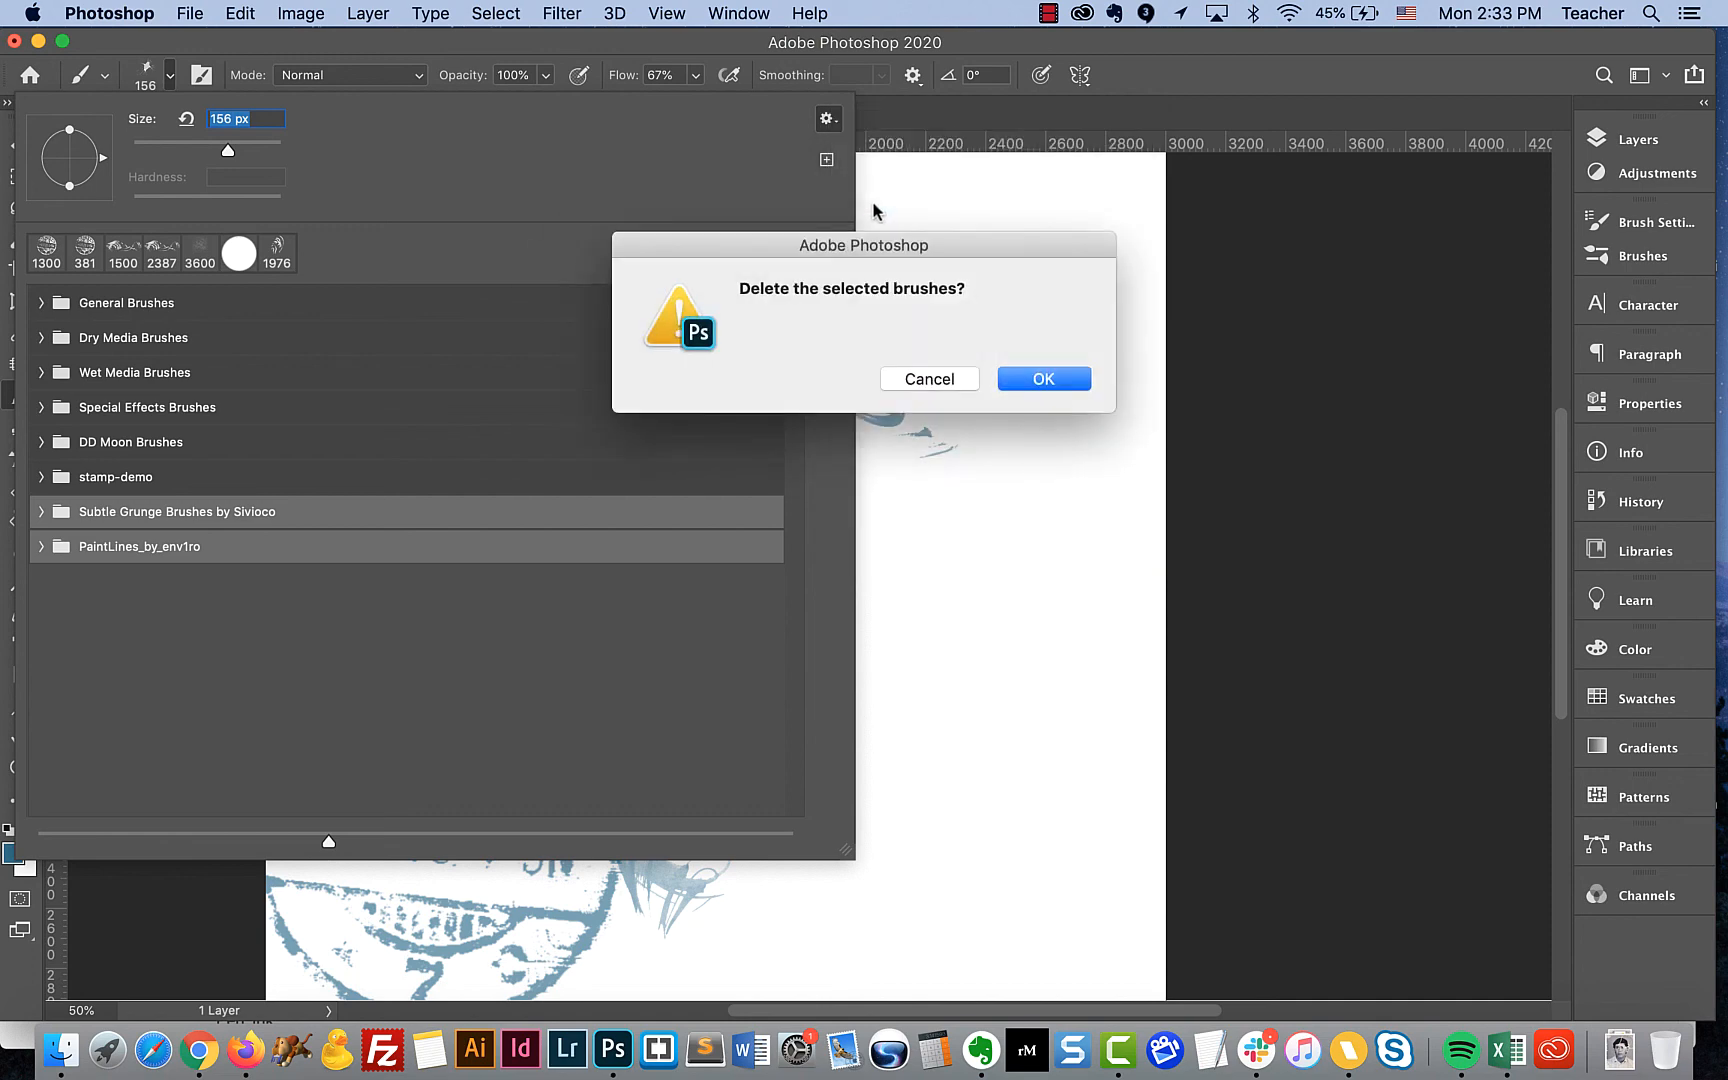
click(1042, 378)
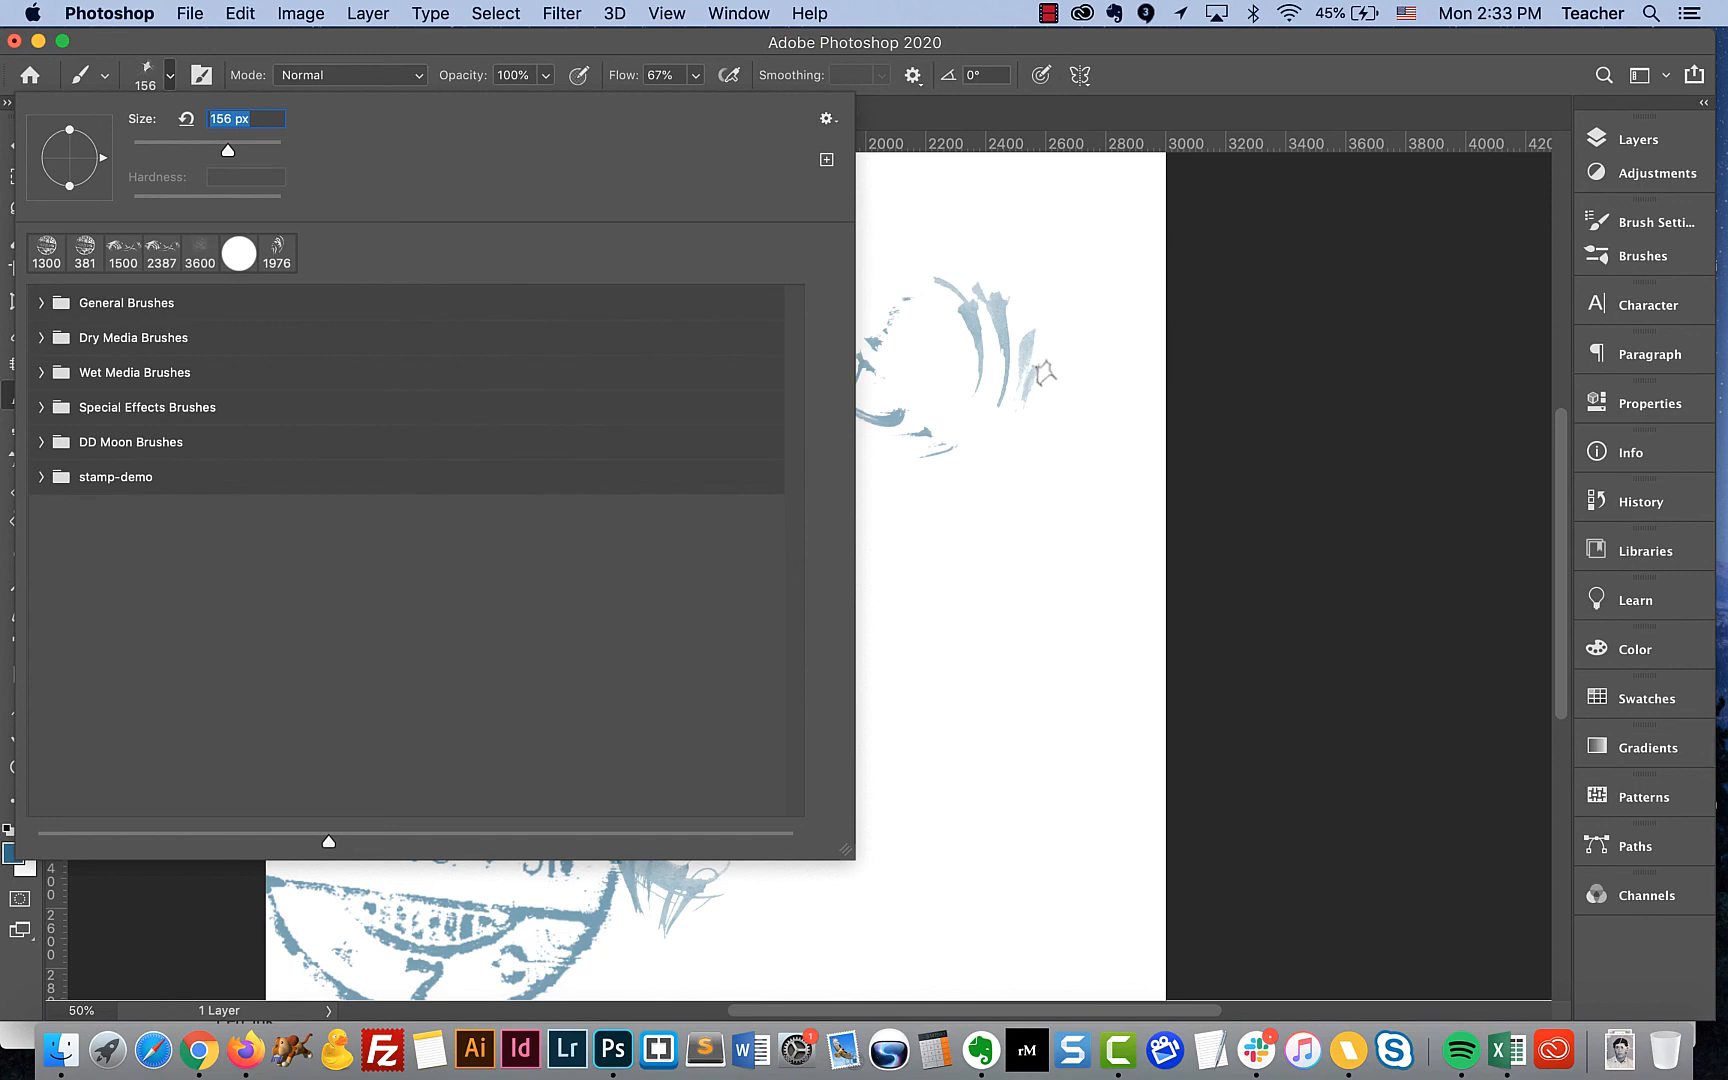
- Re-import PaintLines_by_env1ro.abr from the abr-files folder via the gear menu's Import Brushes command
click(826, 118)
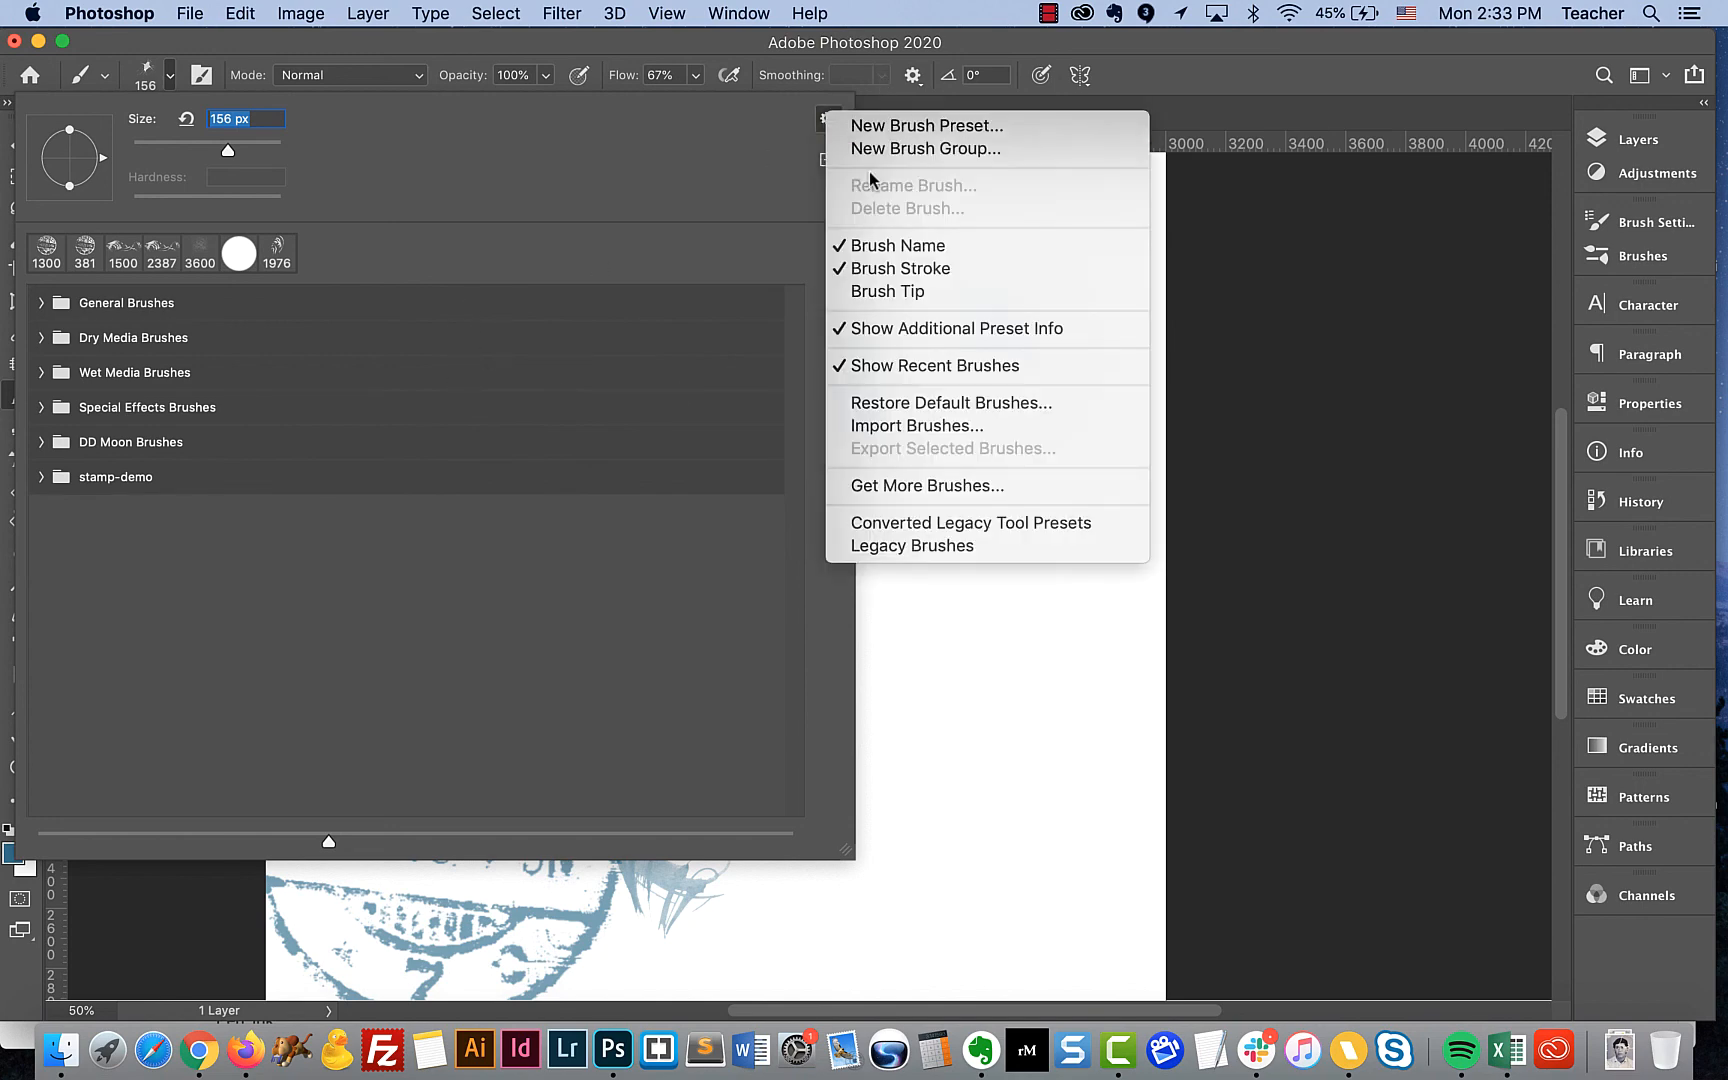
mouse_move(916, 426)
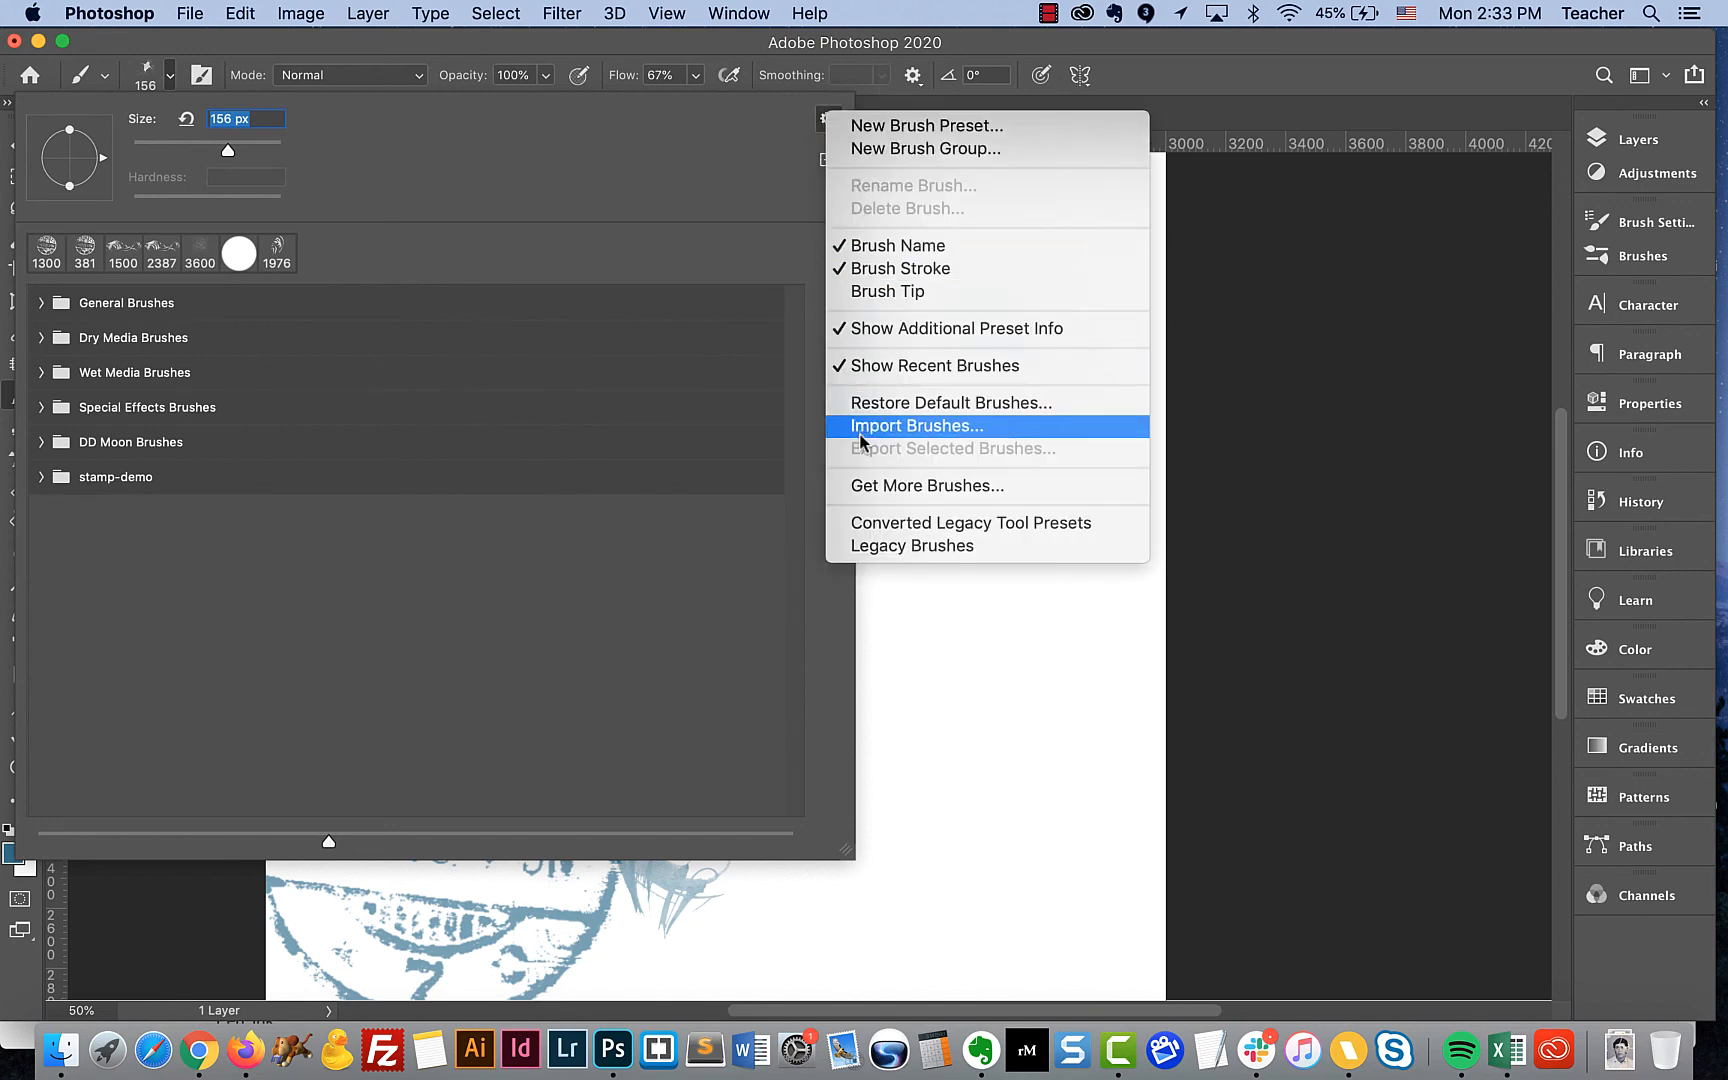
click(916, 426)
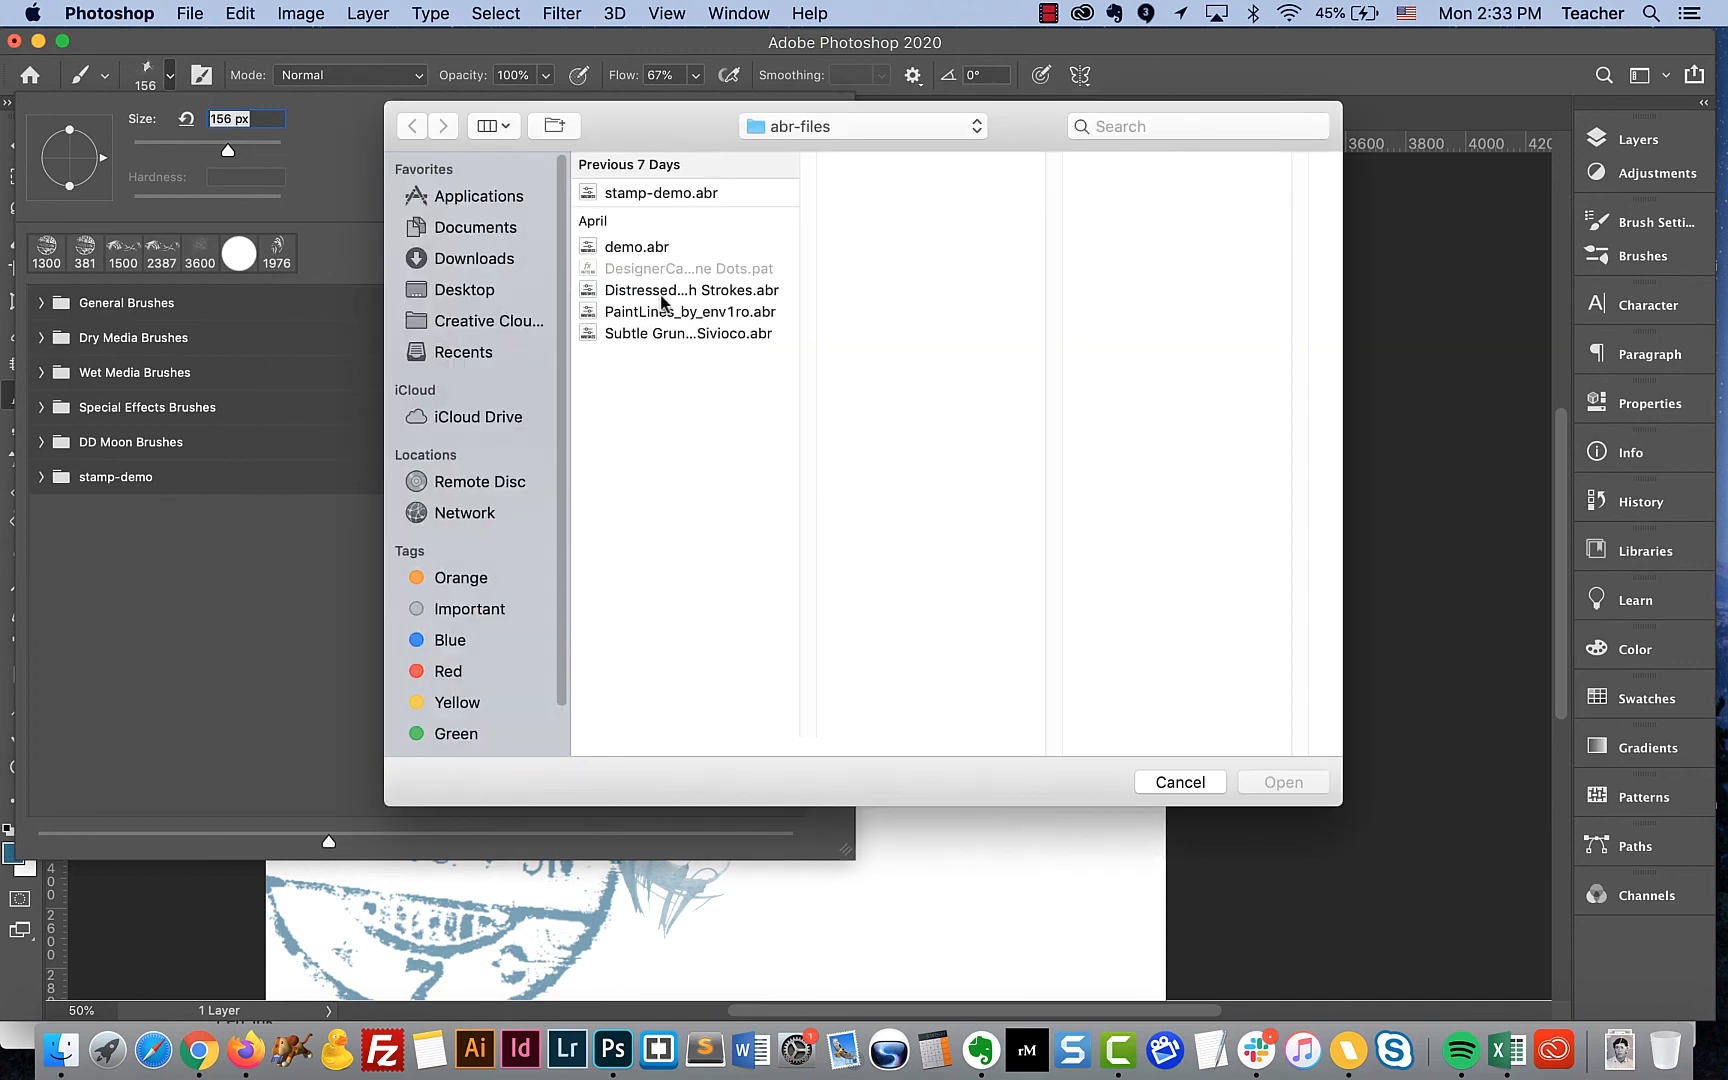
click(688, 310)
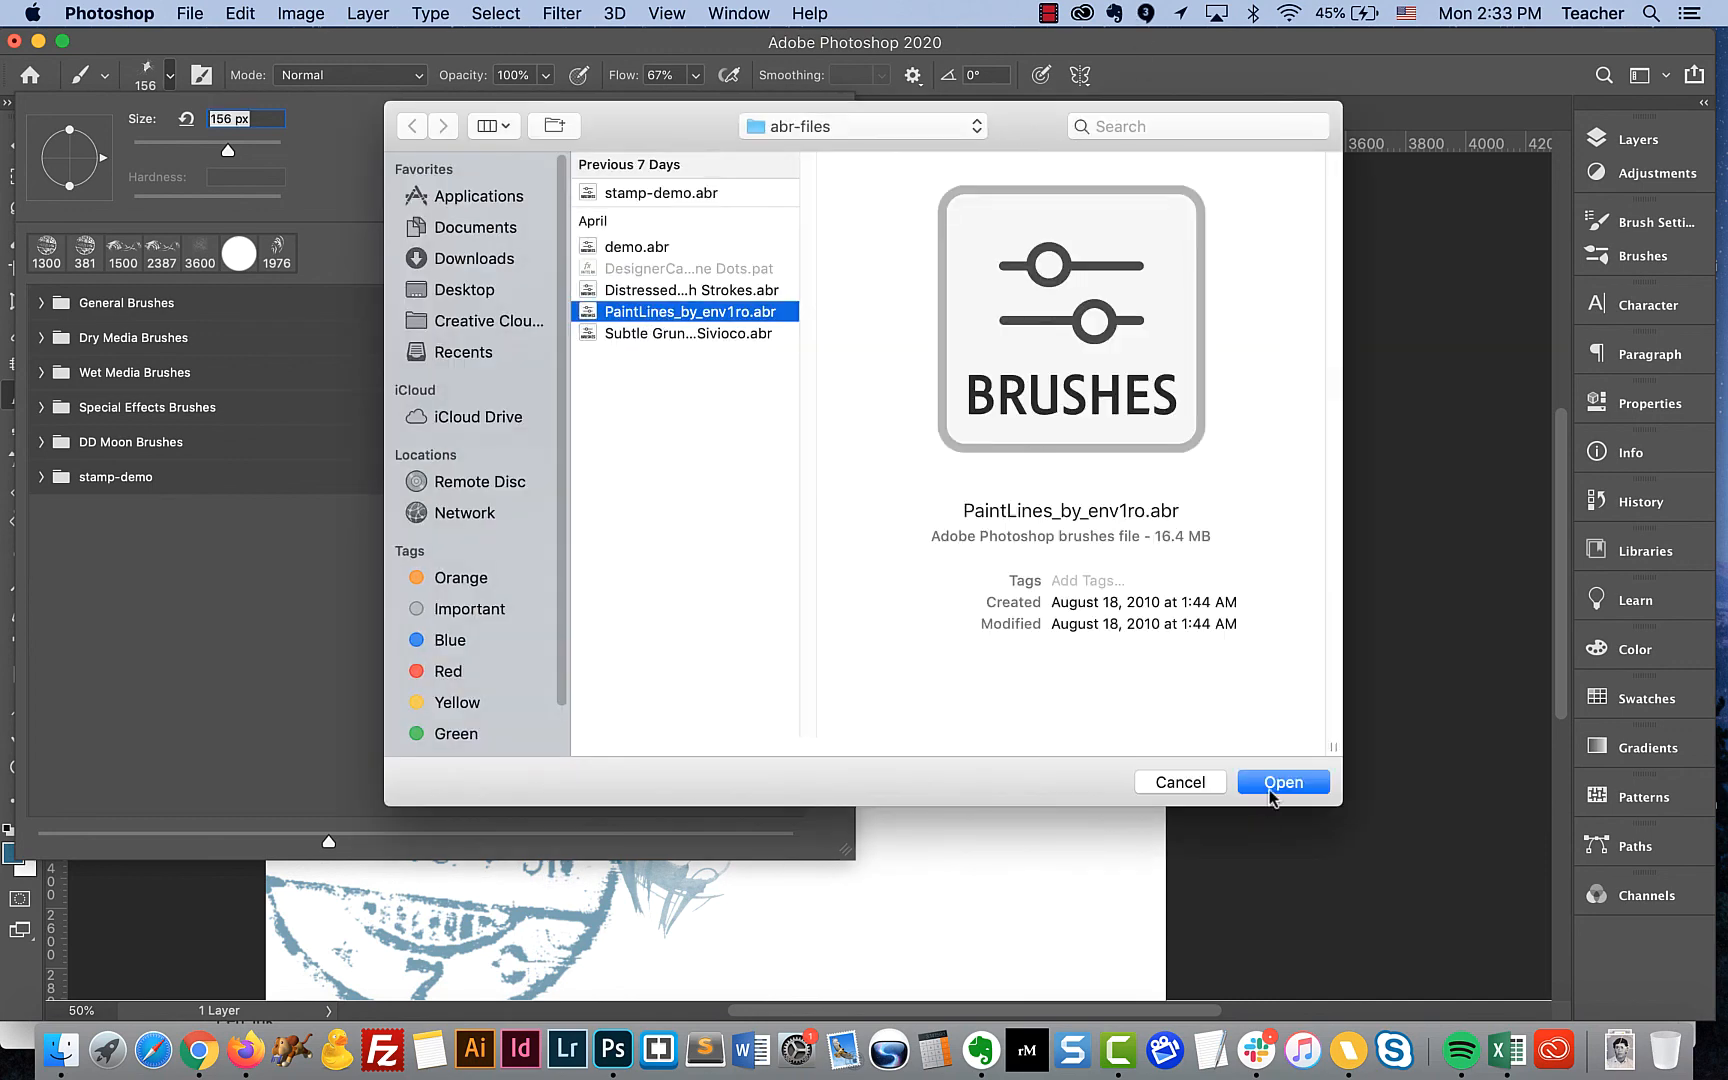
click(1282, 782)
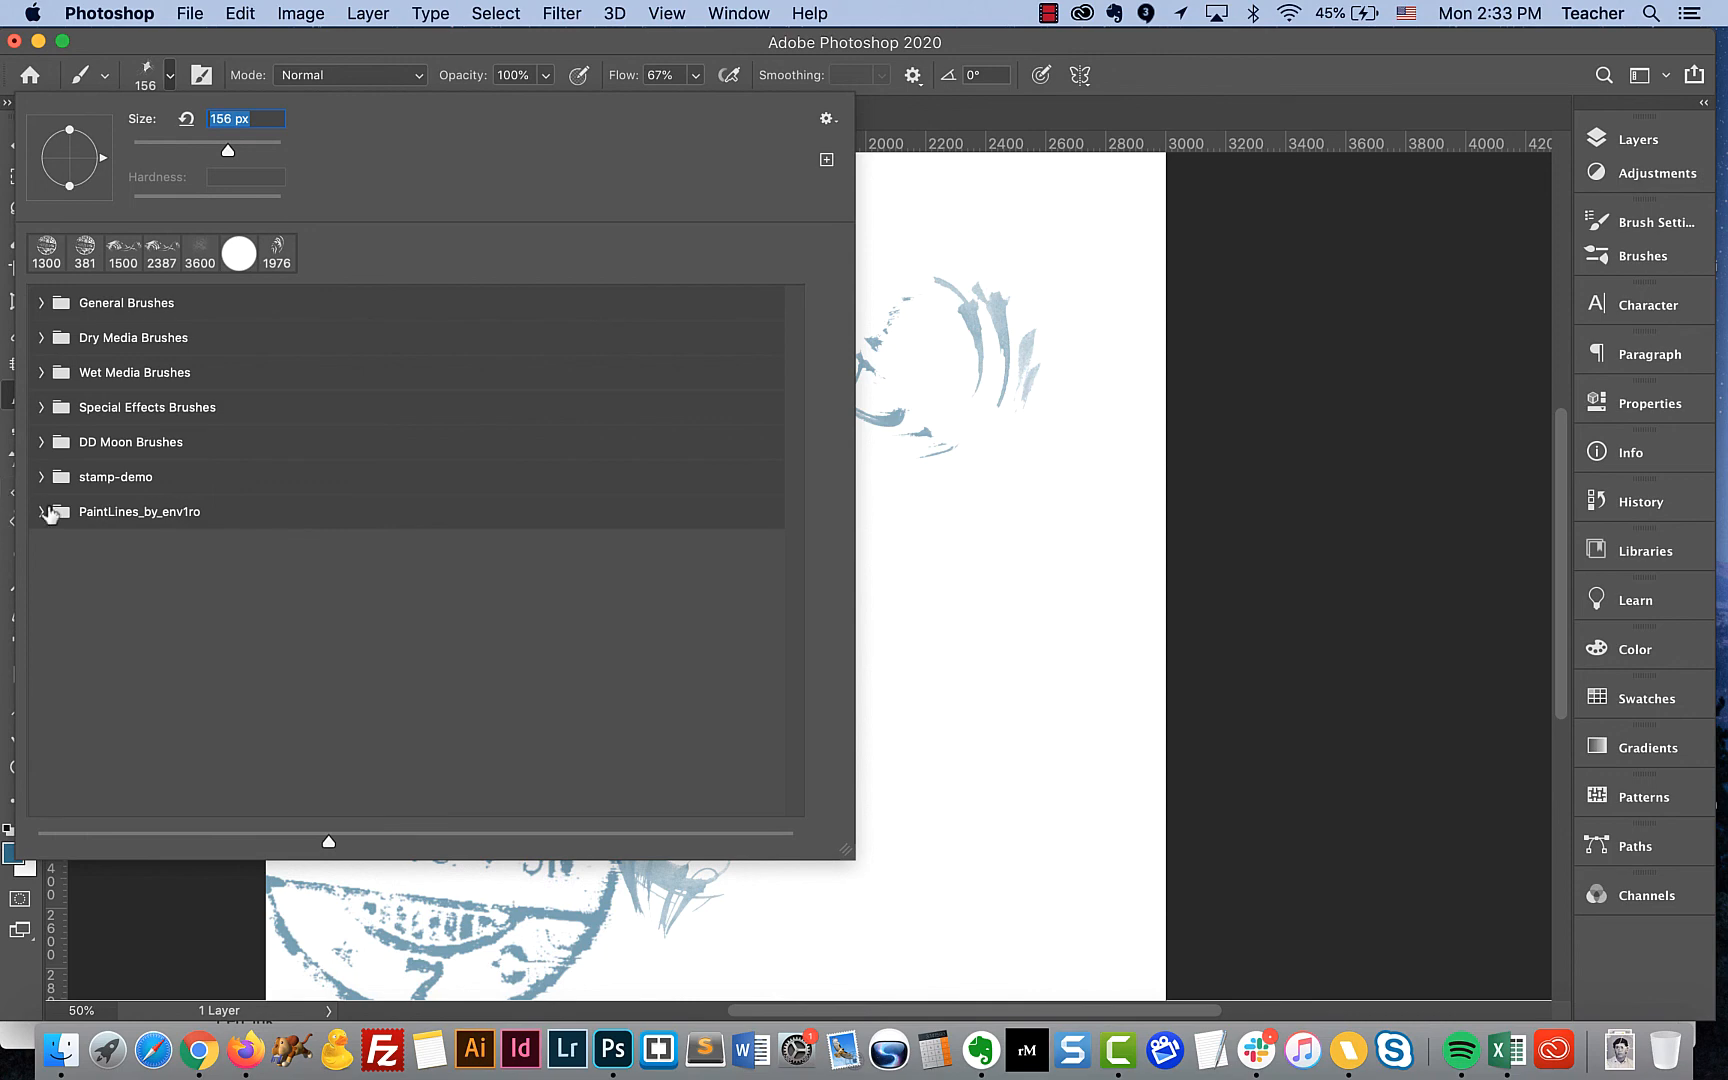